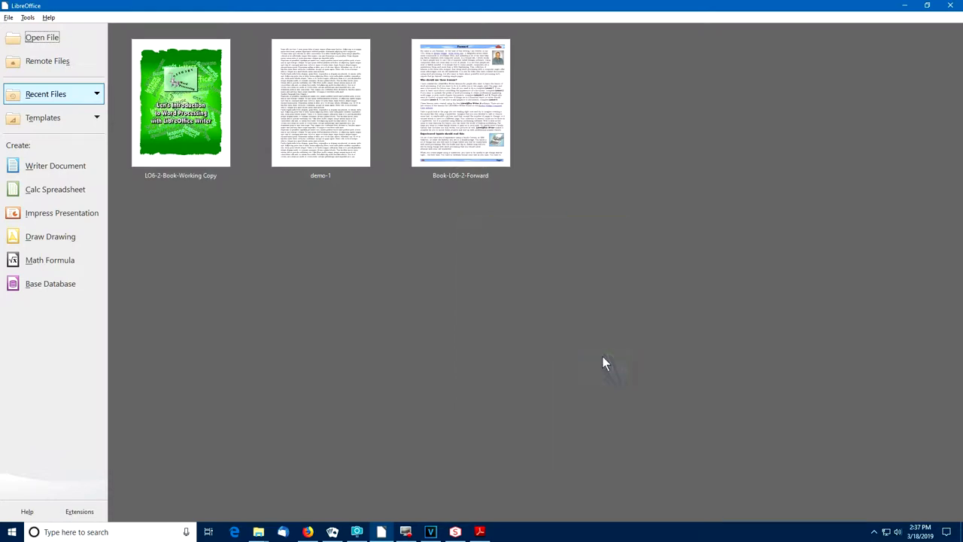
mouse_move(609, 348)
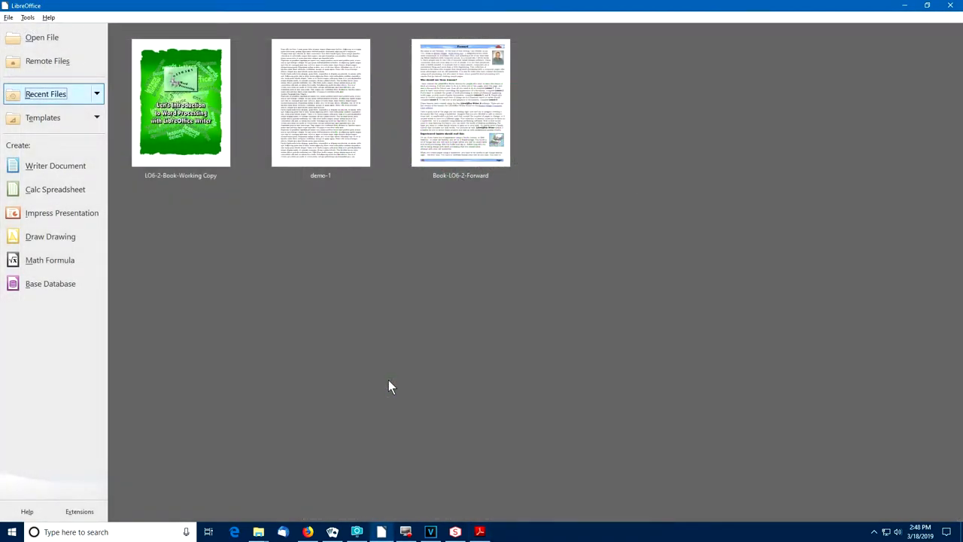
mouse_move(235, 267)
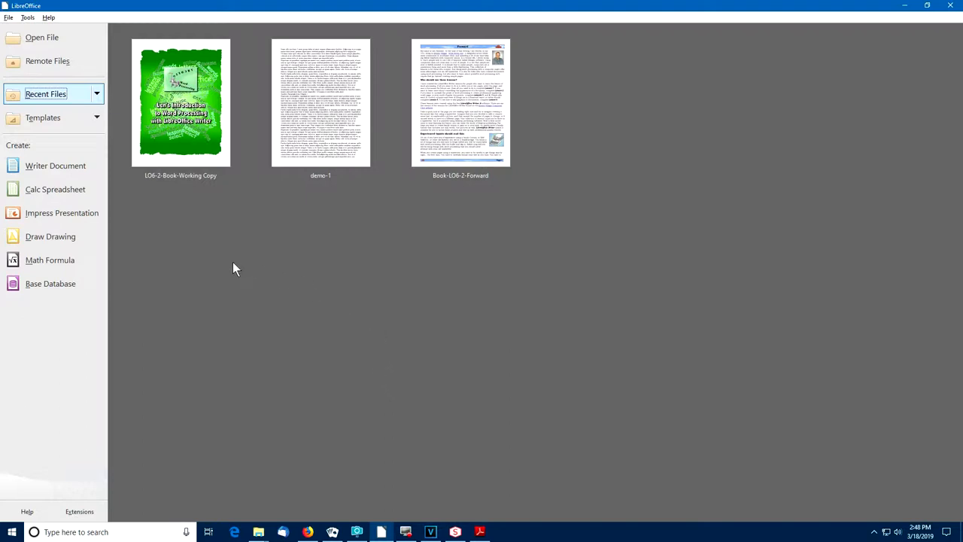
mouse_move(479, 211)
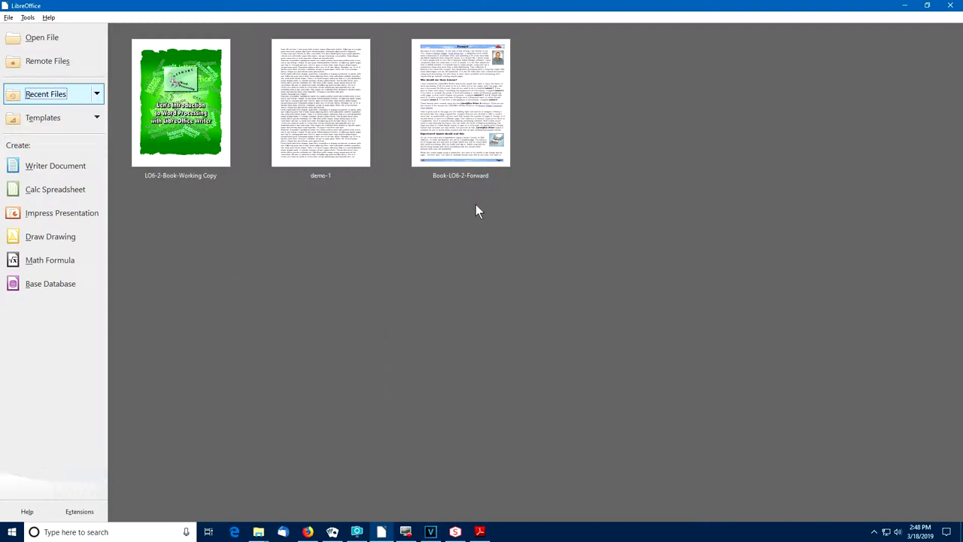
mouse_move(232, 238)
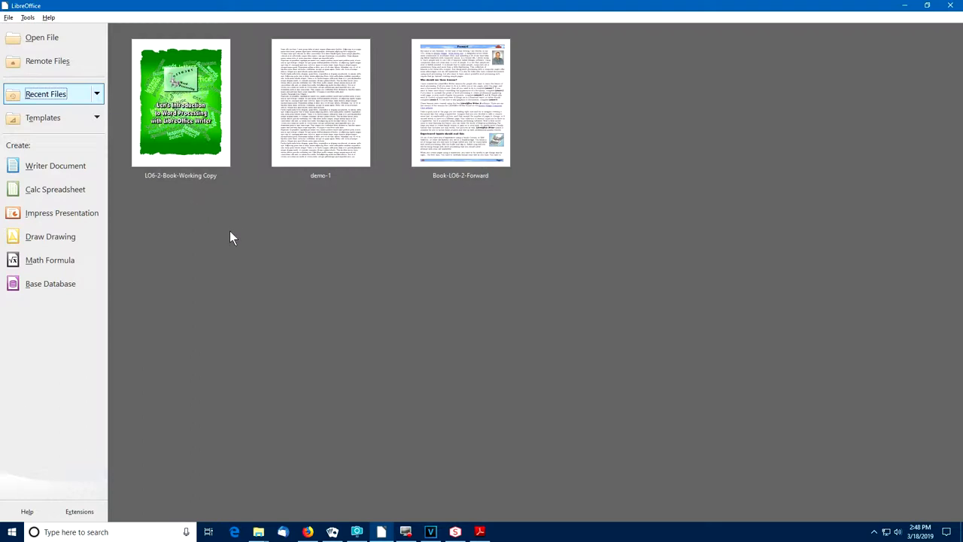
mouse_move(319, 105)
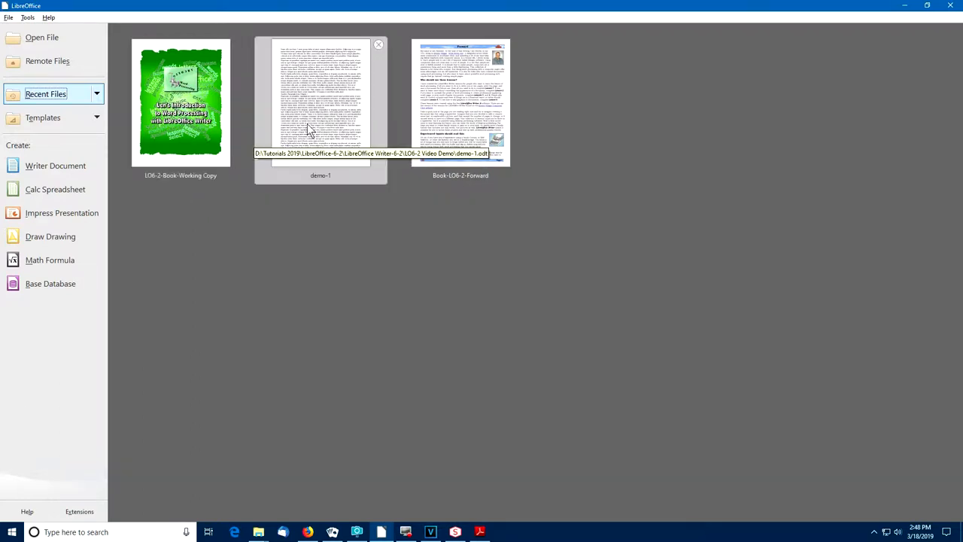
mouse_move(504, 247)
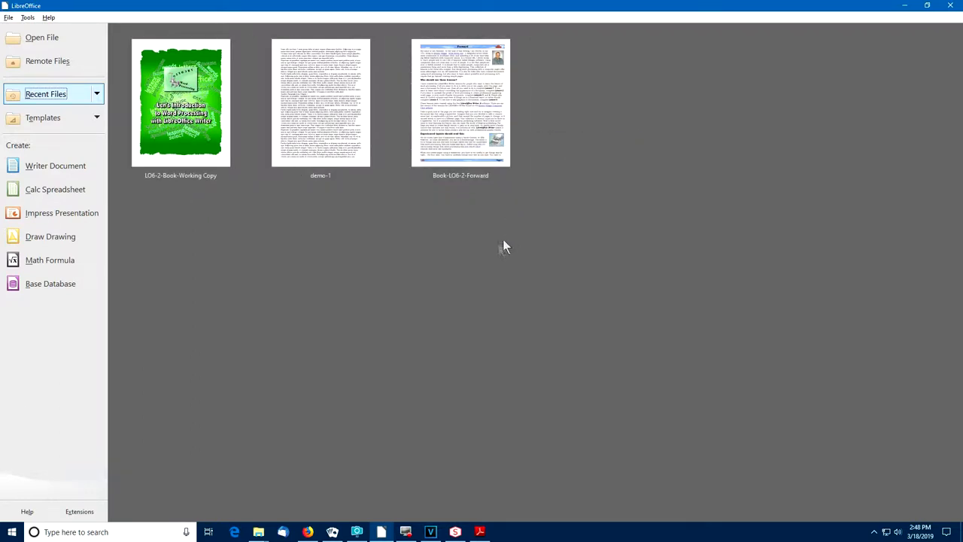
mouse_move(322, 268)
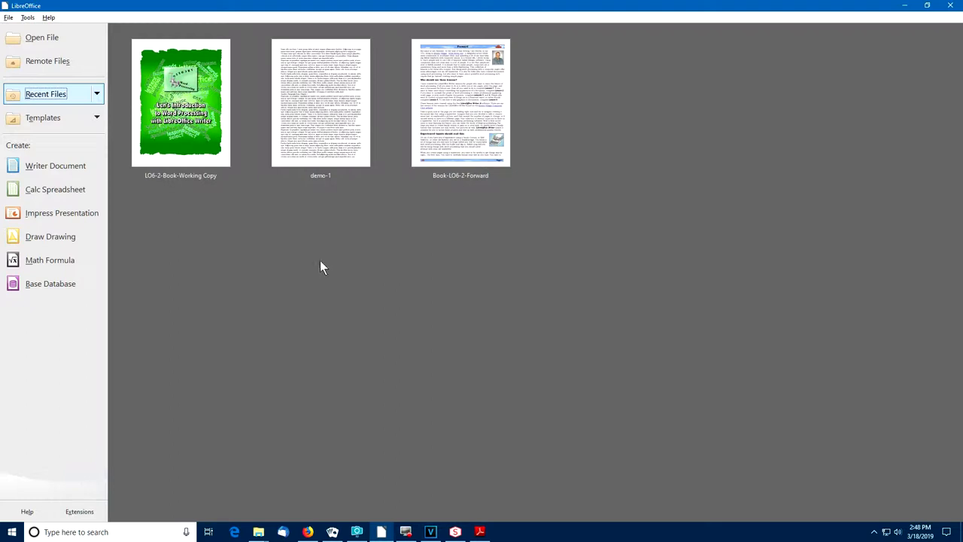
mouse_move(202, 241)
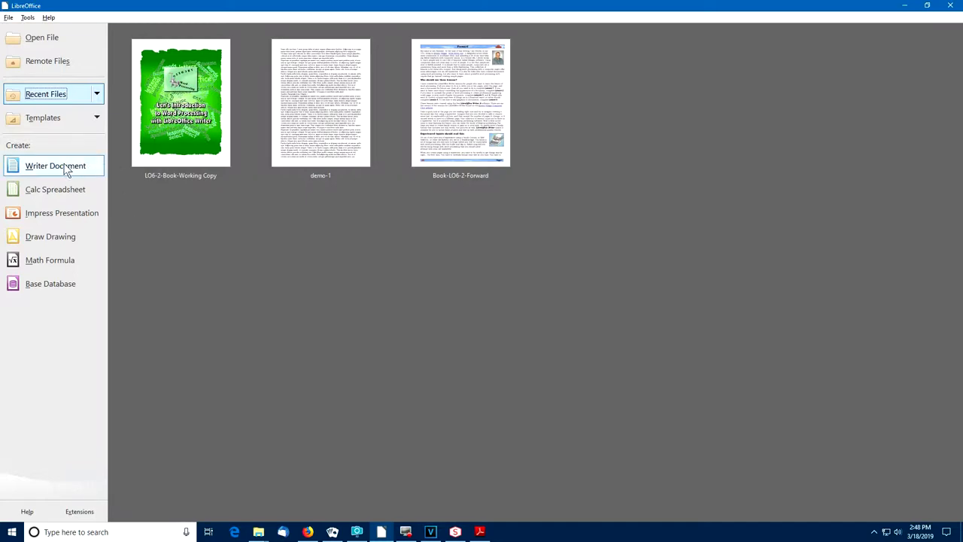
Create a blank Writer document and keep the Tabbed user interface layout.
click(55, 166)
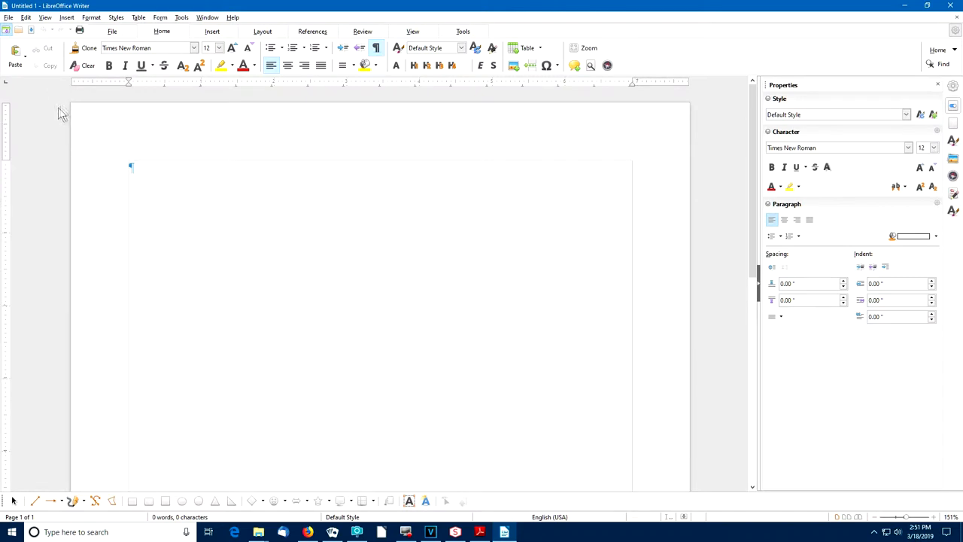
mouse_move(48, 18)
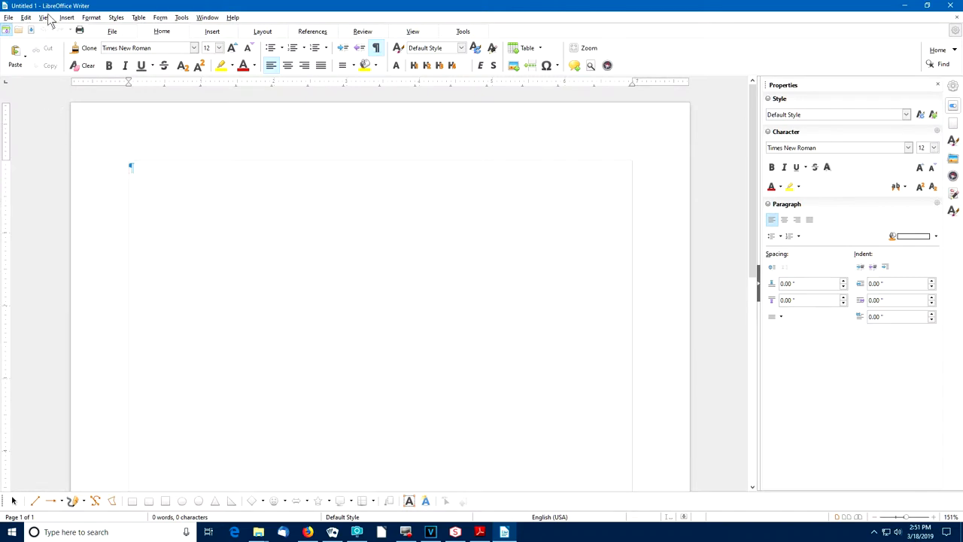
click(45, 18)
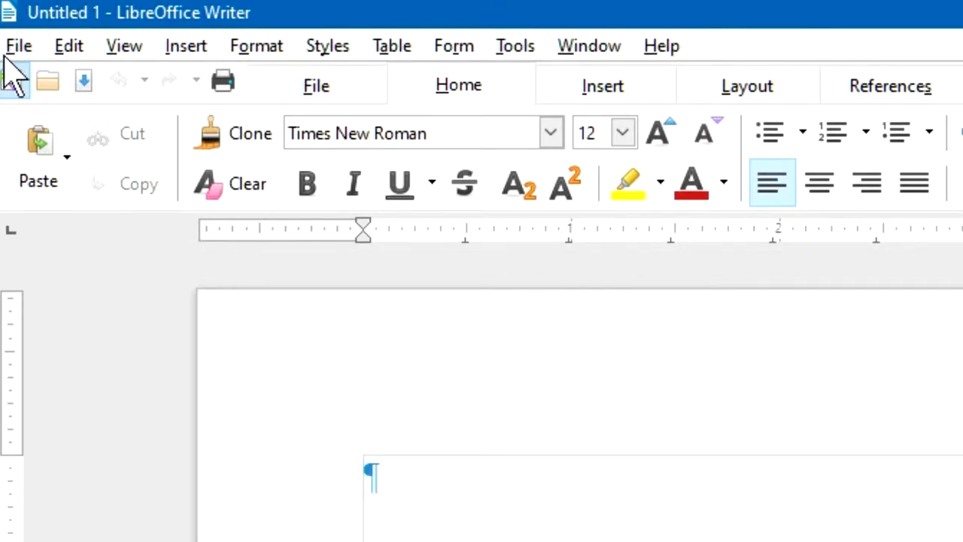
mouse_move(139, 75)
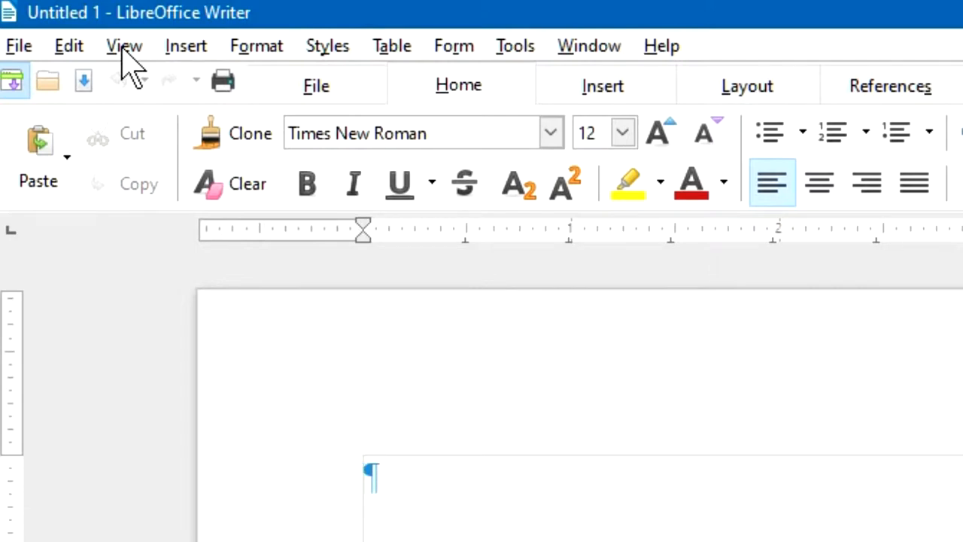
click(123, 46)
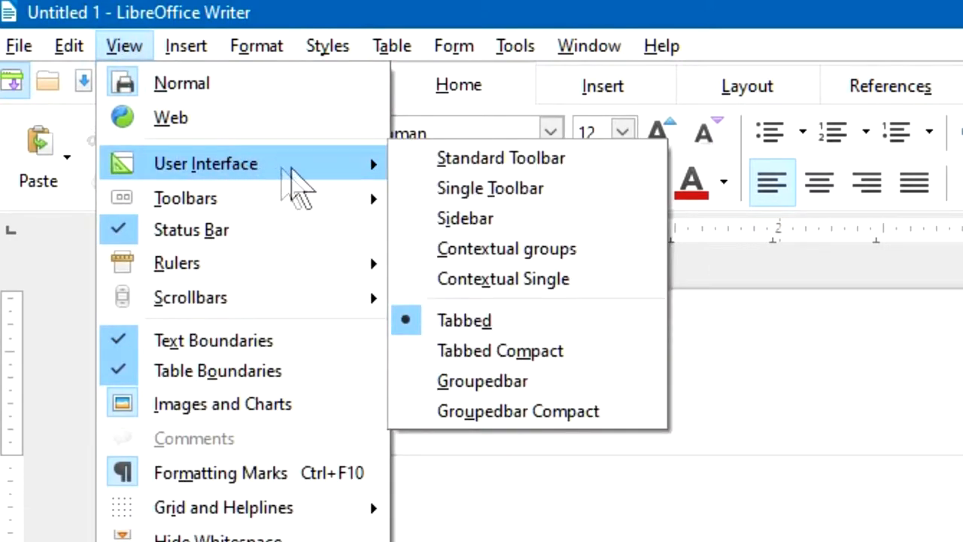
mouse_move(489, 218)
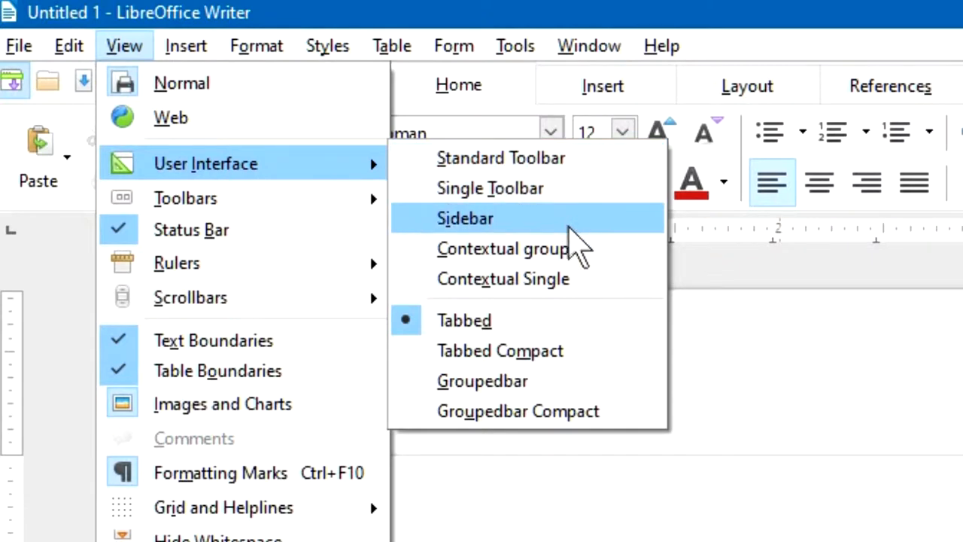
mouse_move(502, 278)
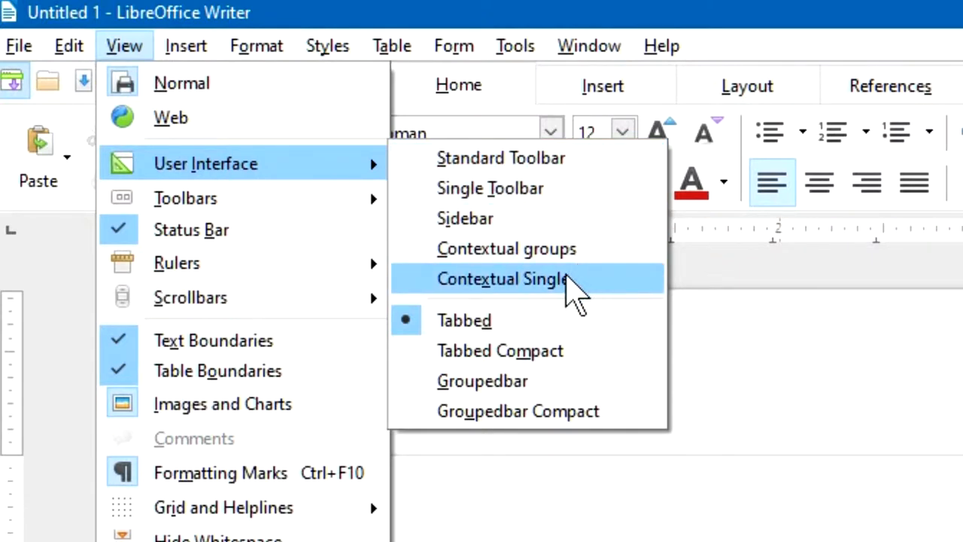
mouse_move(572, 328)
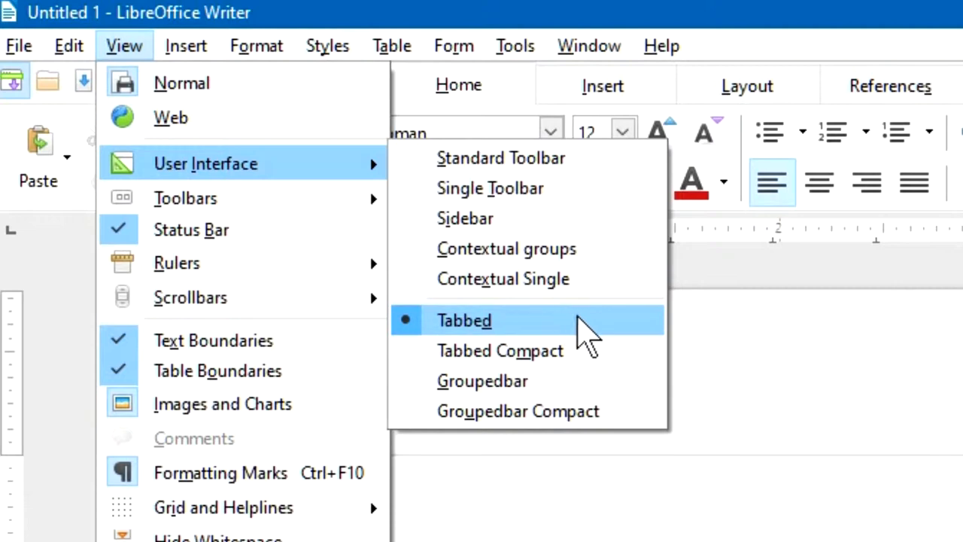
mouse_move(614, 334)
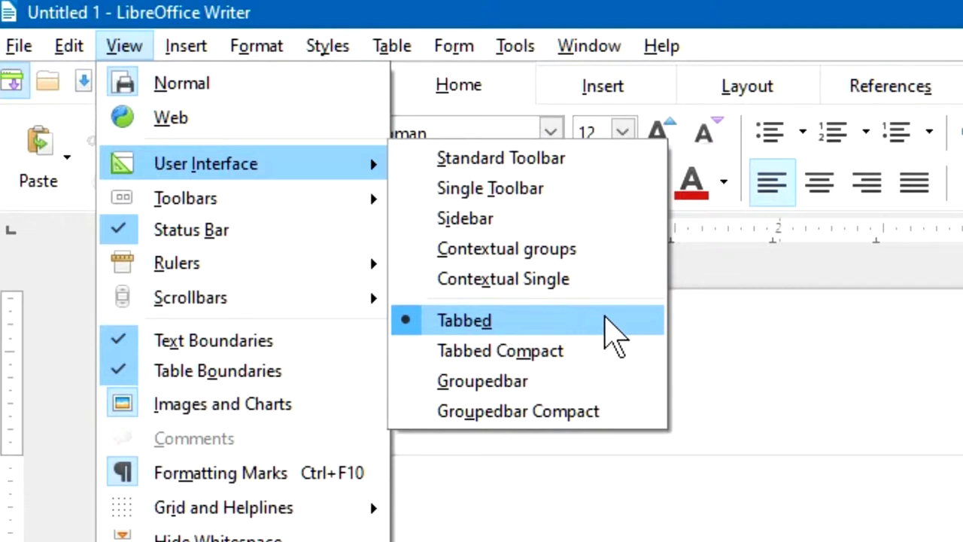
click(463, 319)
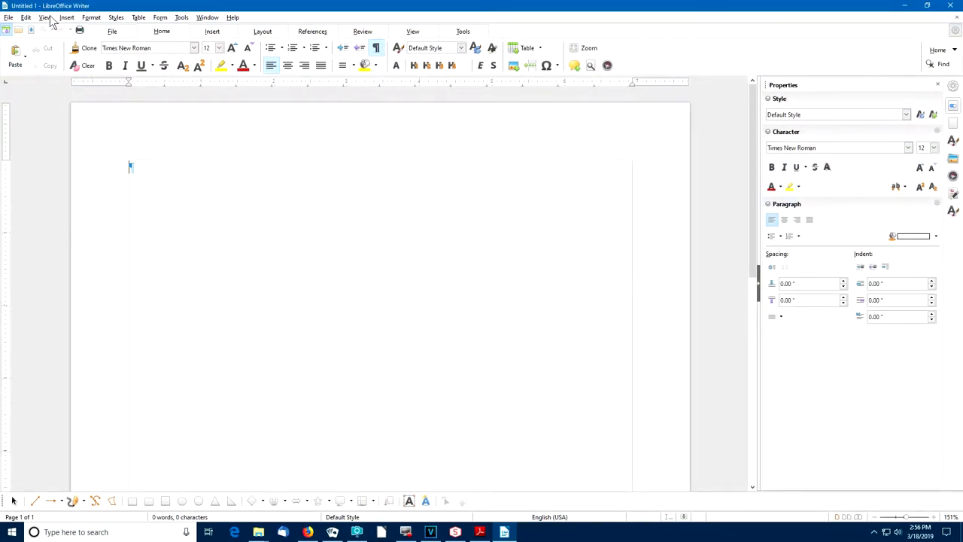
Look through the File and Home ribbon groups, then show the Insert commands.
click(45, 18)
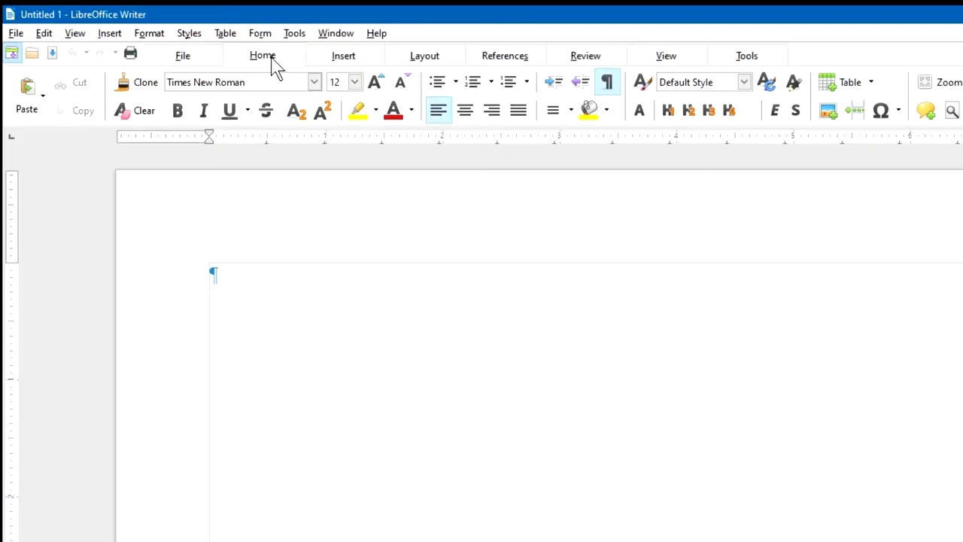
mouse_move(286, 63)
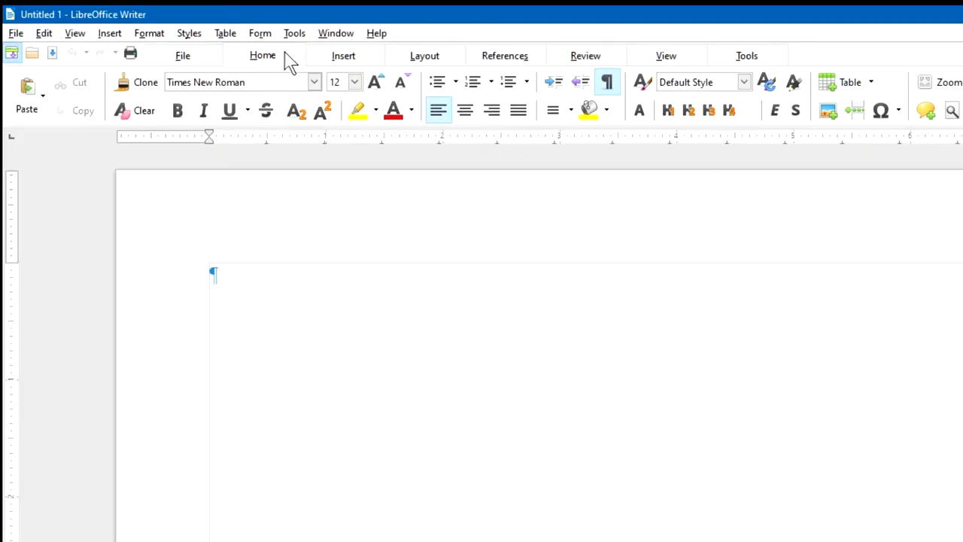
mouse_move(262, 54)
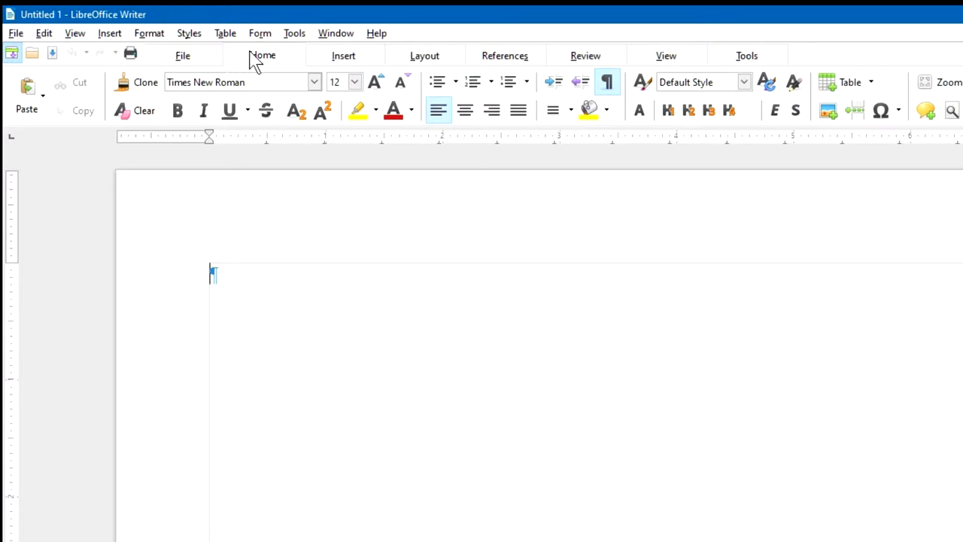
click(182, 56)
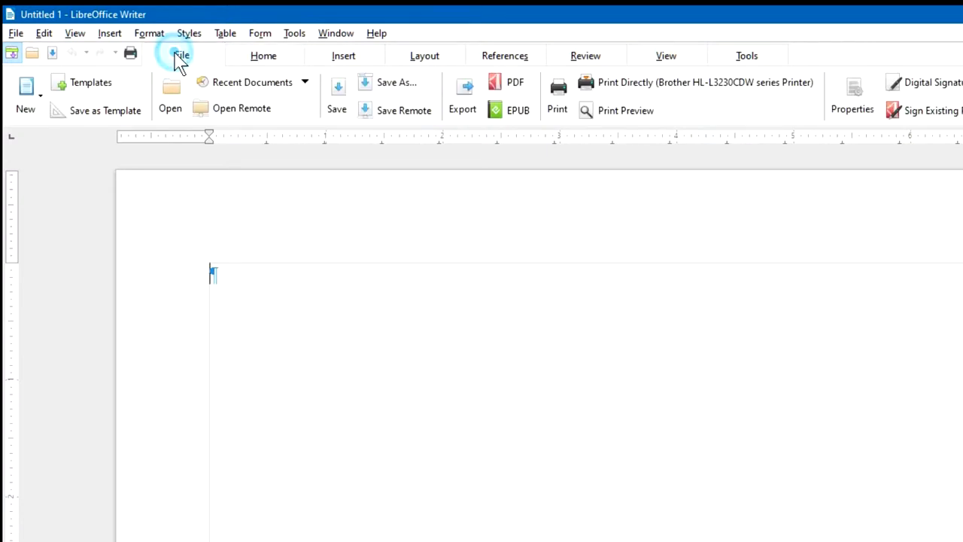
mouse_move(248, 117)
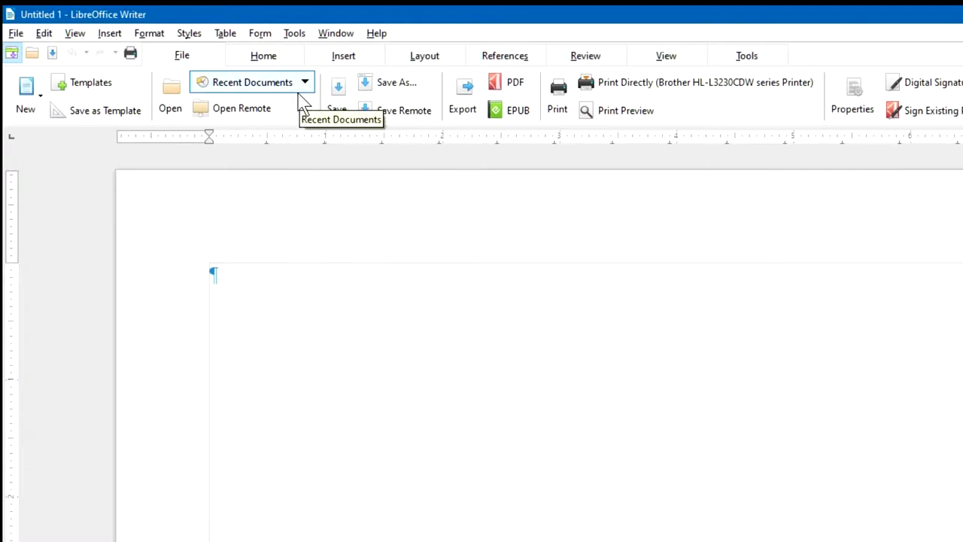
mouse_move(391, 86)
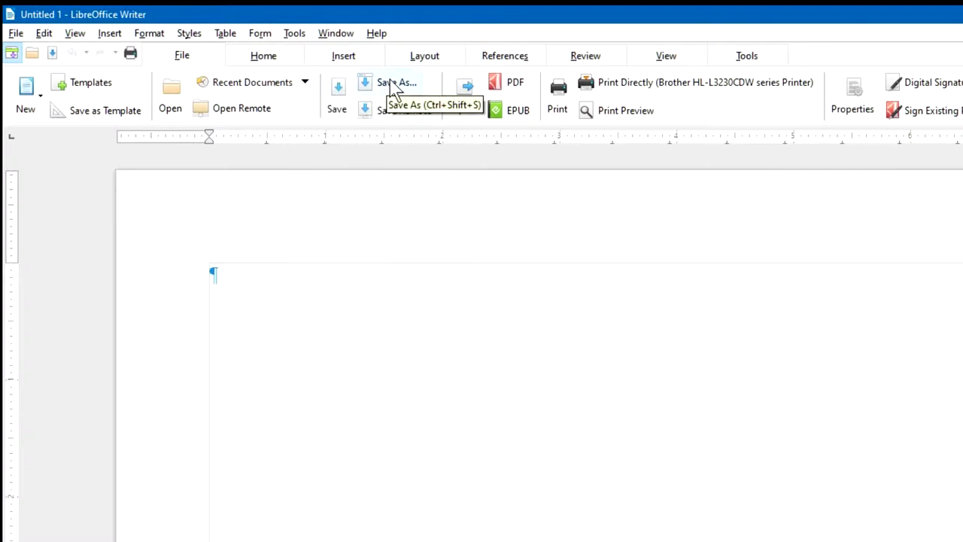
mouse_move(337, 90)
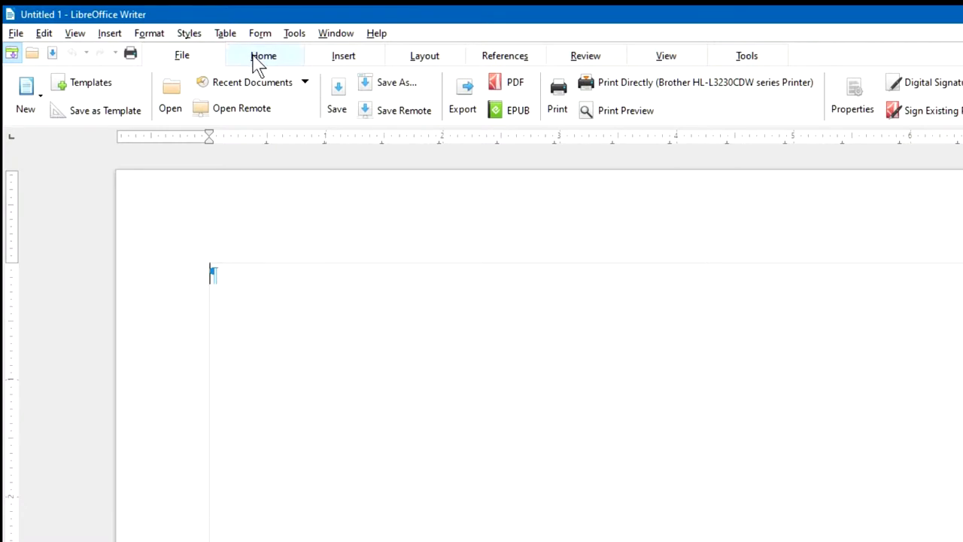
click(263, 54)
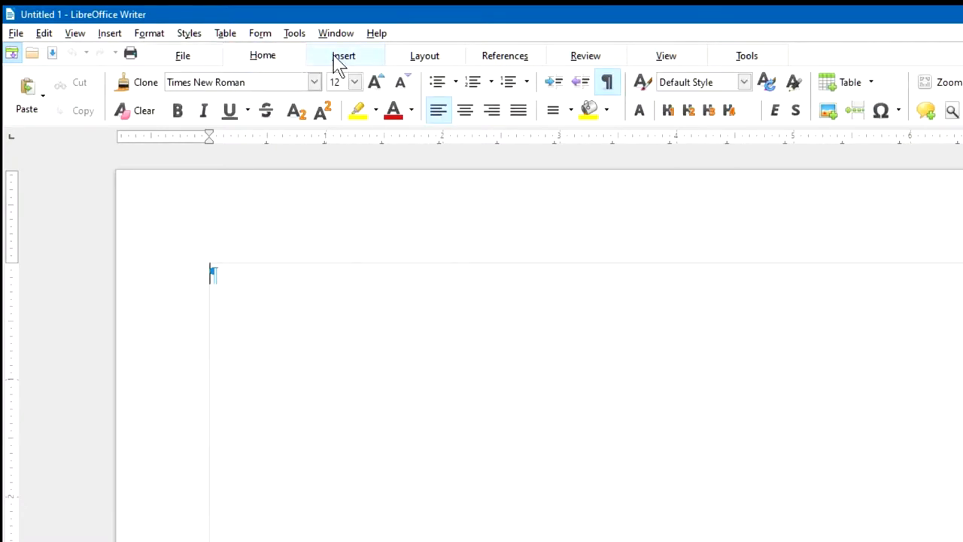
click(343, 54)
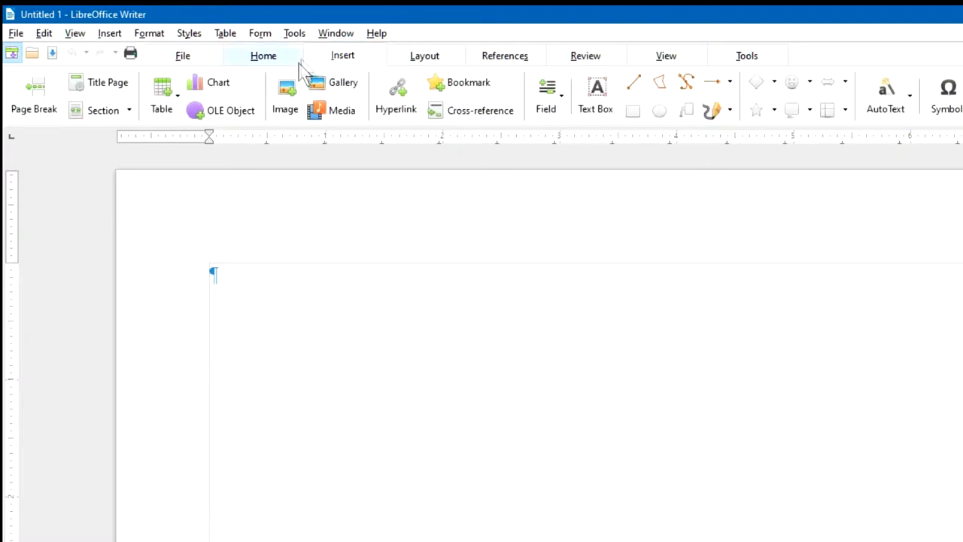
mouse_move(344, 81)
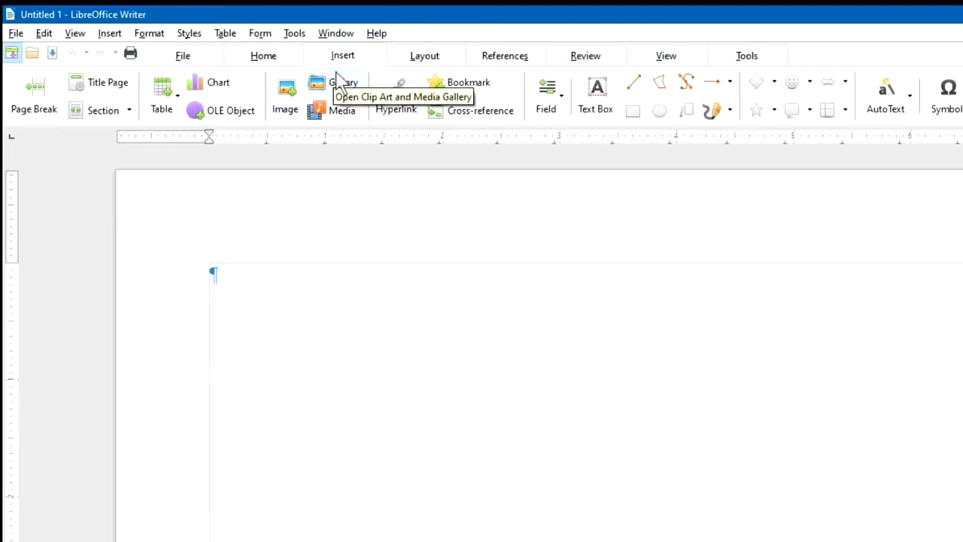
mouse_move(331, 113)
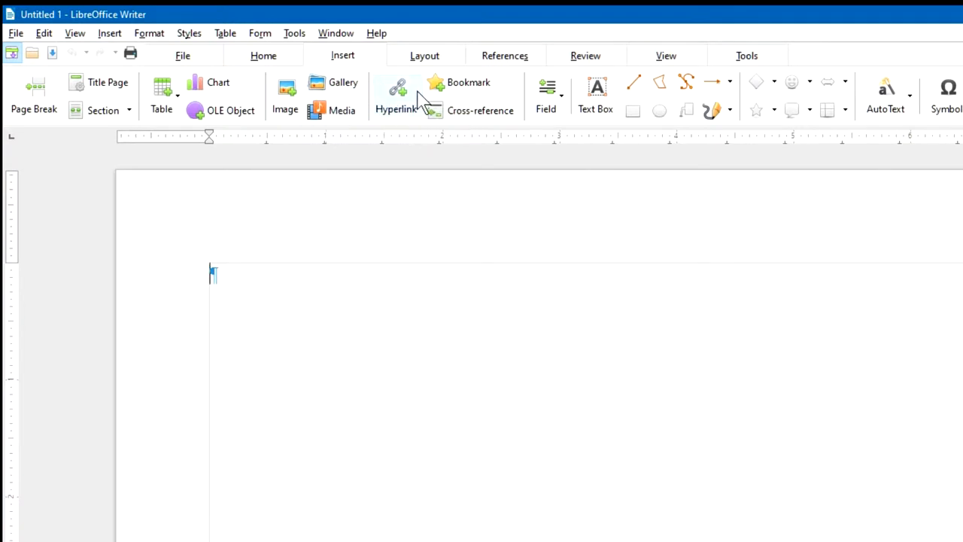
mouse_move(541, 91)
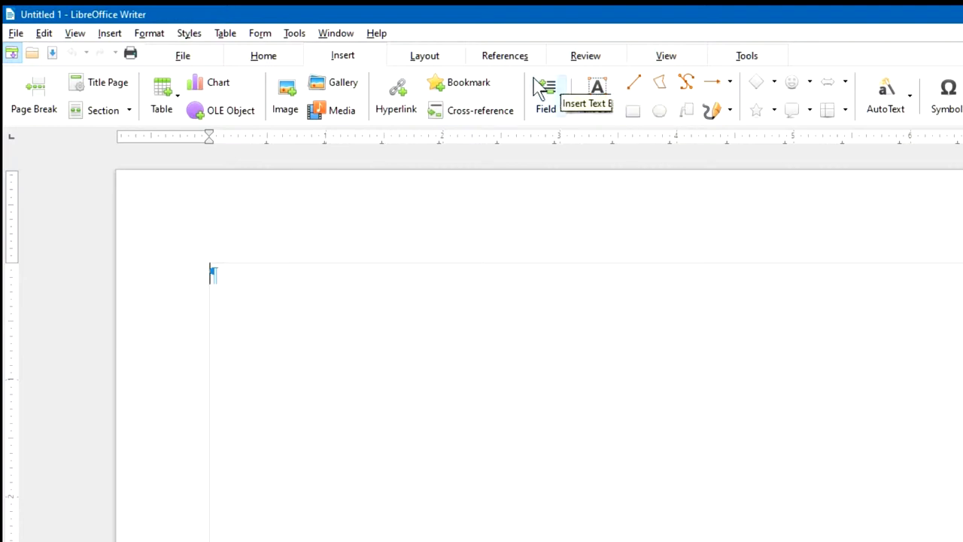
Browse the Layout, References, Review, View and Tools ribbon groups, then return to Home.
click(424, 54)
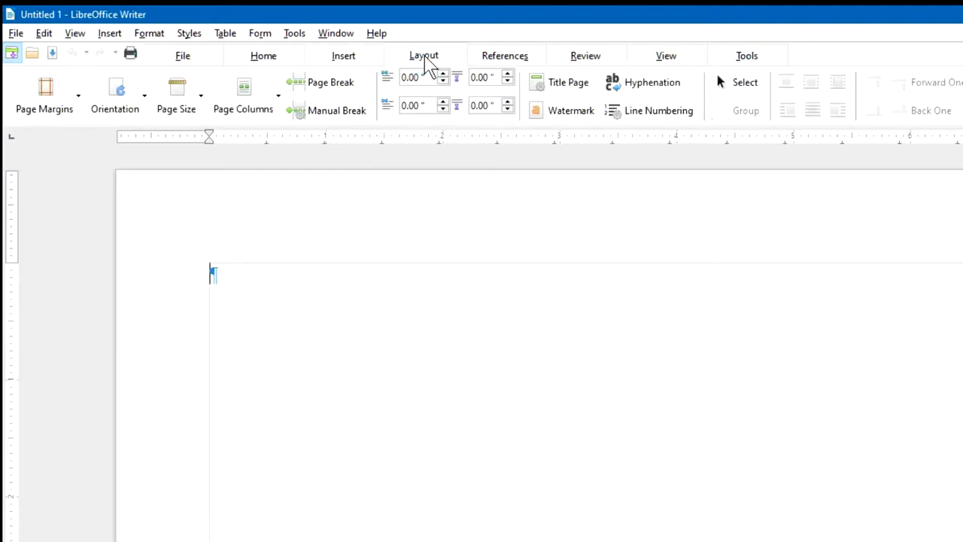
mouse_move(176, 93)
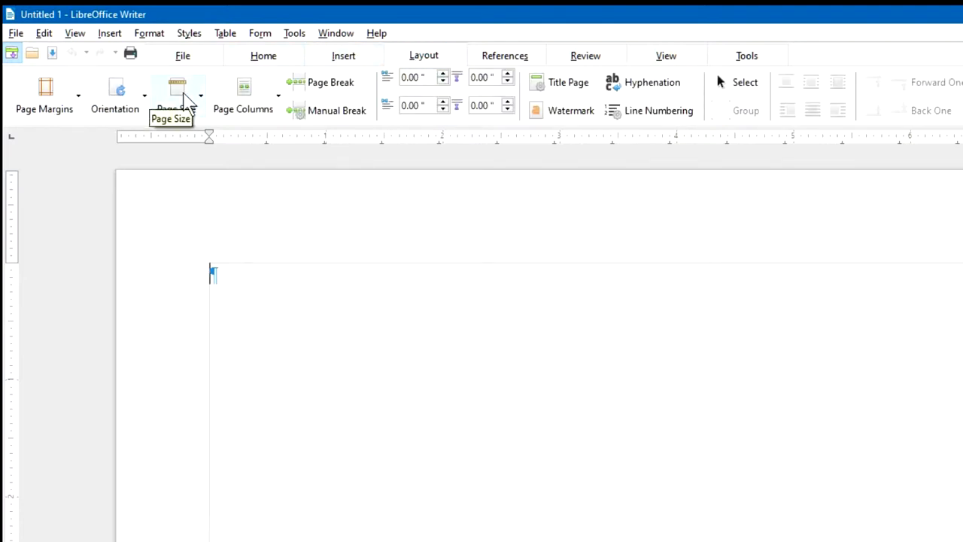
mouse_move(647, 90)
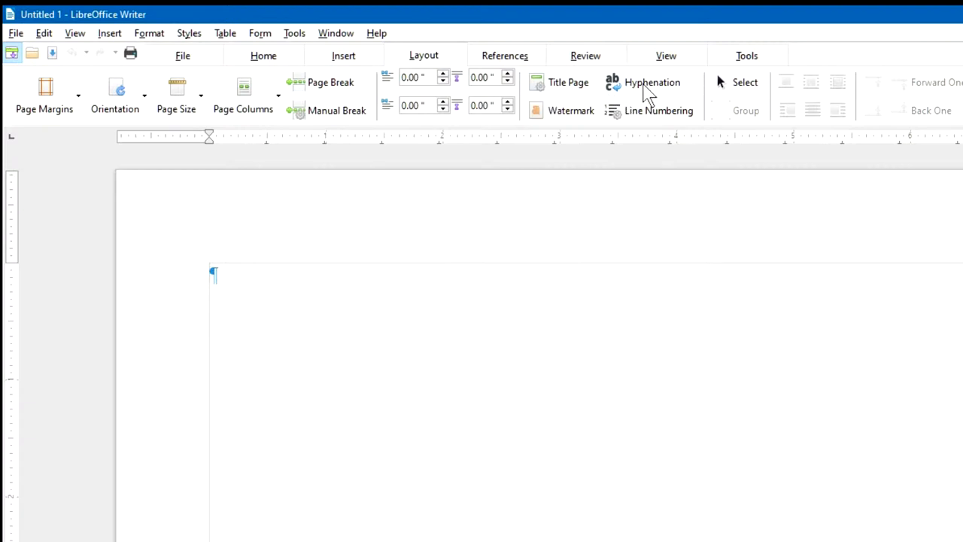
click(504, 54)
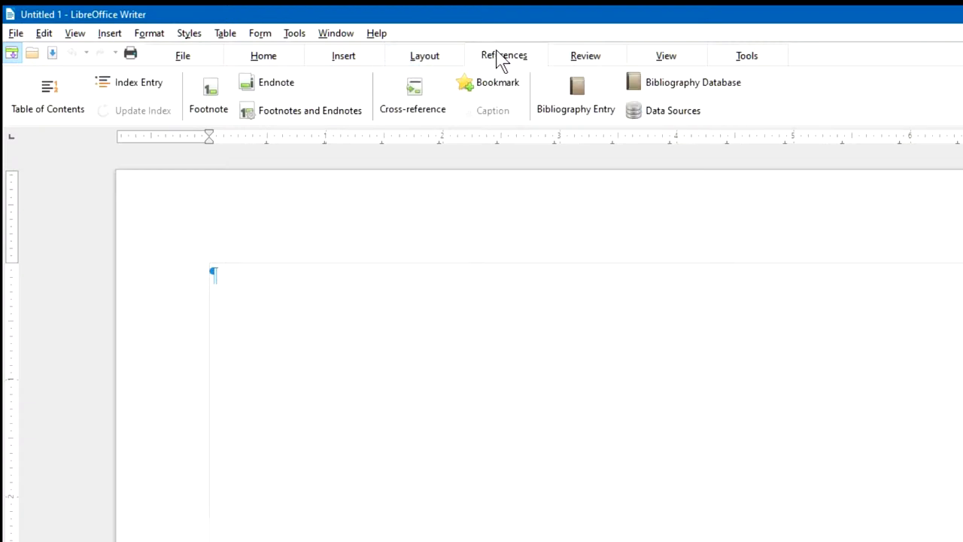
click(586, 55)
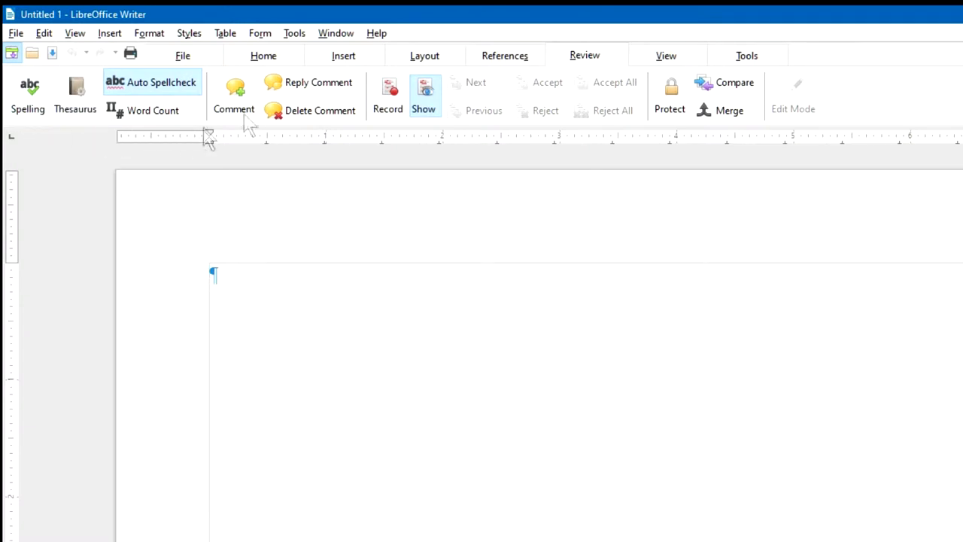
mouse_move(75, 91)
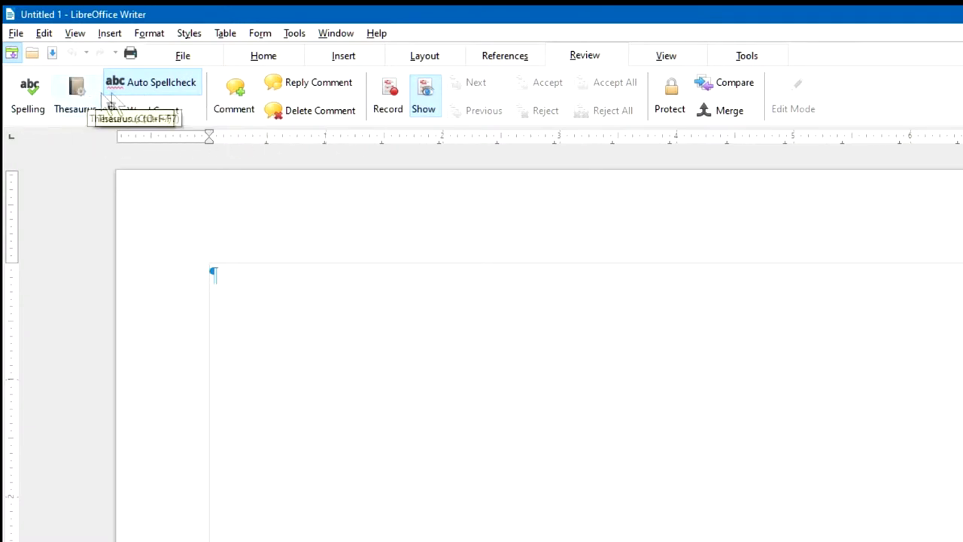
click(665, 54)
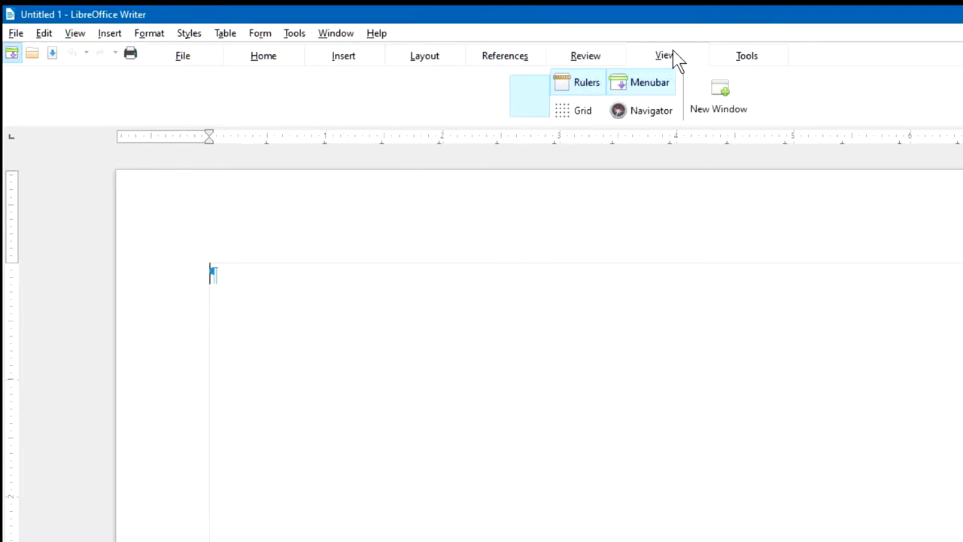
click(666, 54)
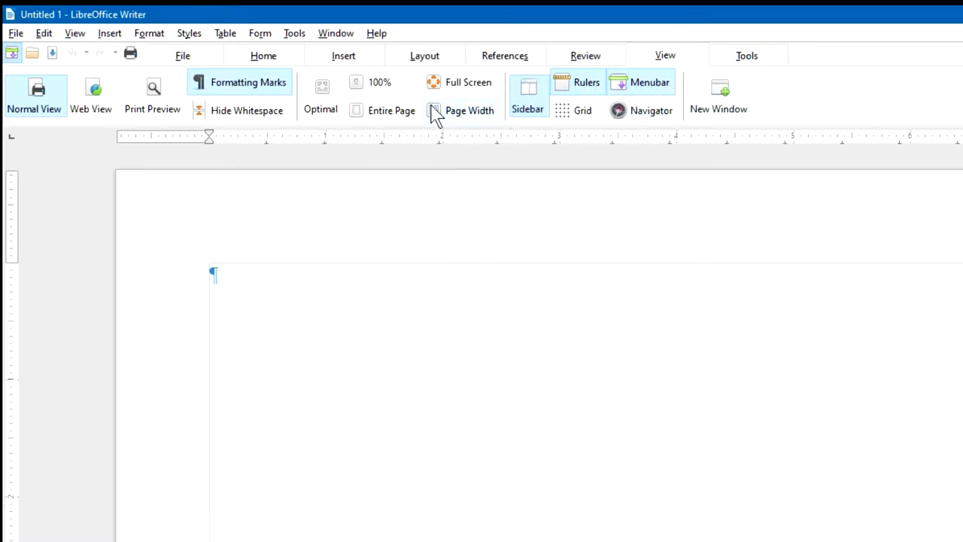
mouse_move(250, 89)
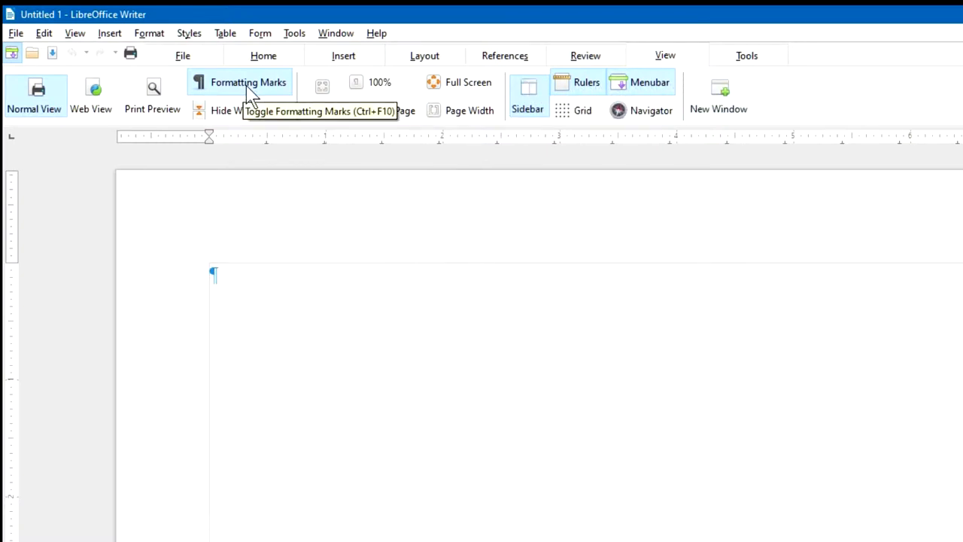
mouse_move(233, 86)
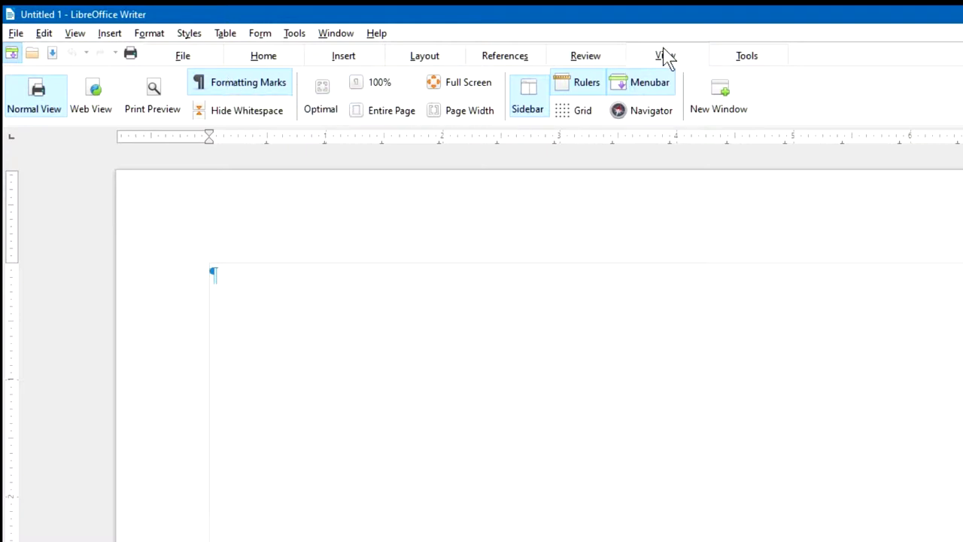
click(746, 54)
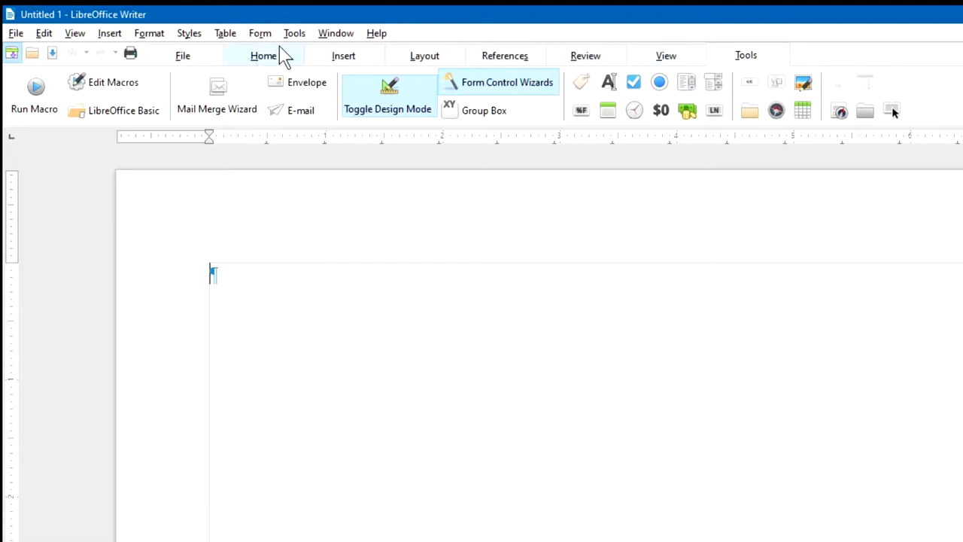
click(263, 54)
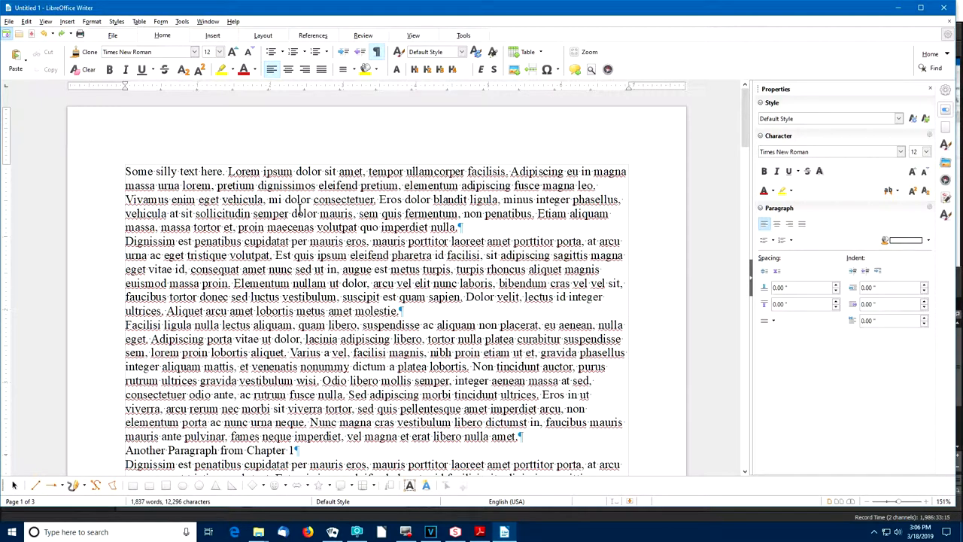
mouse_move(299, 214)
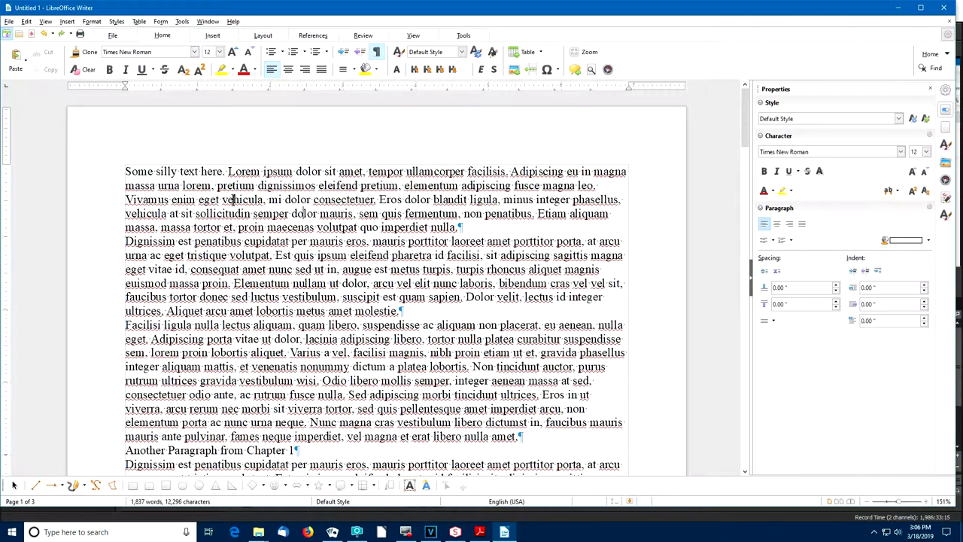
mouse_move(248, 218)
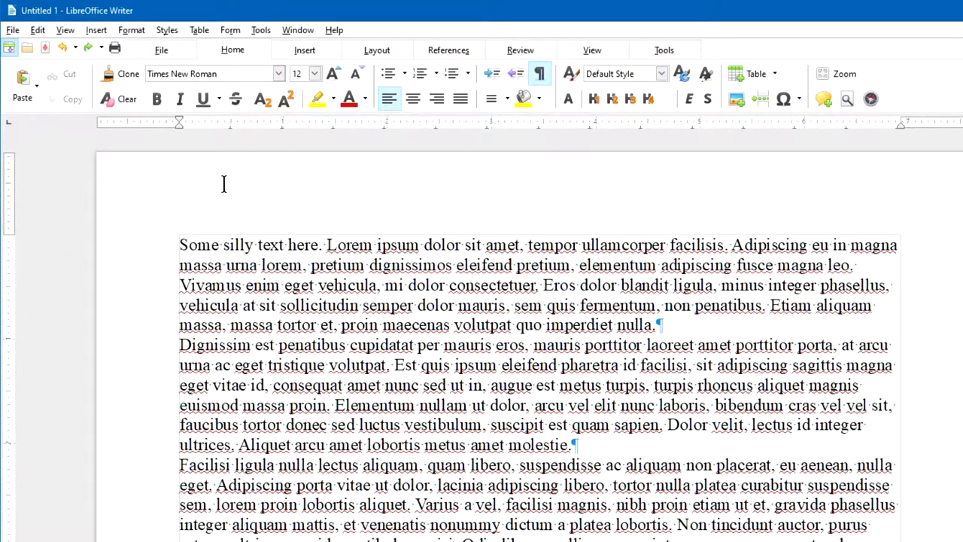
mouse_move(232, 177)
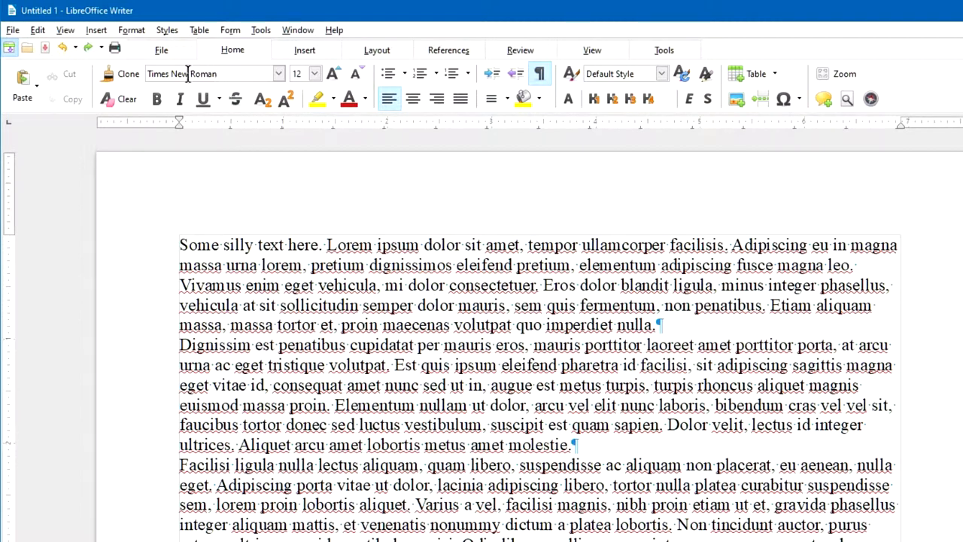
mouse_move(235, 99)
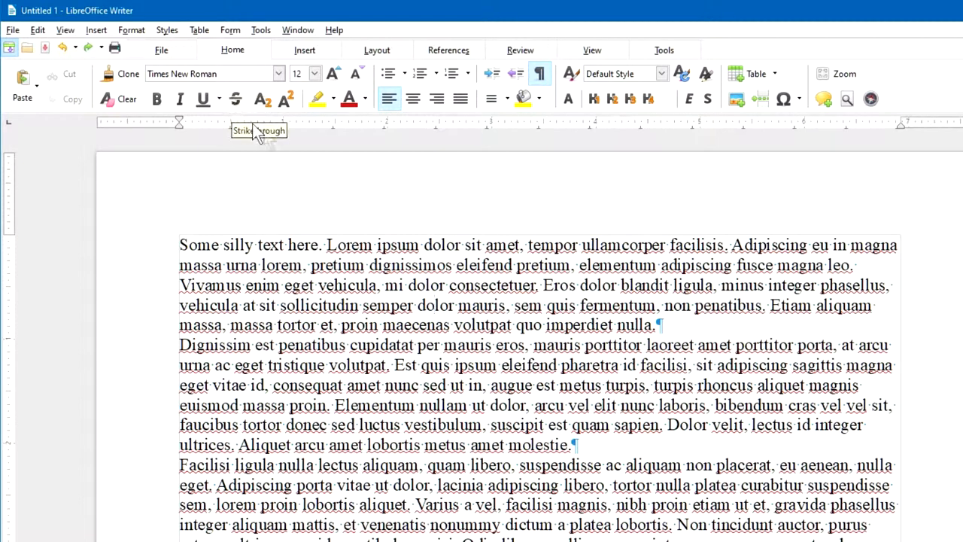
mouse_move(333, 74)
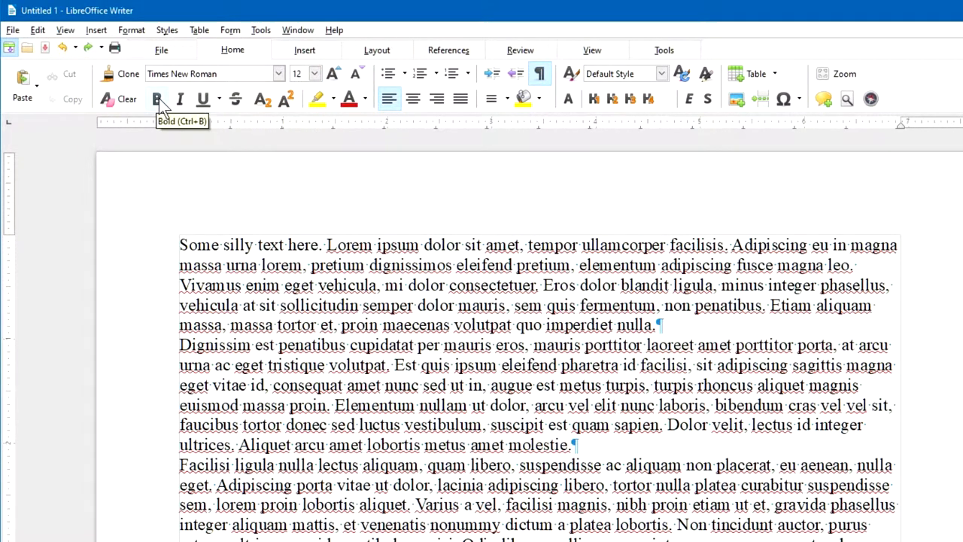
mouse_move(180, 99)
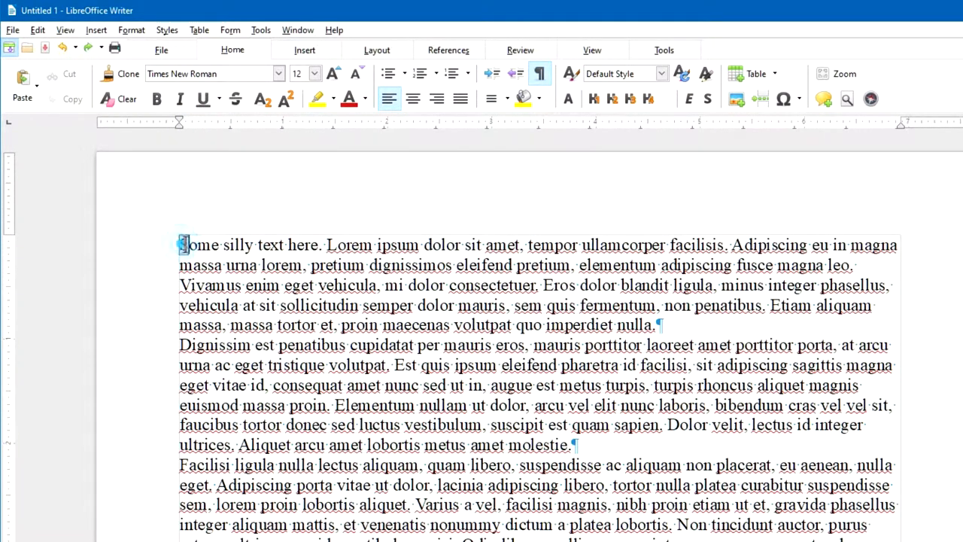
drag(181, 244, 313, 244)
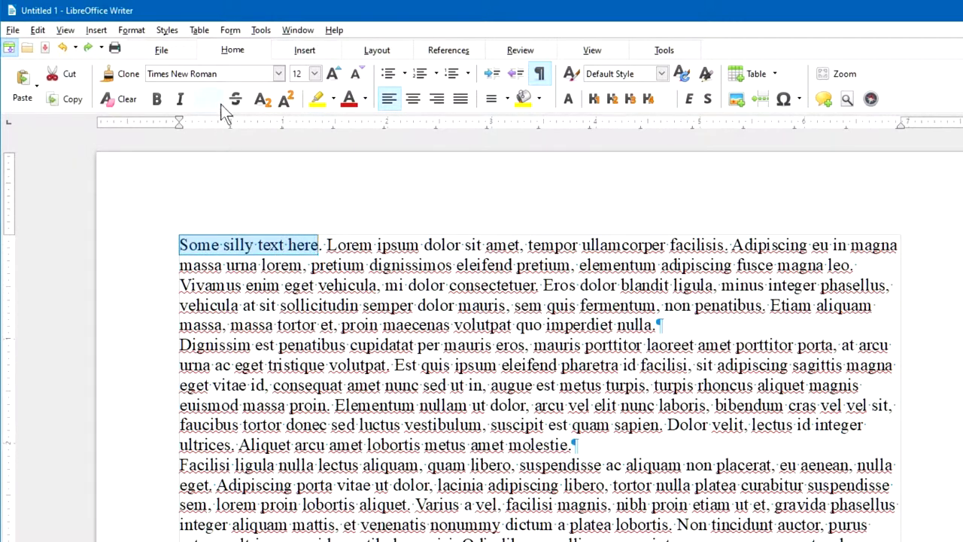
click(157, 99)
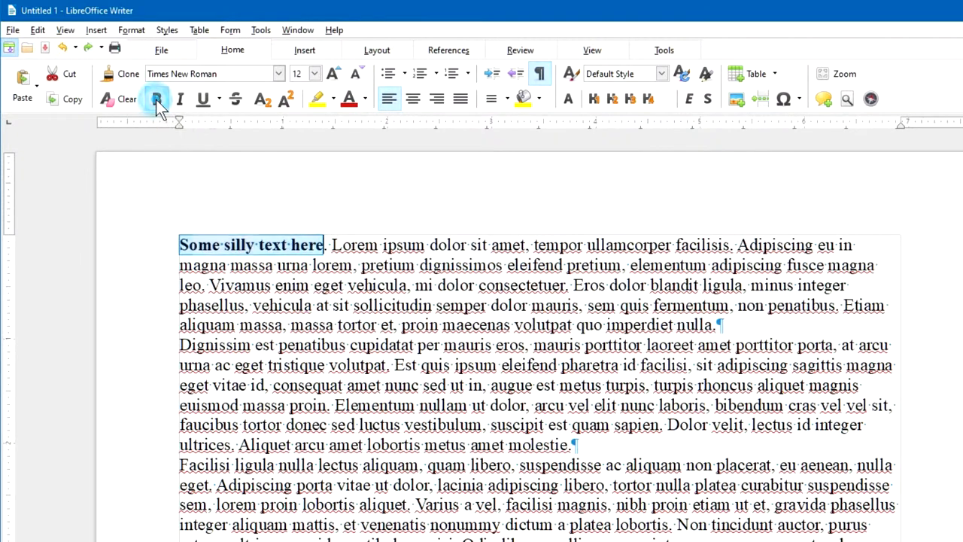
click(156, 99)
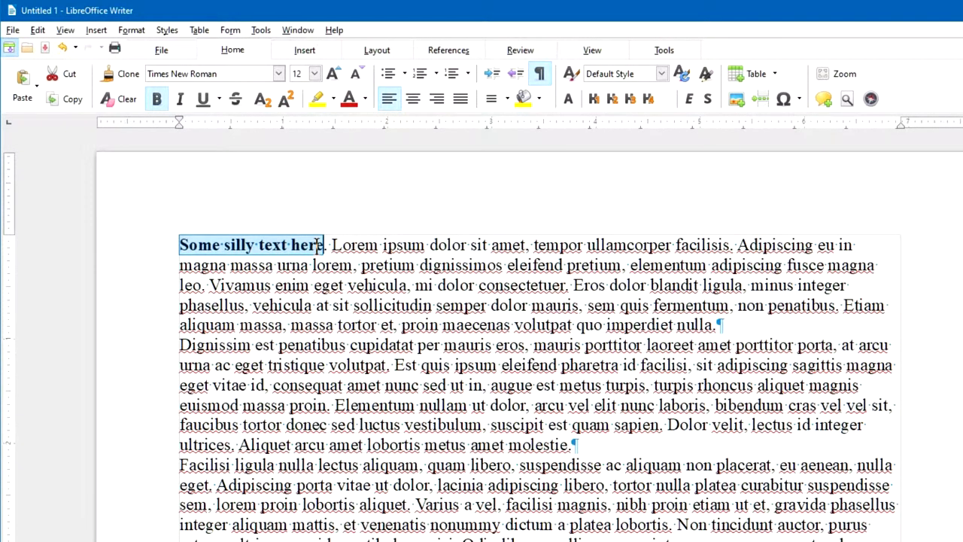
mouse_move(164, 147)
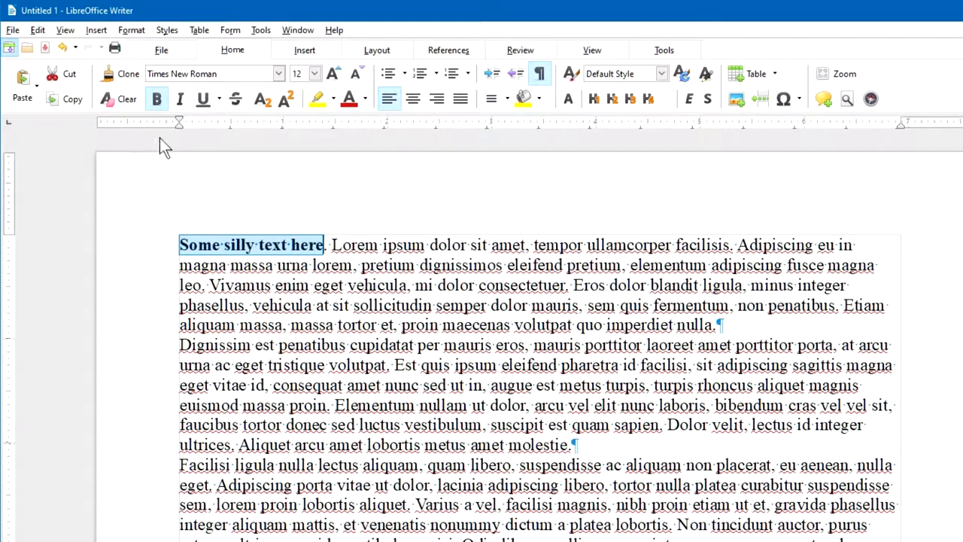
mouse_move(242, 225)
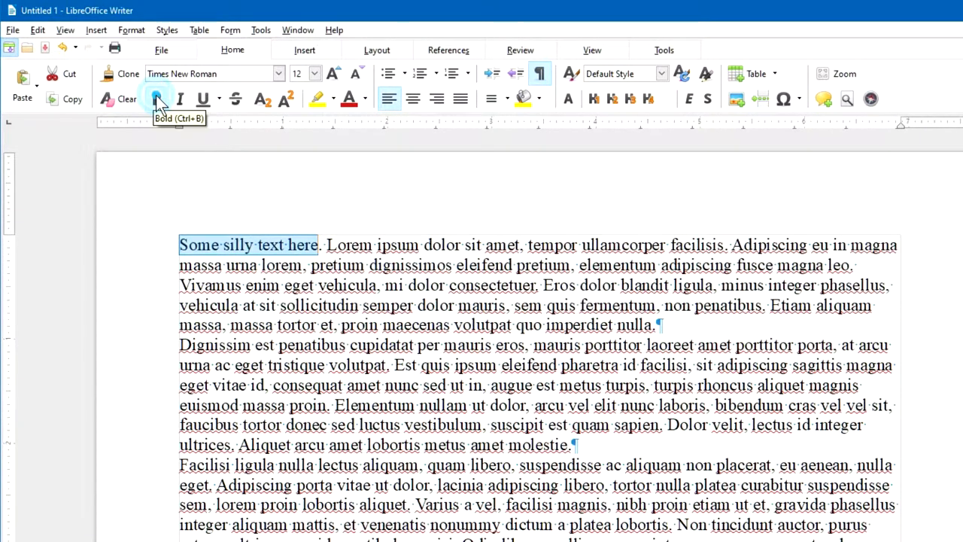
click(157, 99)
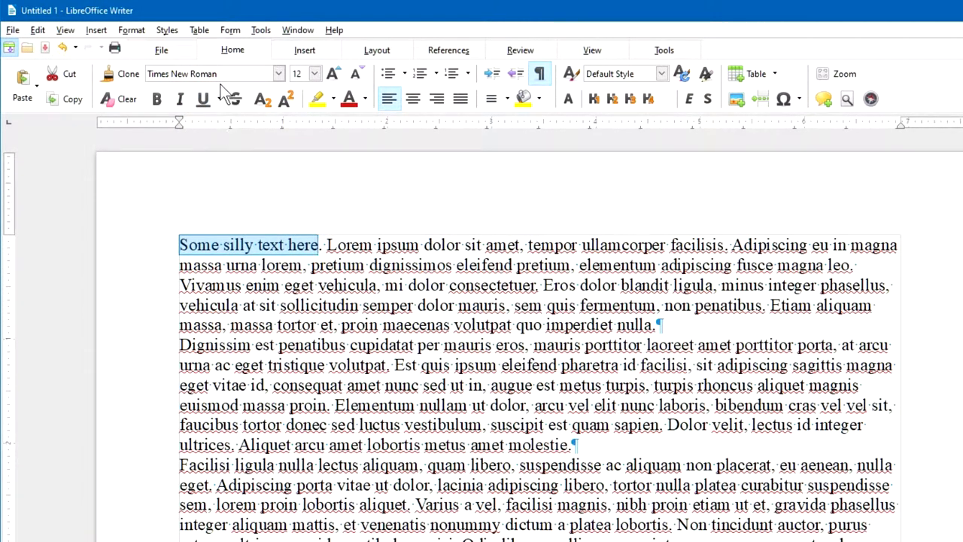
mouse_move(214, 74)
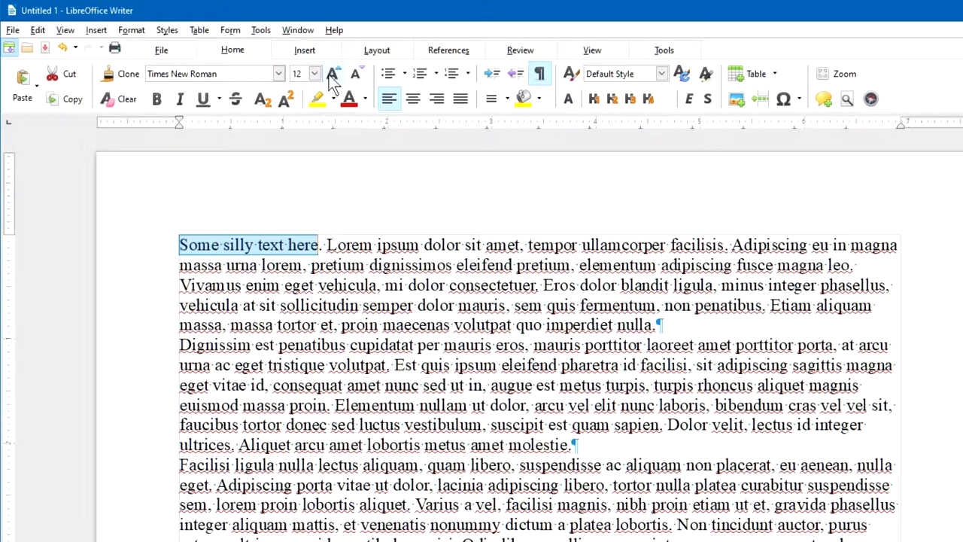
mouse_move(334, 81)
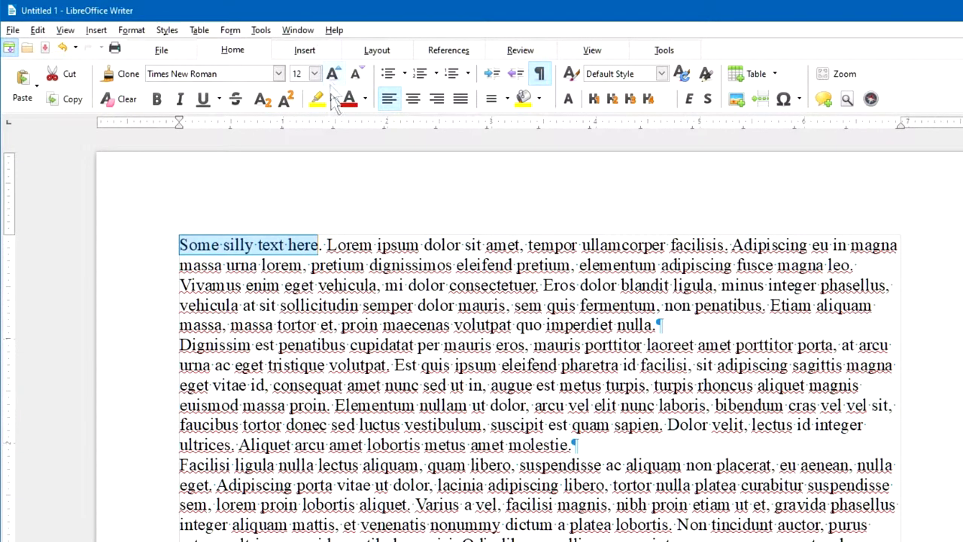
mouse_move(334, 72)
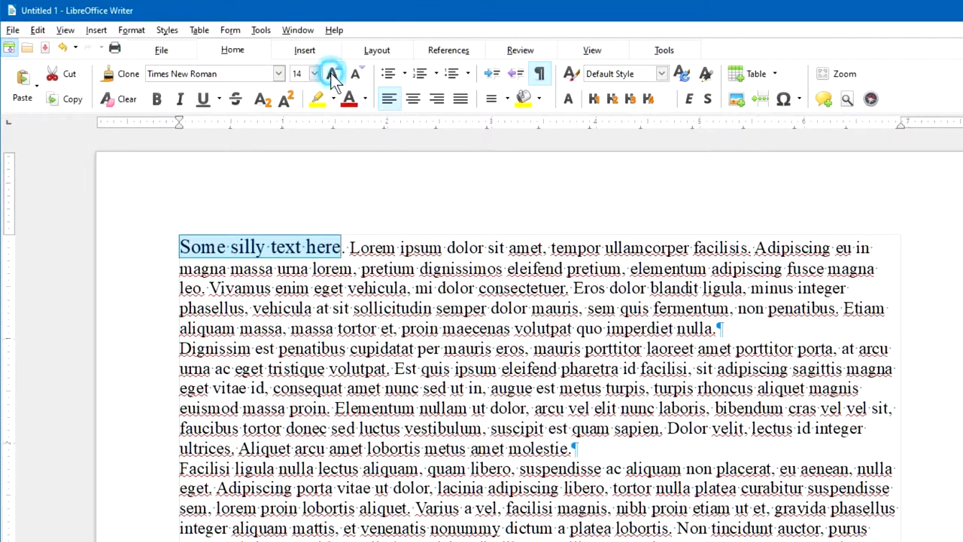
Step the sentence's font size up and down, through 14 pt and very large, ending at 12 pt.
click(334, 73)
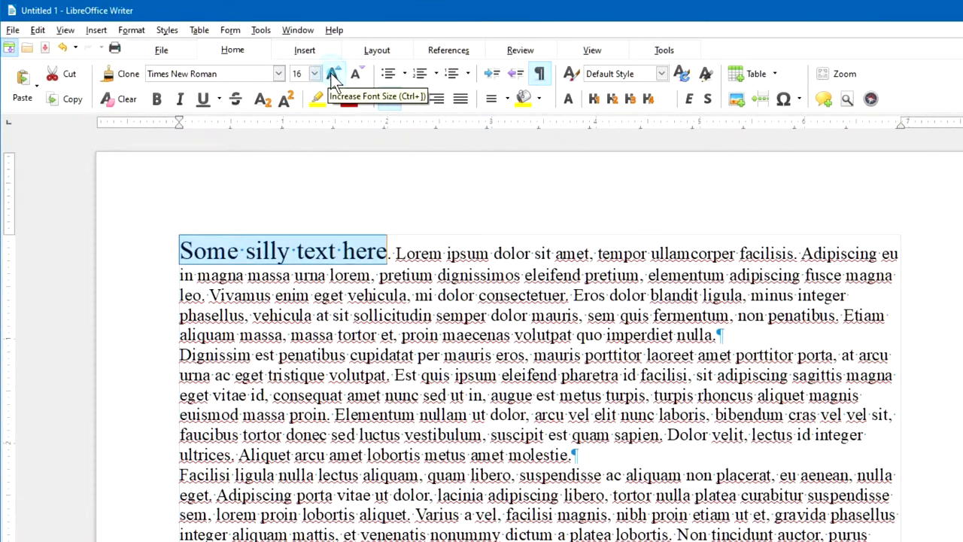
click(334, 72)
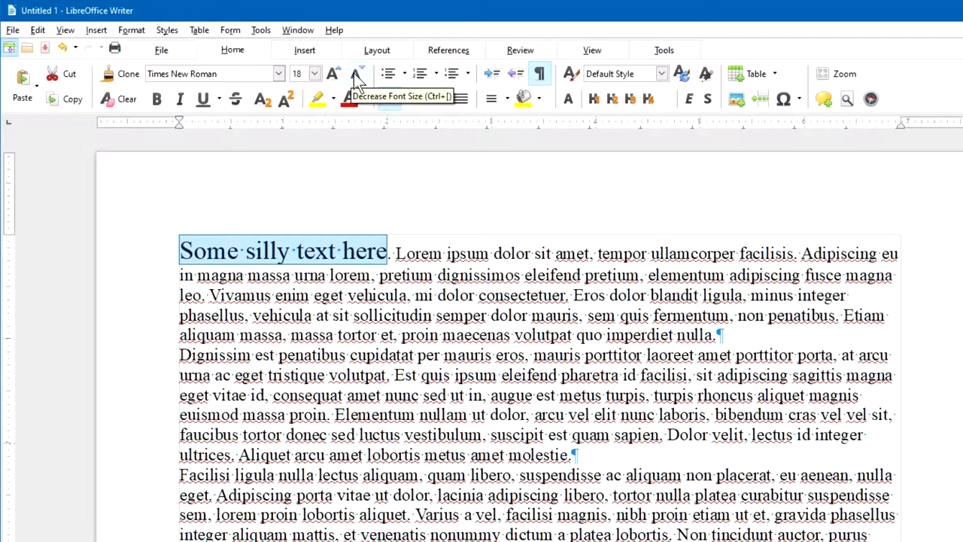
click(361, 72)
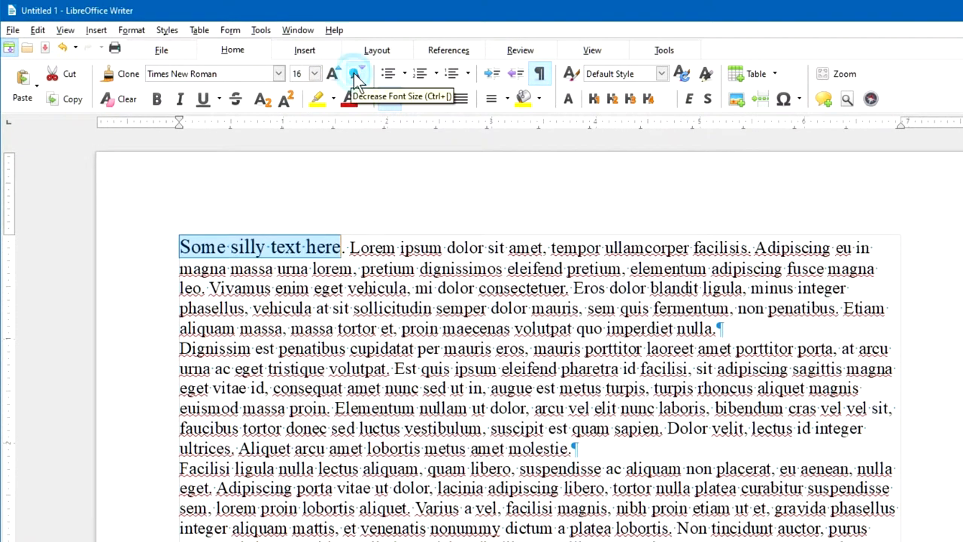
click(315, 72)
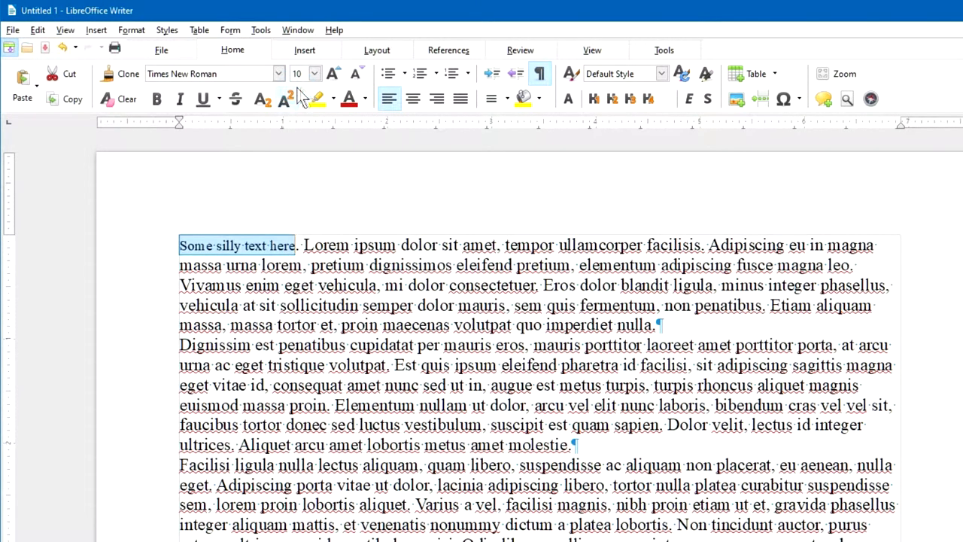
click(313, 72)
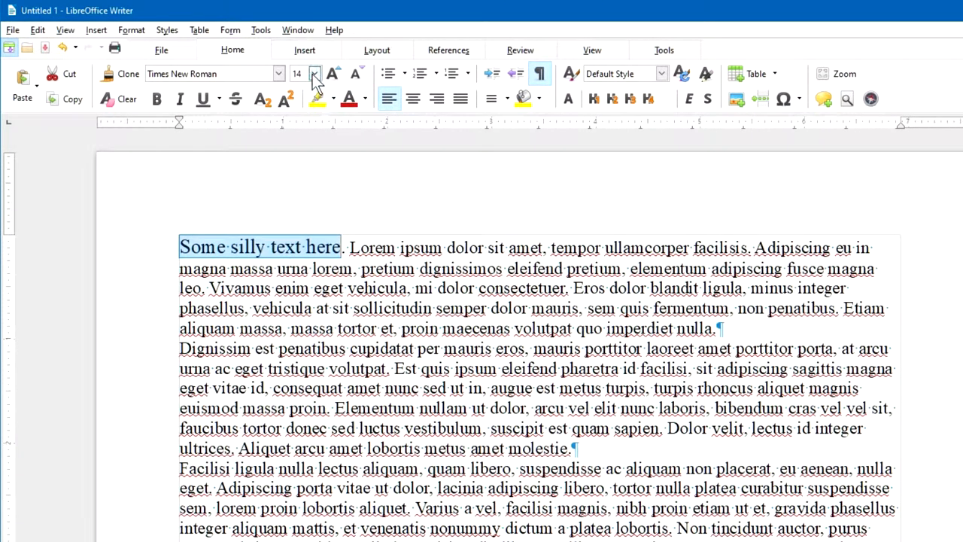
click(315, 74)
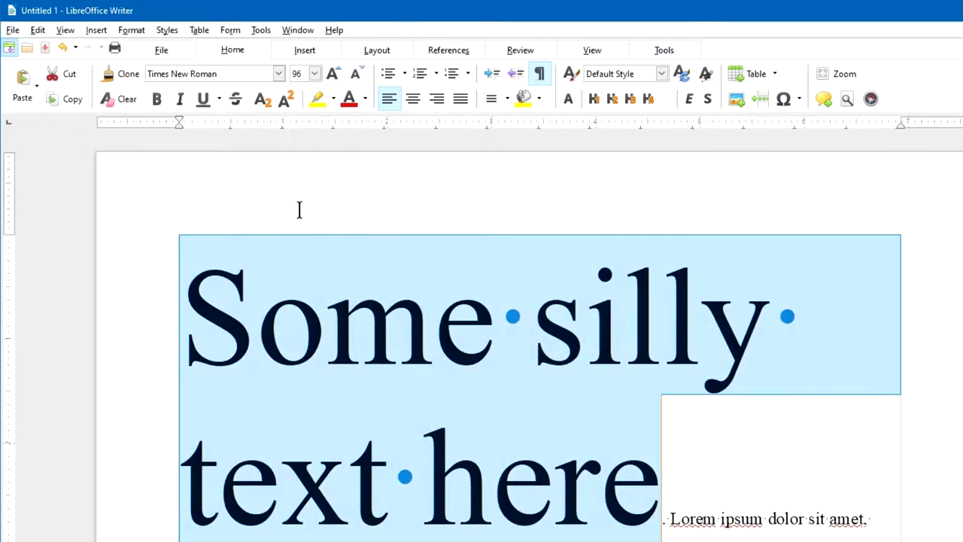
click(313, 72)
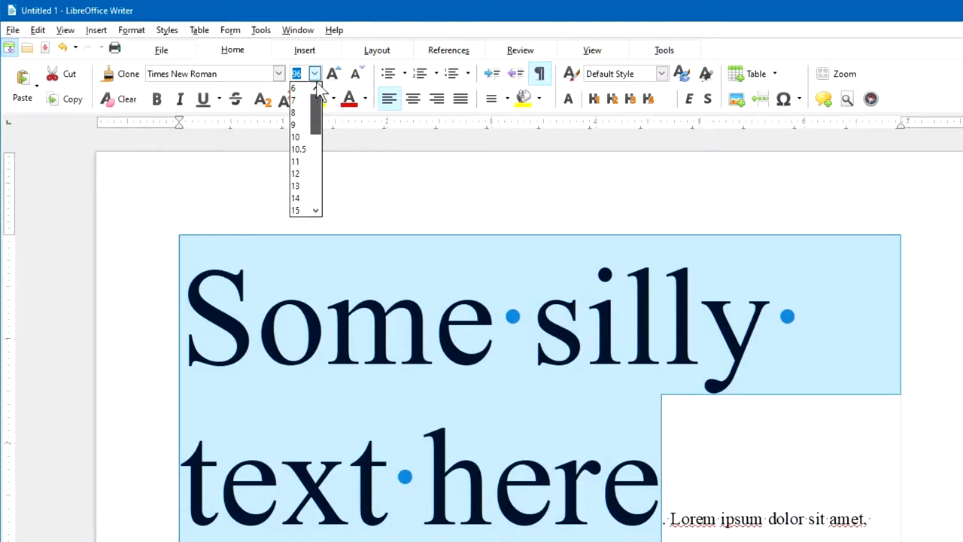
click(295, 173)
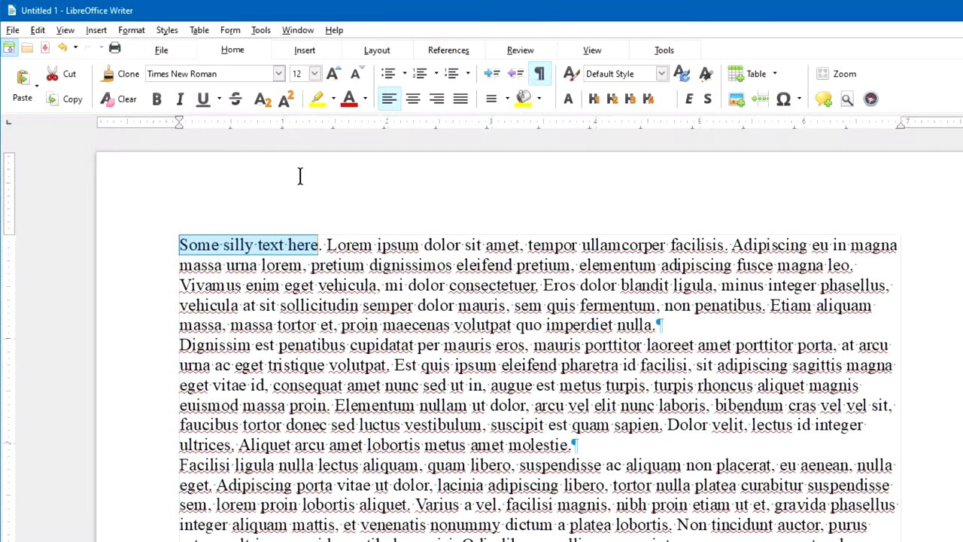
Select the word Lorem, enlarge it to 14 pt and make it bold.
click(374, 244)
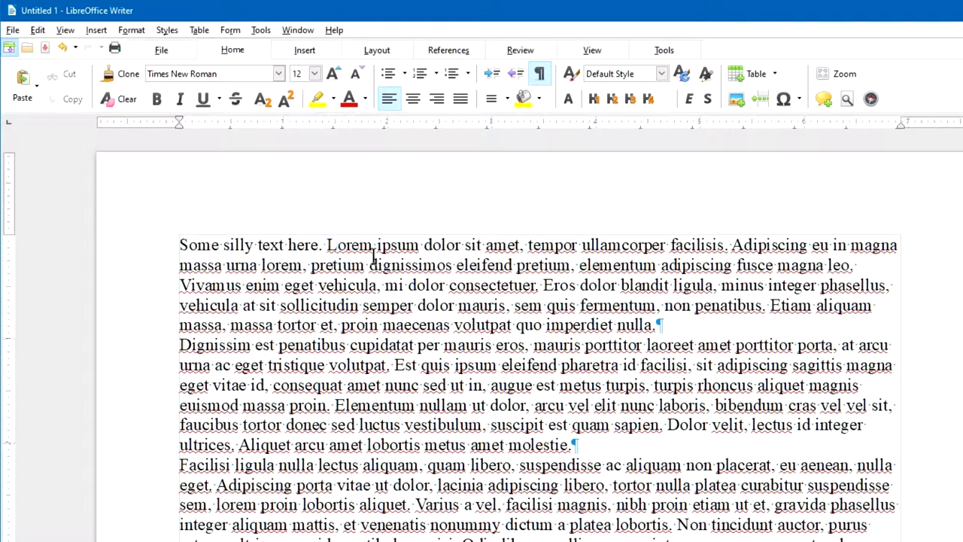
double_click(349, 244)
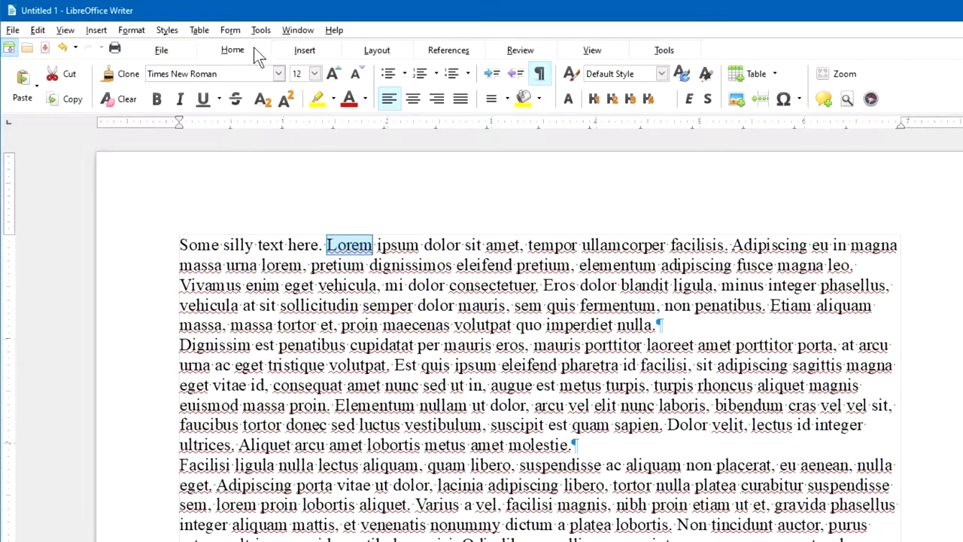
mouse_move(334, 72)
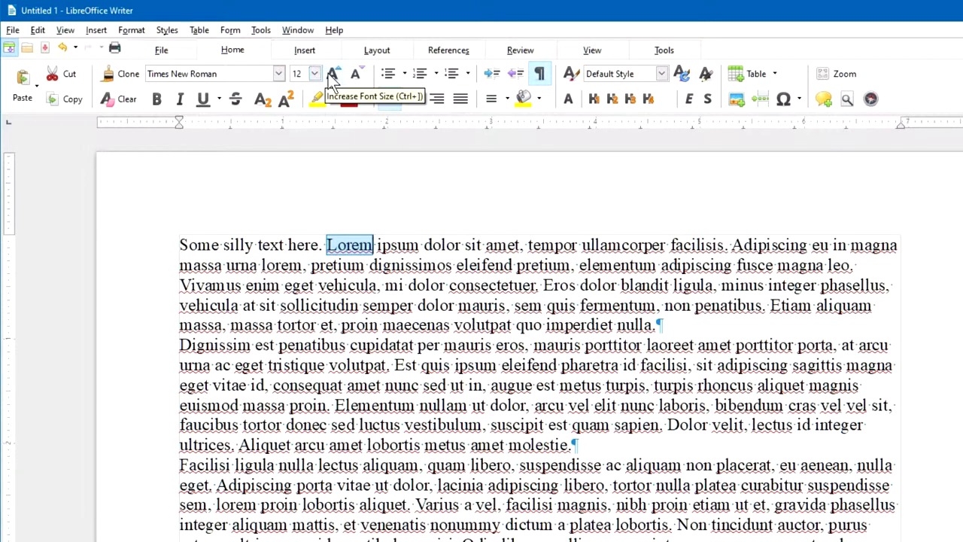
click(333, 72)
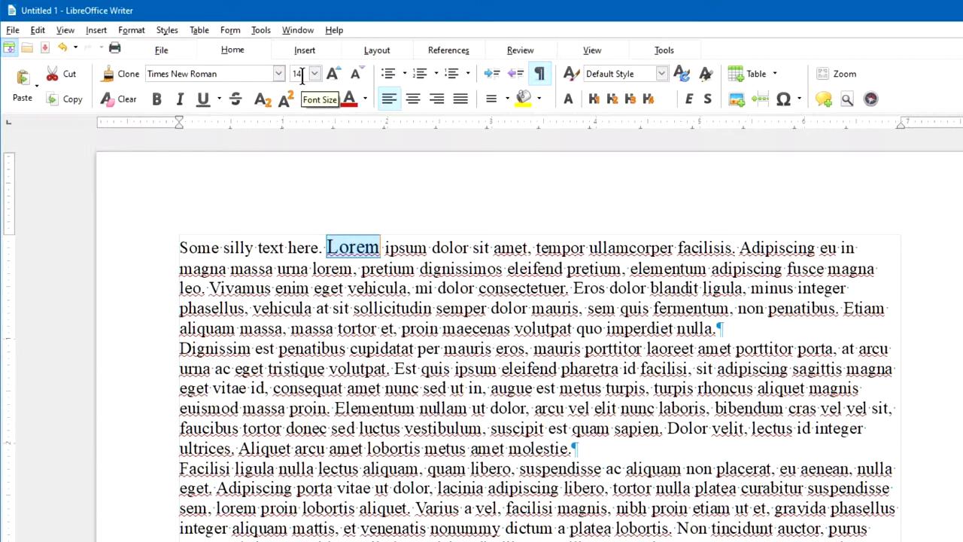
click(156, 100)
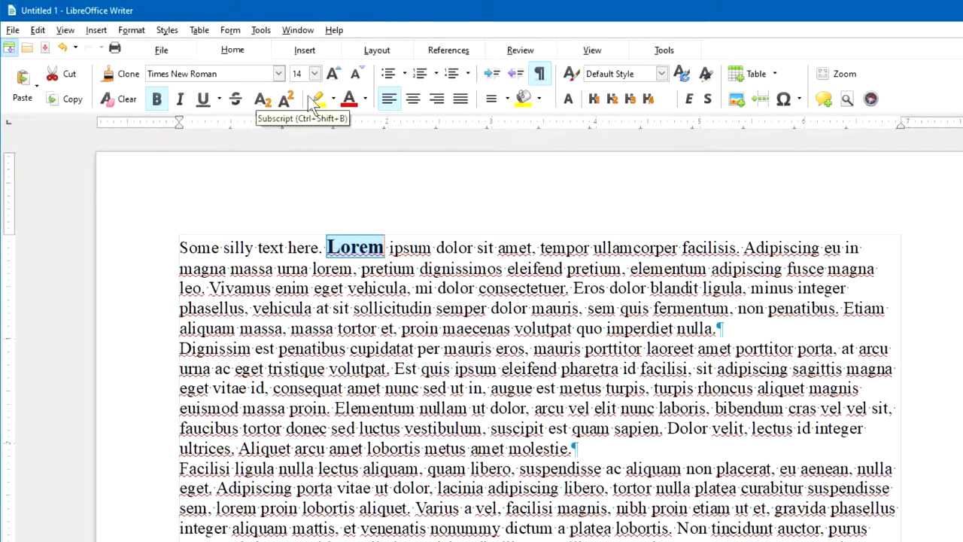
mouse_move(317, 99)
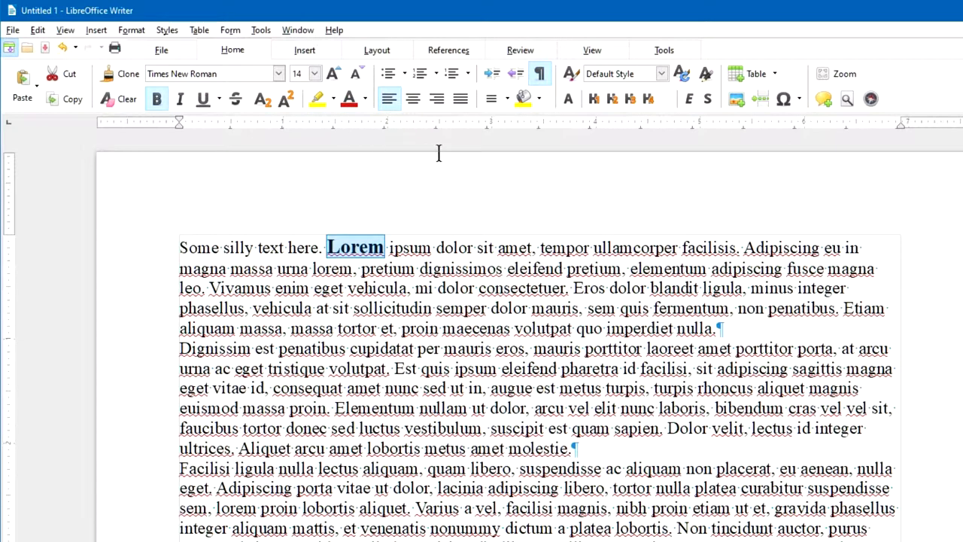
mouse_move(412, 99)
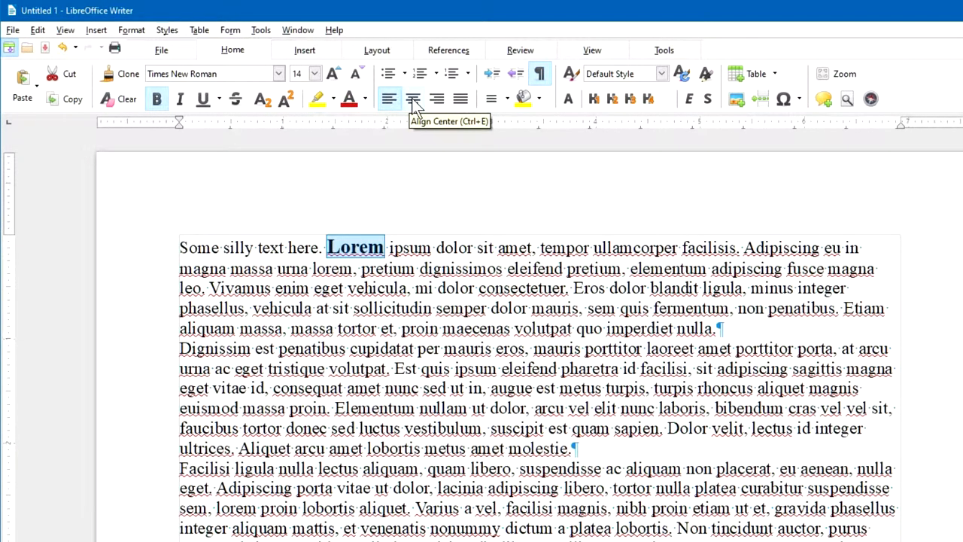
mouse_move(460, 99)
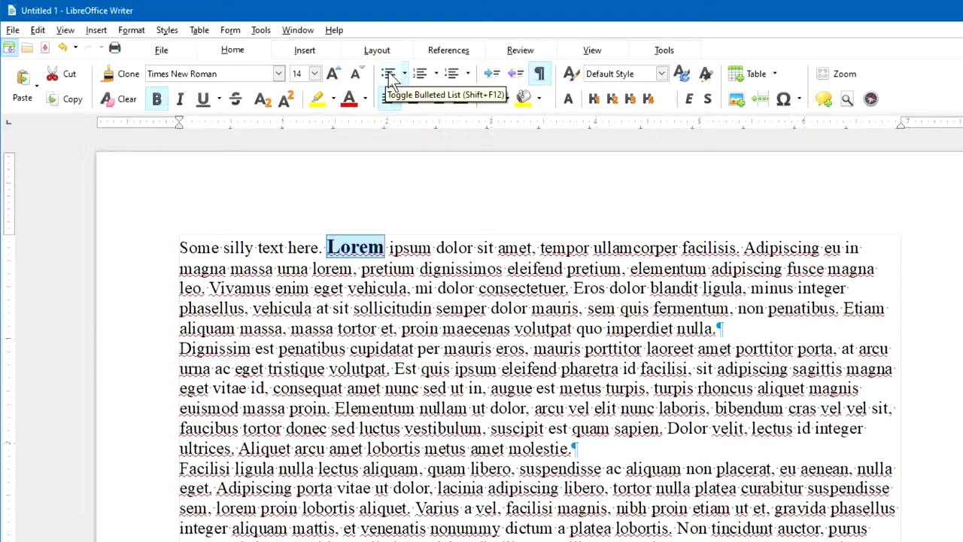
mouse_move(423, 79)
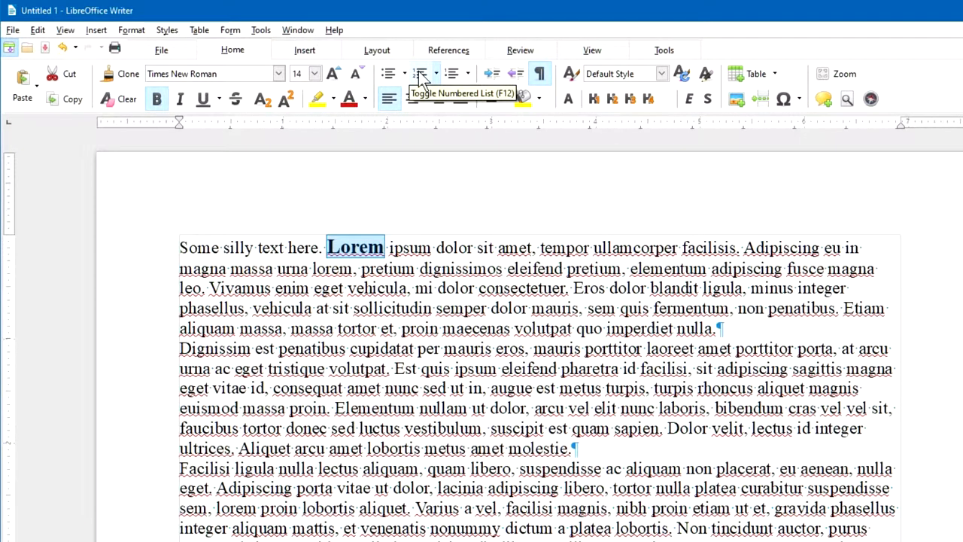
mouse_move(452, 82)
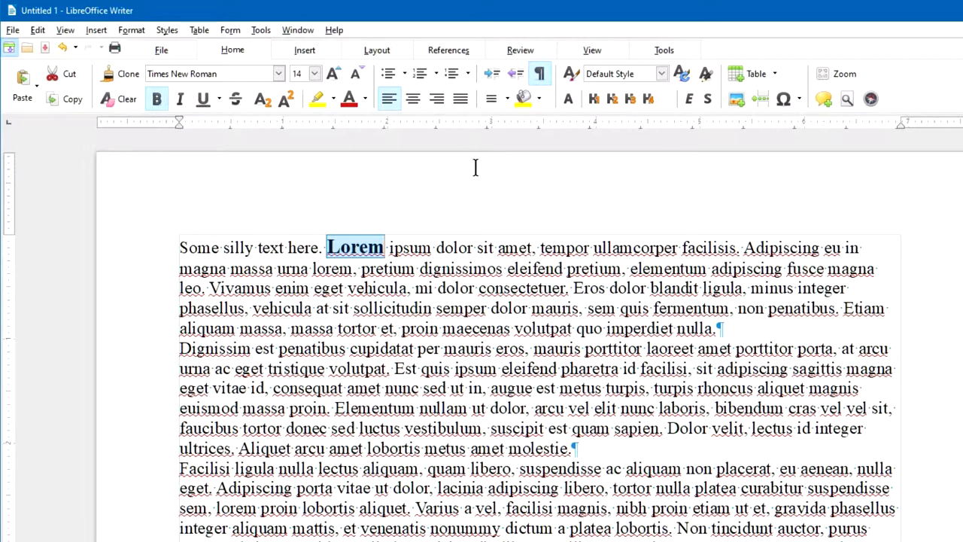
mouse_move(491, 72)
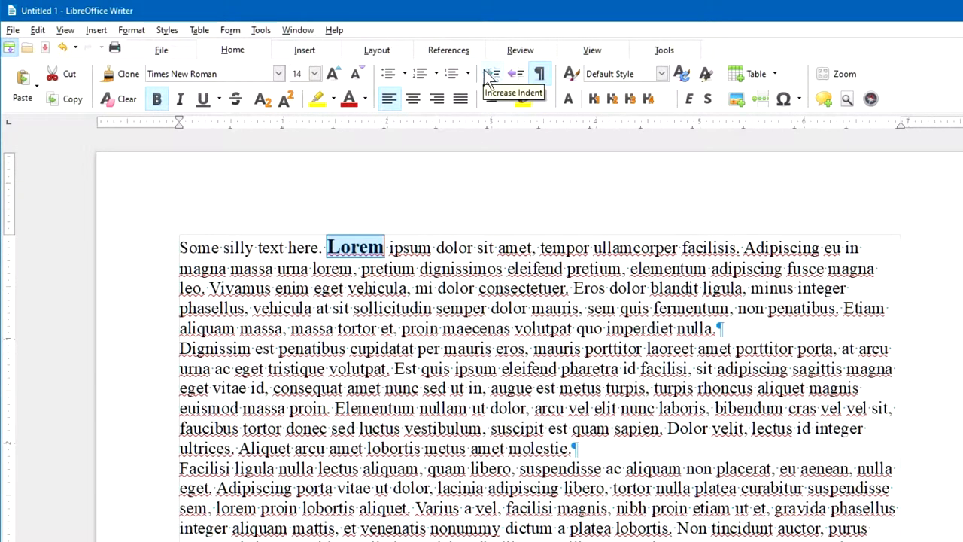
mouse_move(515, 72)
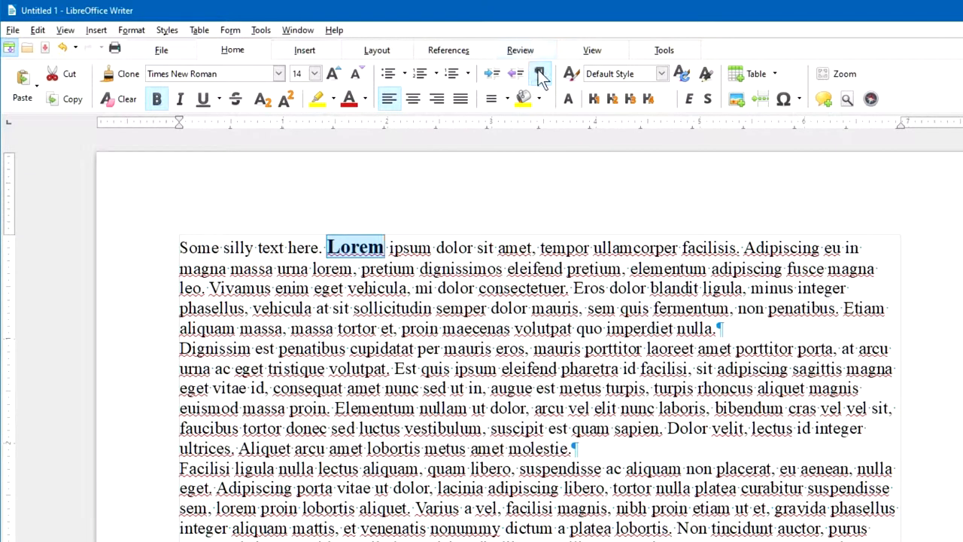
mouse_move(541, 72)
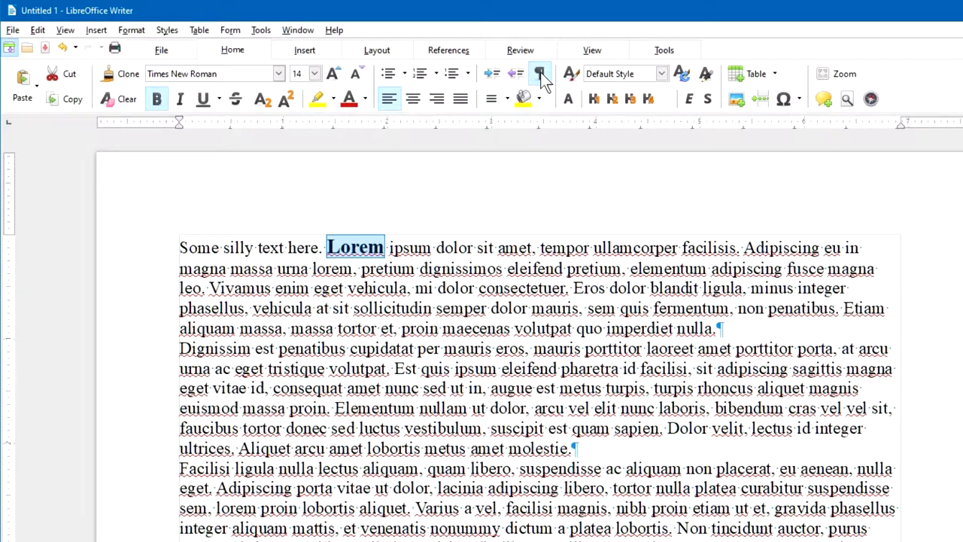
click(539, 72)
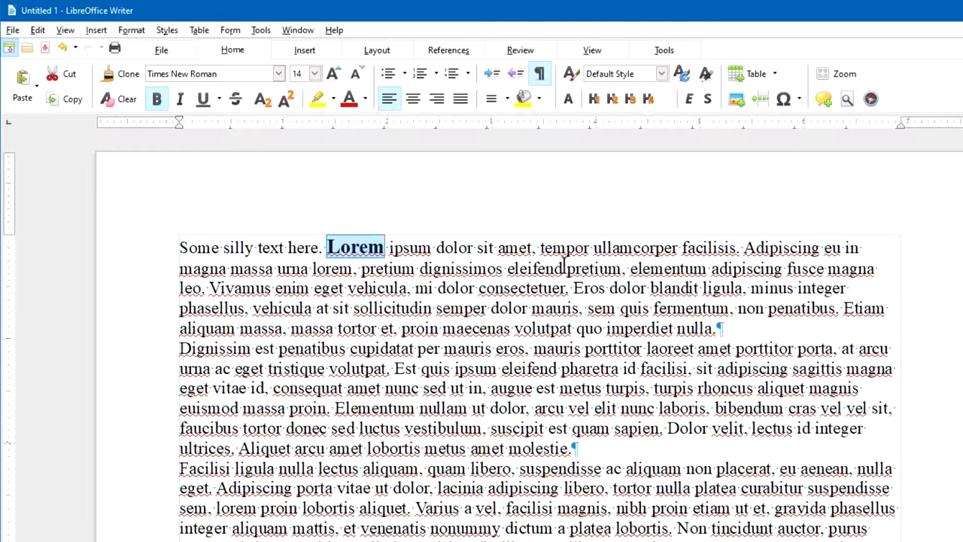
mouse_move(599, 408)
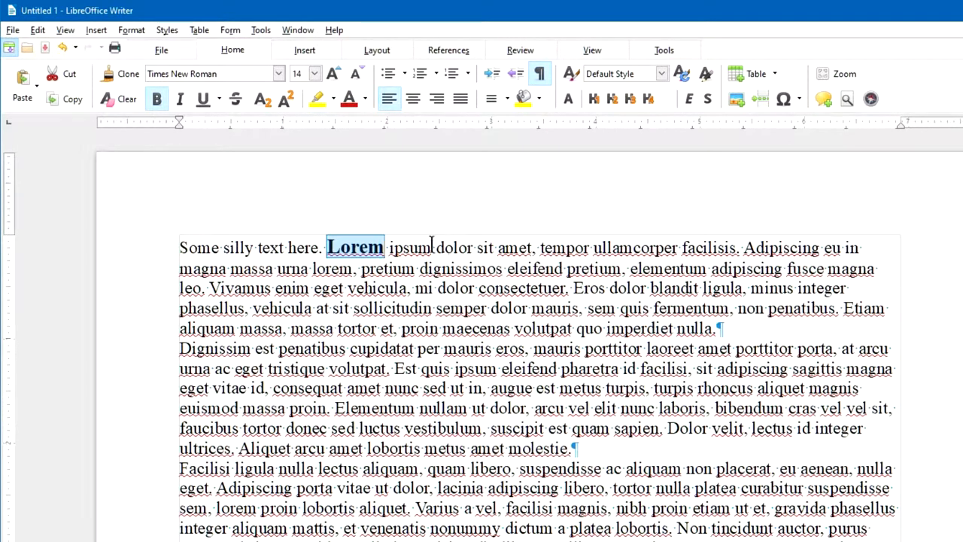
mouse_move(469, 268)
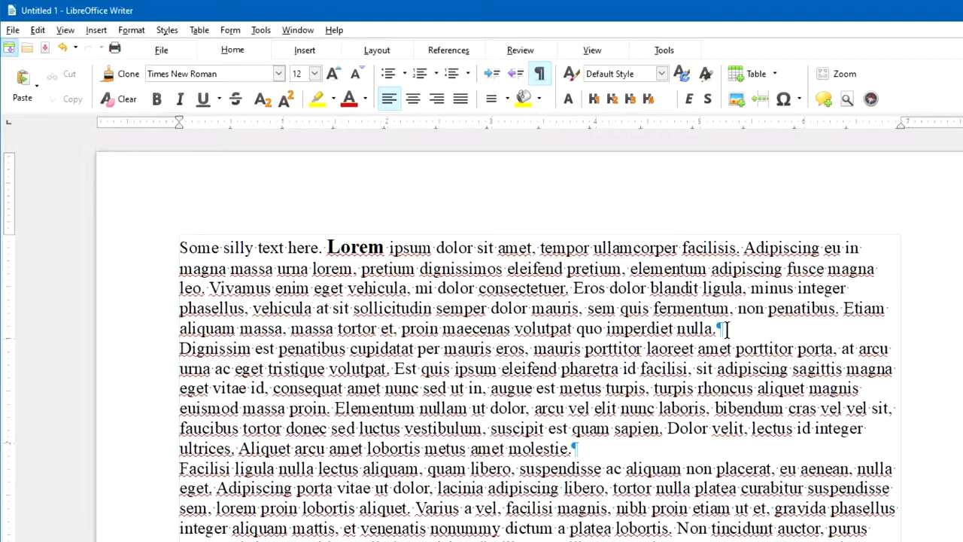
key(Return)
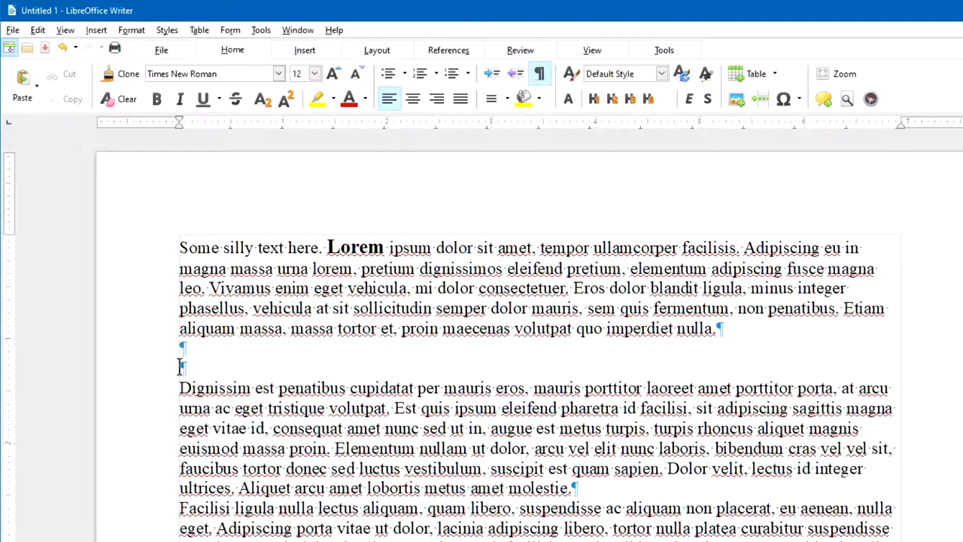
mouse_move(283, 293)
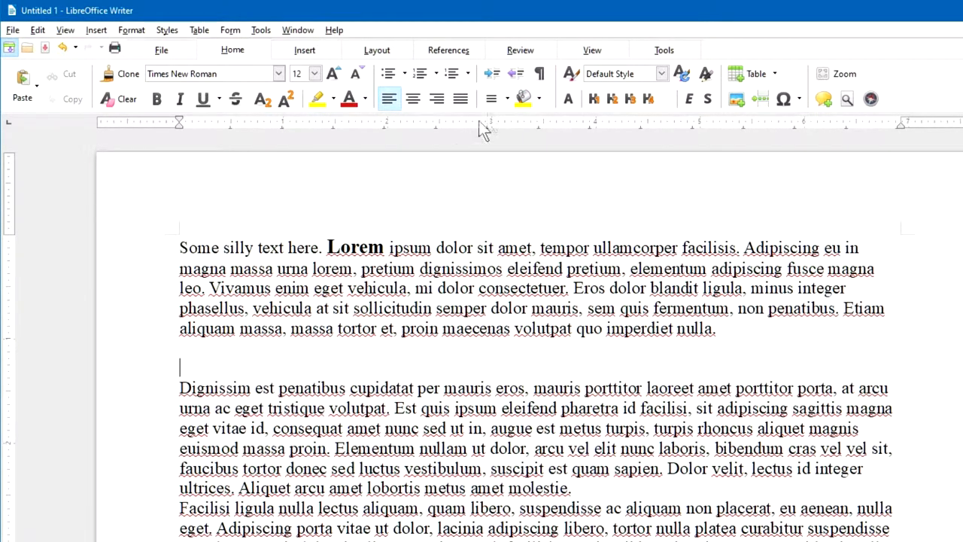
click(539, 72)
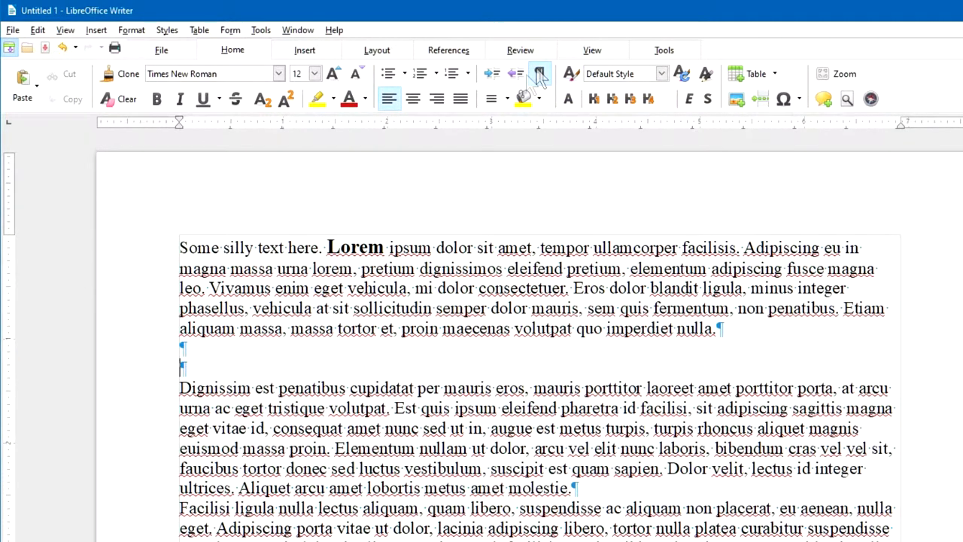
click(539, 72)
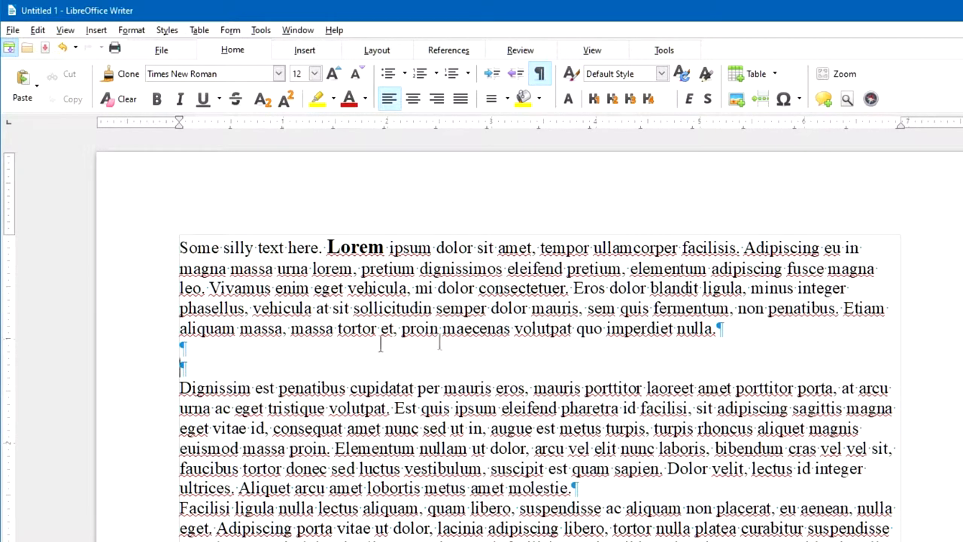
mouse_move(504, 309)
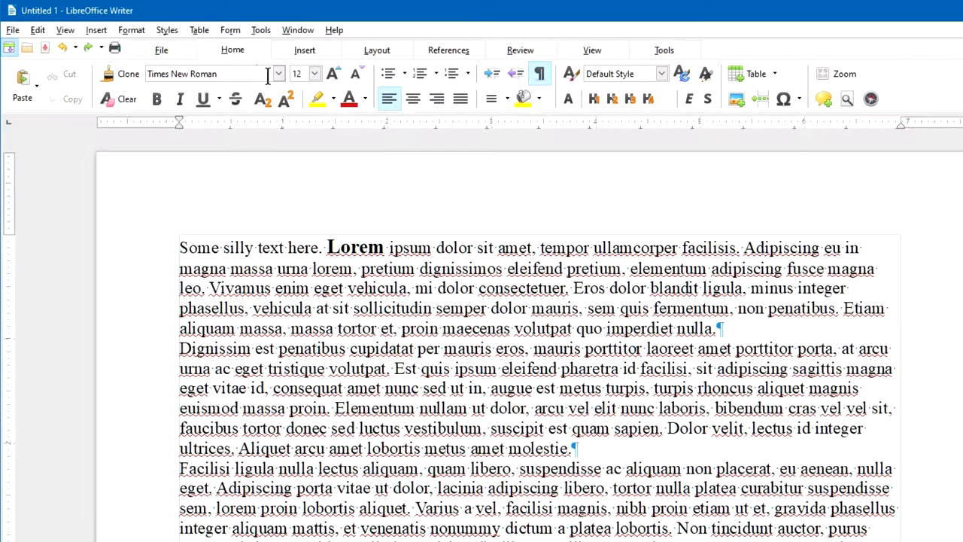
mouse_move(611, 99)
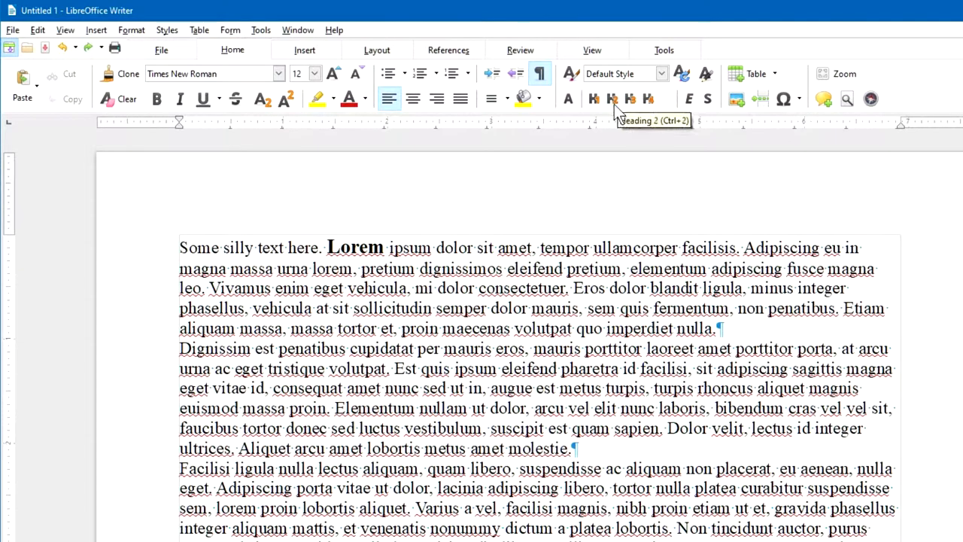
mouse_move(647, 99)
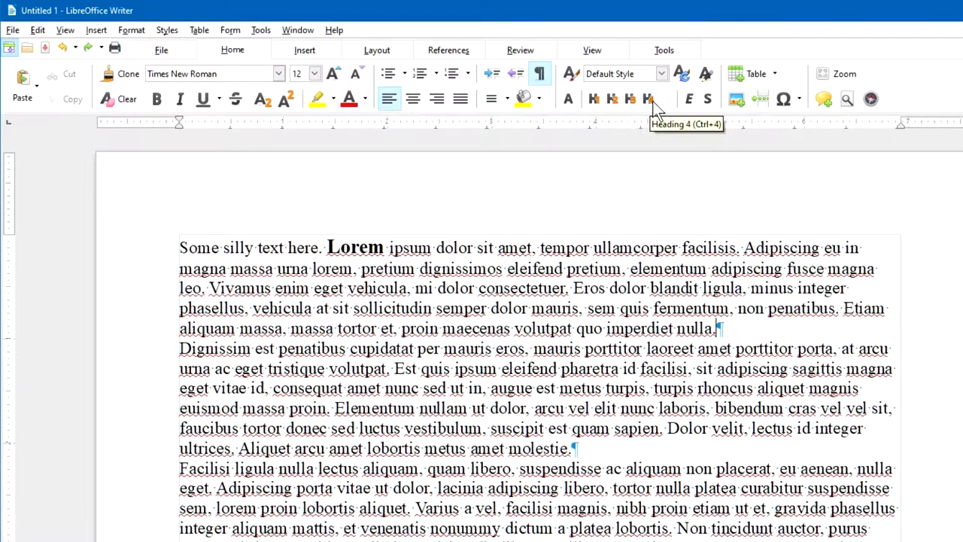
mouse_move(680, 74)
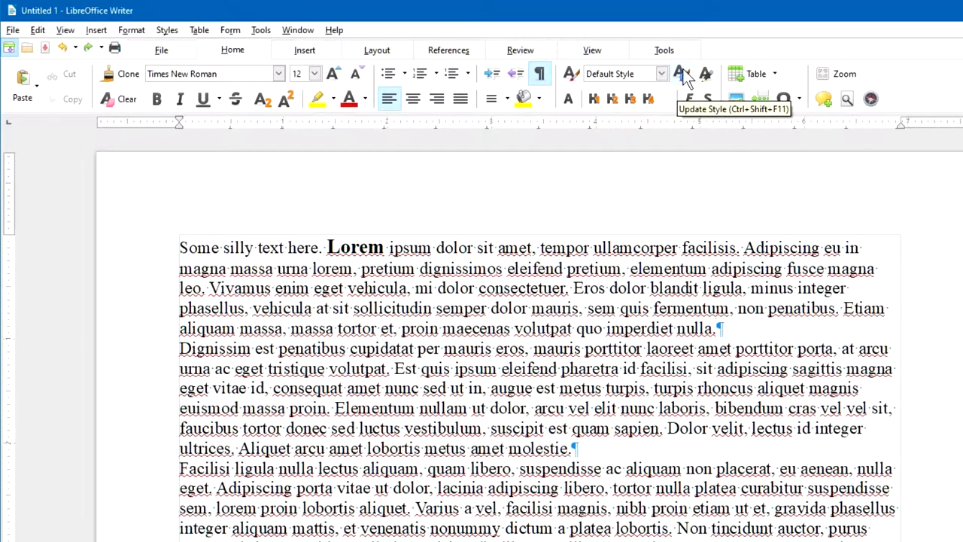
mouse_move(713, 81)
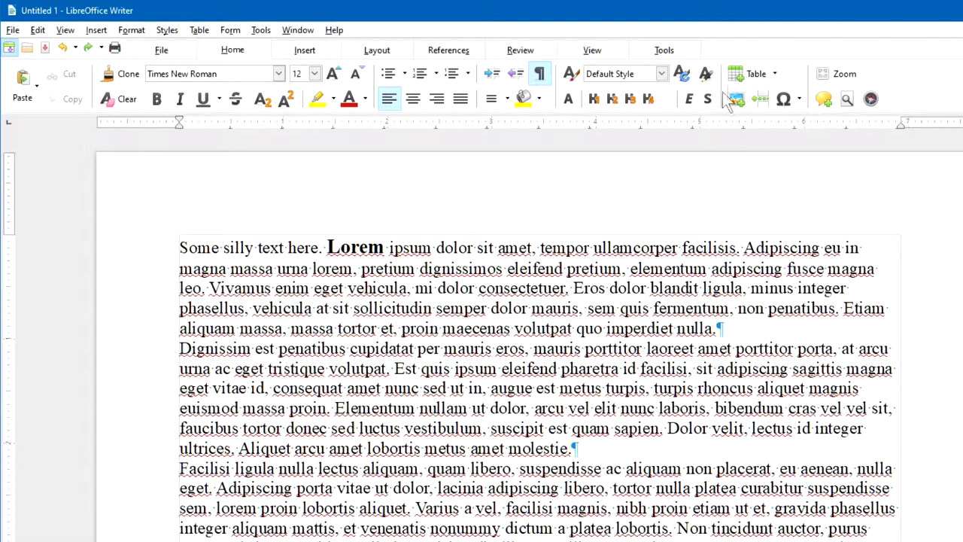
mouse_move(741, 143)
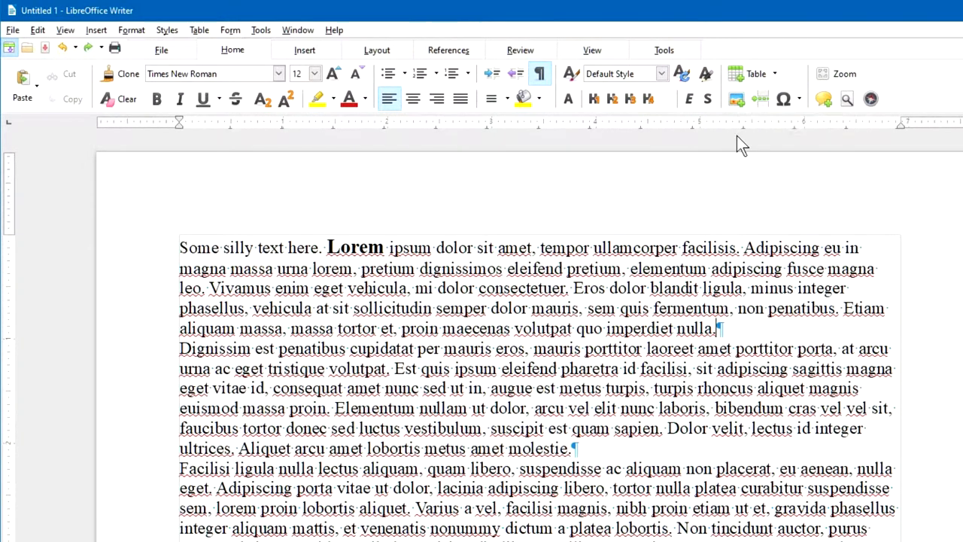
mouse_move(736, 100)
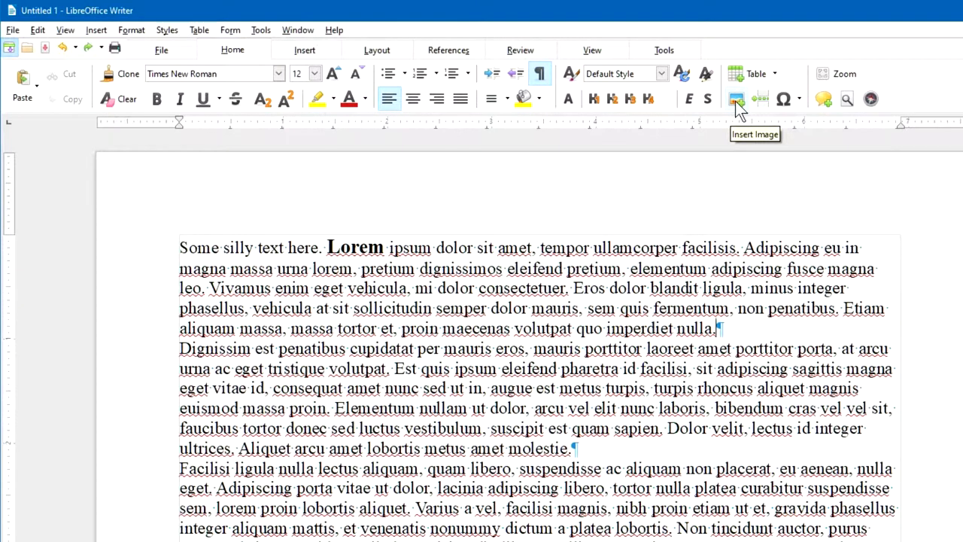
mouse_move(785, 158)
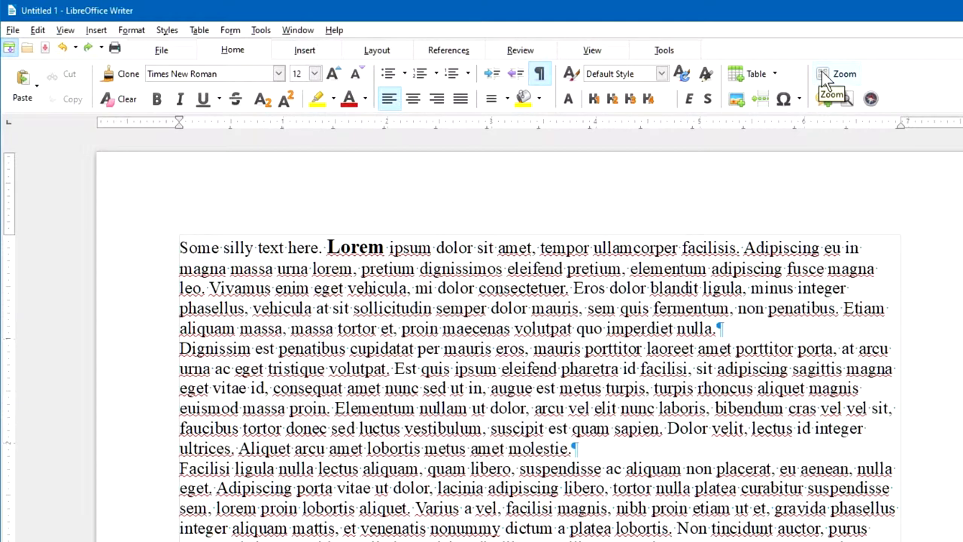
mouse_move(846, 103)
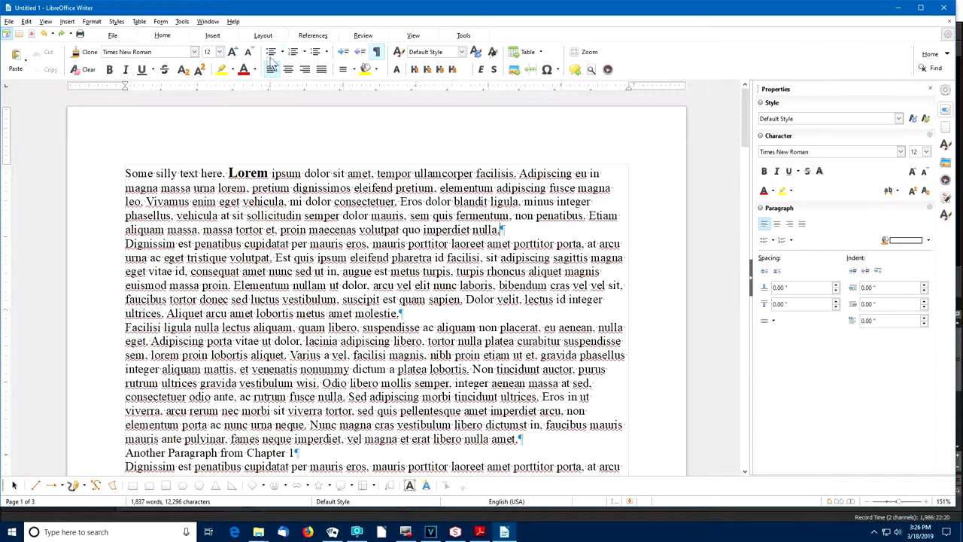
mouse_move(437, 51)
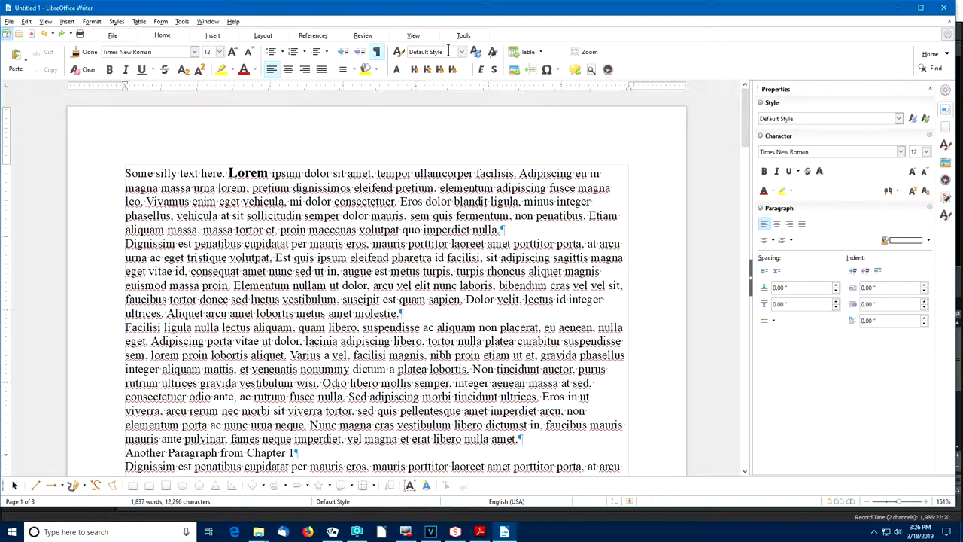
mouse_move(424, 52)
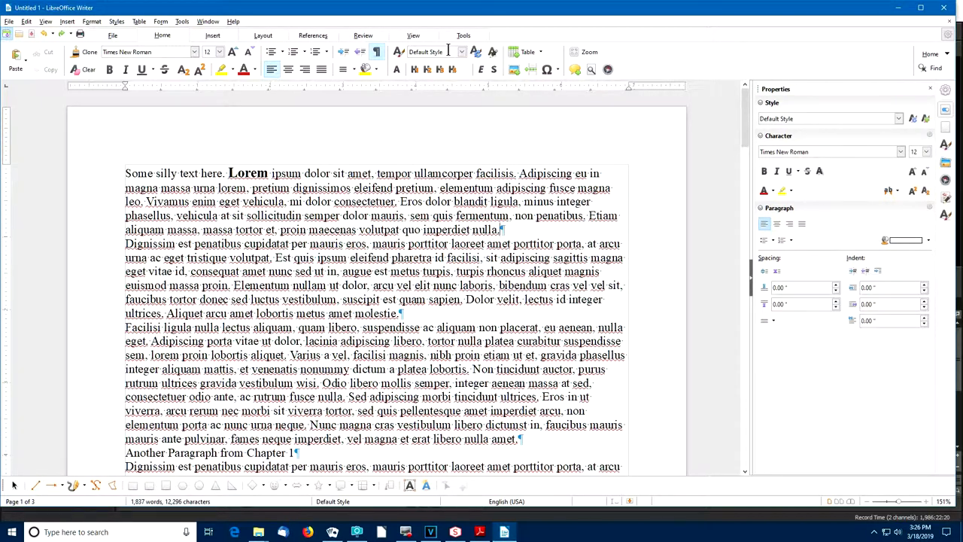
mouse_move(449, 51)
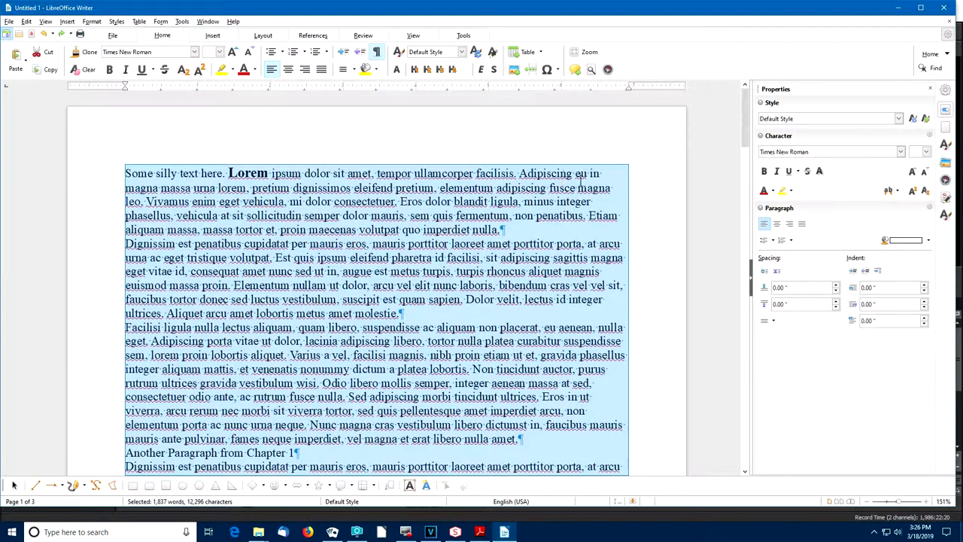
Apply the Text Body paragraph style so all Lorem ipsum paragraphs get spacing.
scroll(down, 3)
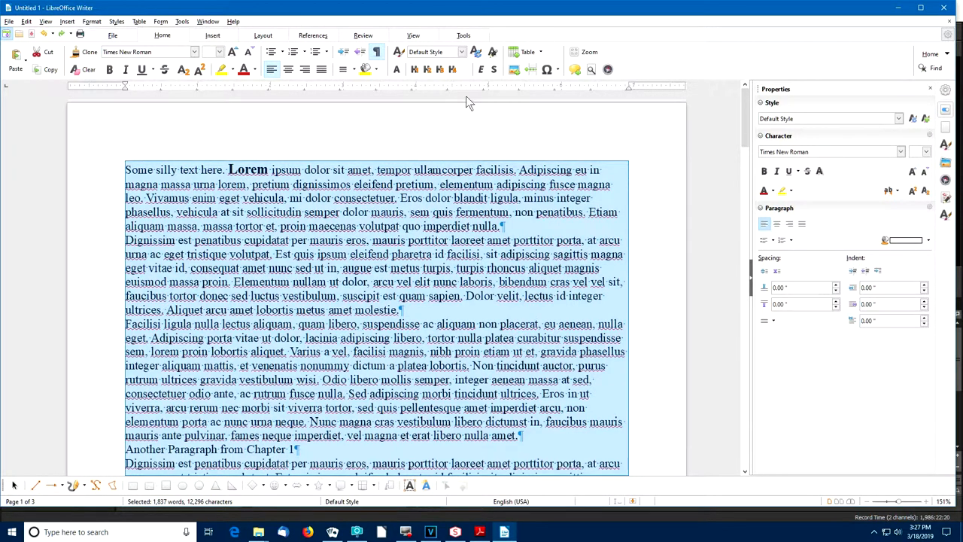
mouse_move(462, 52)
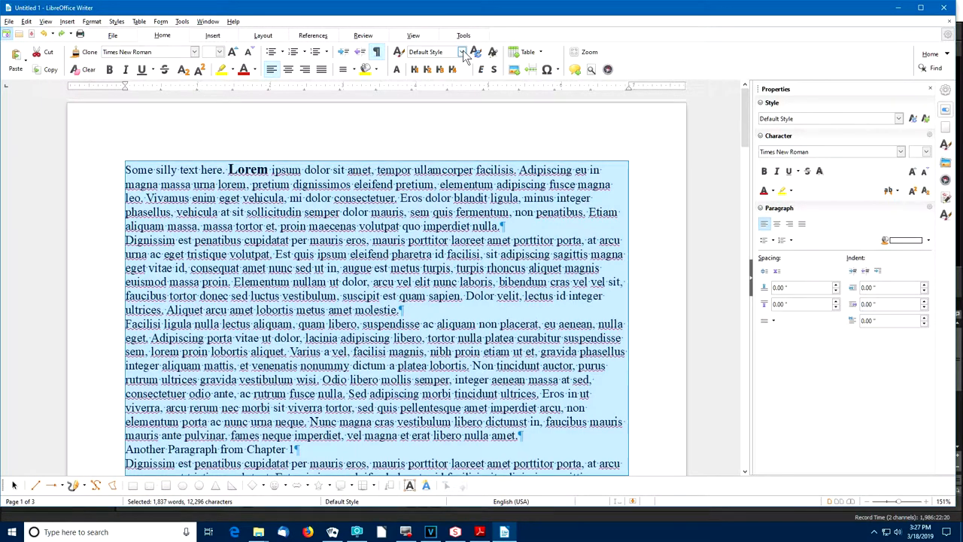
click(462, 51)
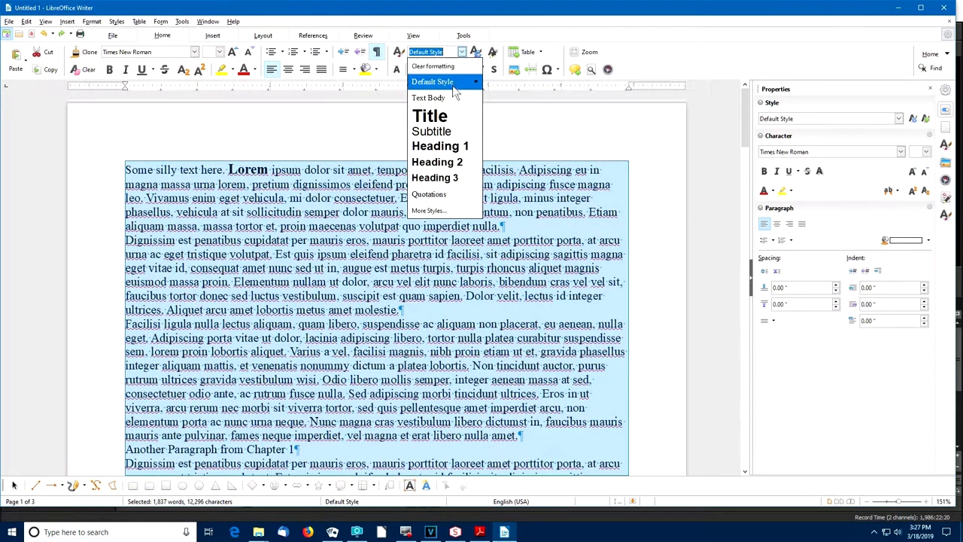
mouse_move(427, 96)
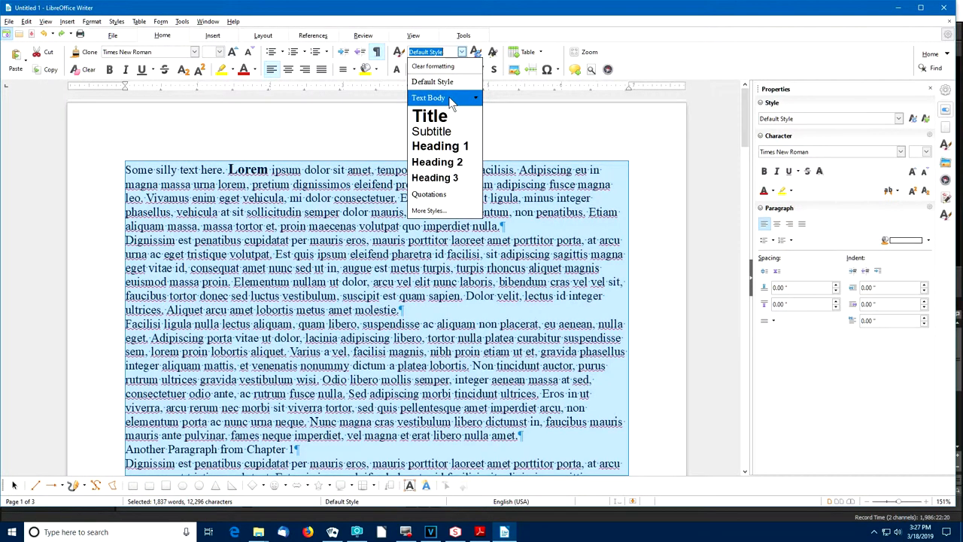
click(428, 97)
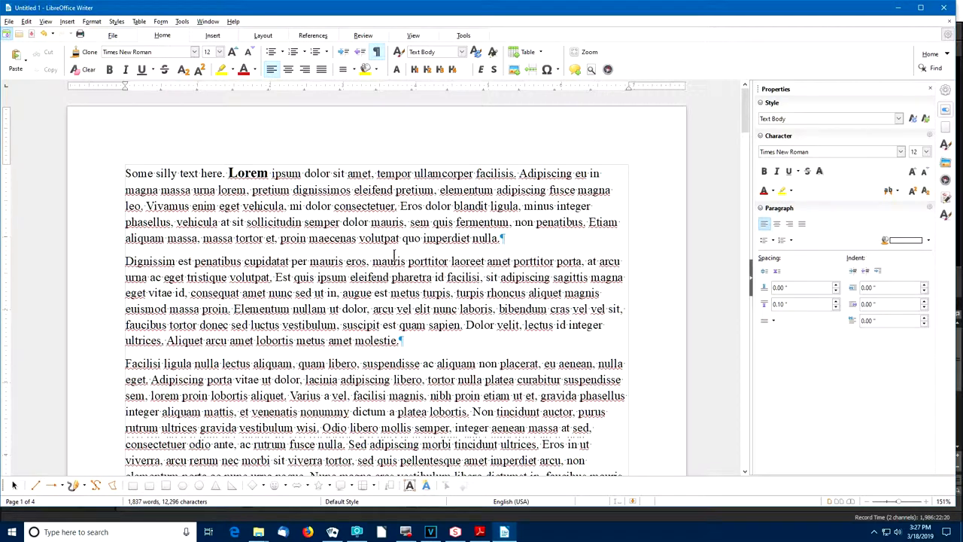
mouse_move(460, 51)
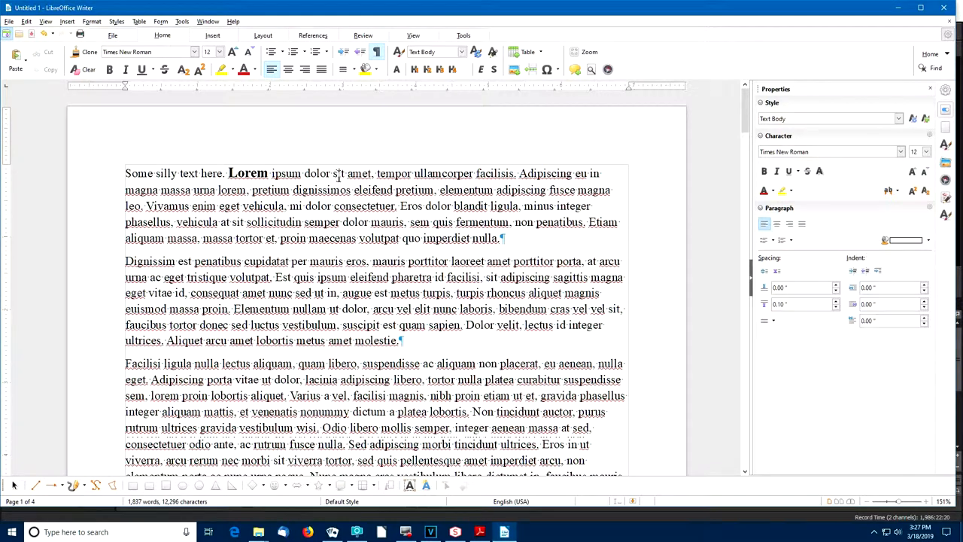
mouse_move(346, 226)
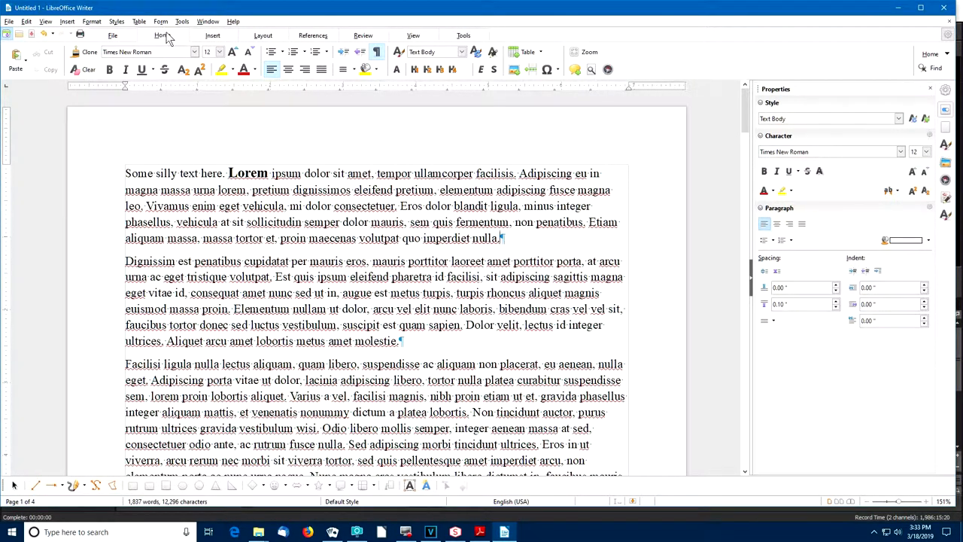
mouse_move(108, 69)
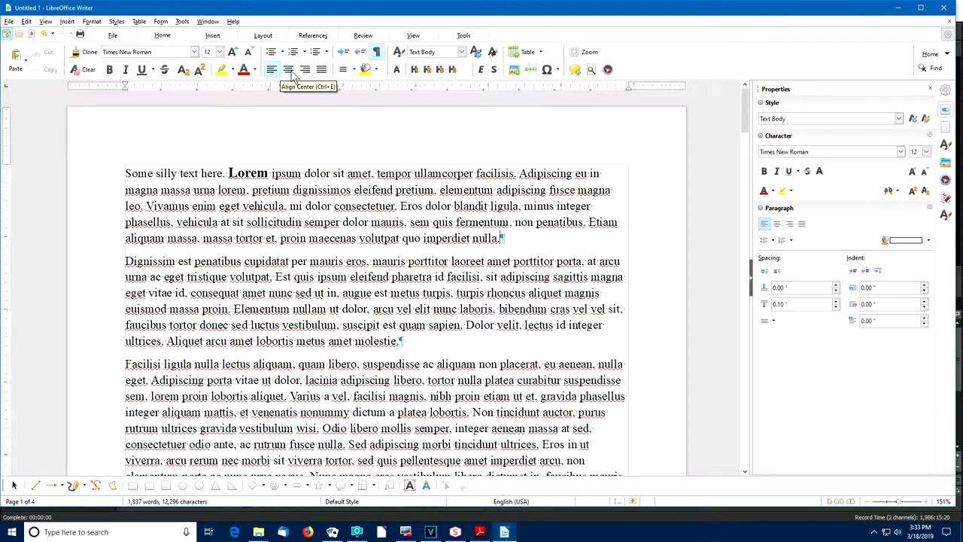
mouse_move(442, 51)
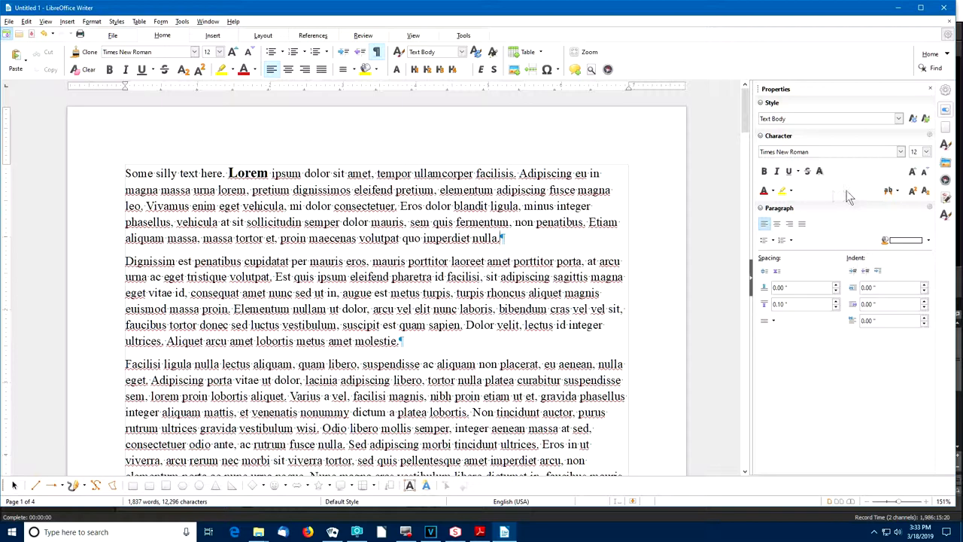
mouse_move(714, 199)
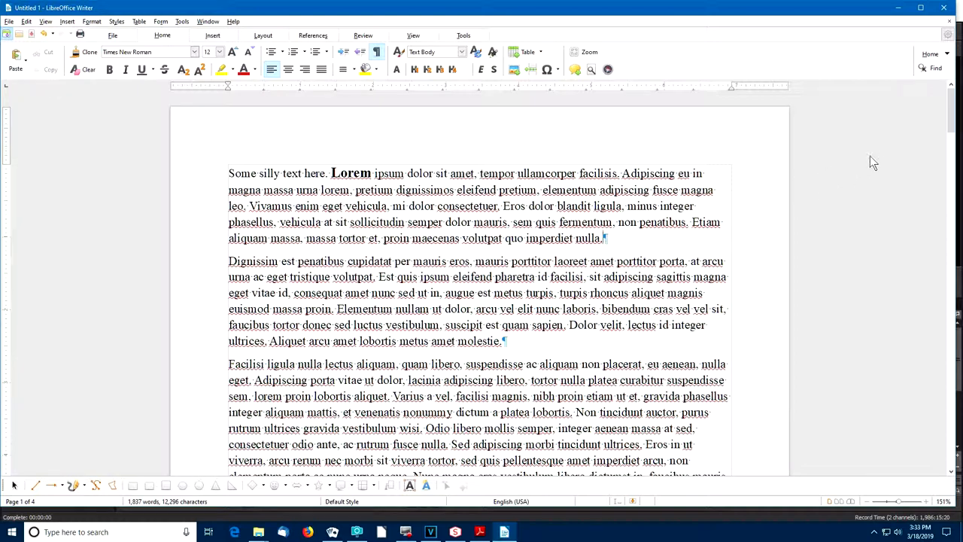
mouse_move(900, 174)
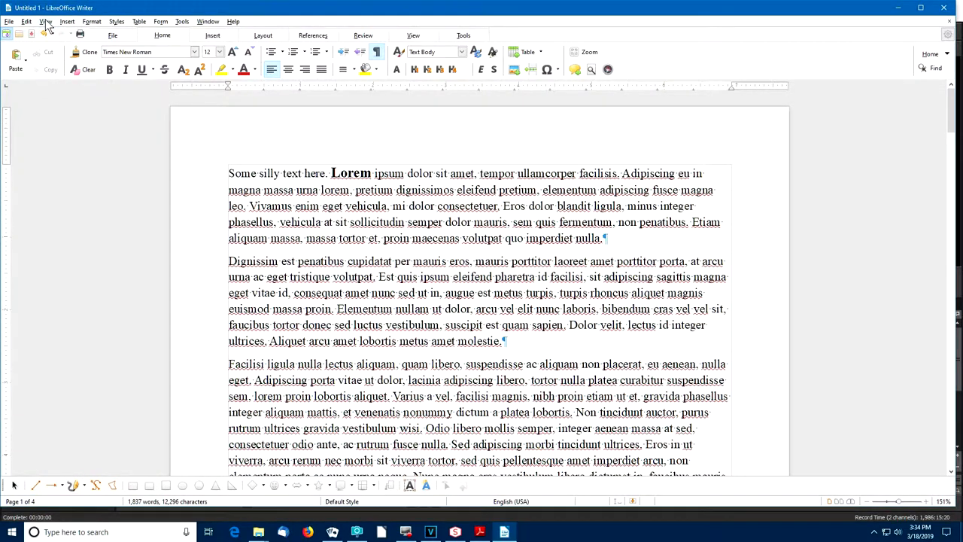
click(46, 21)
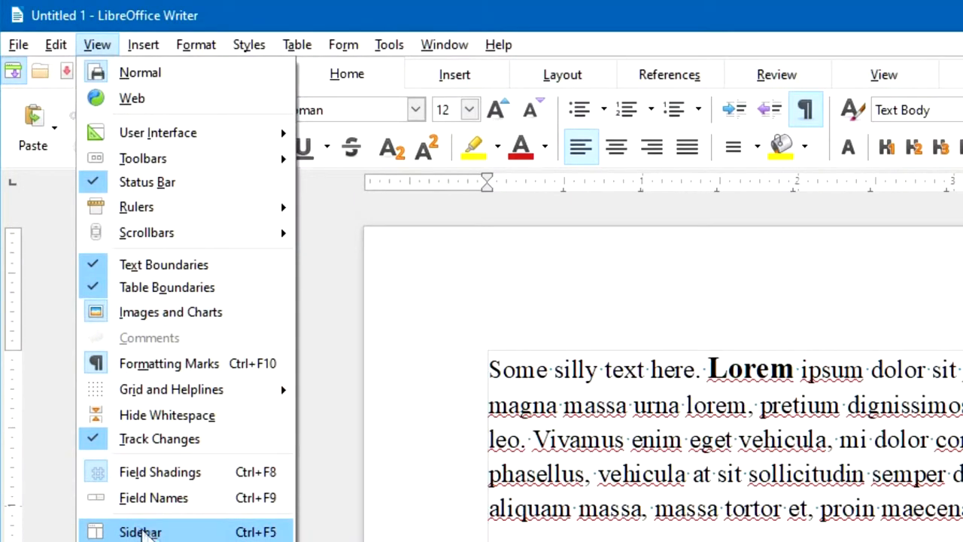
mouse_move(204, 533)
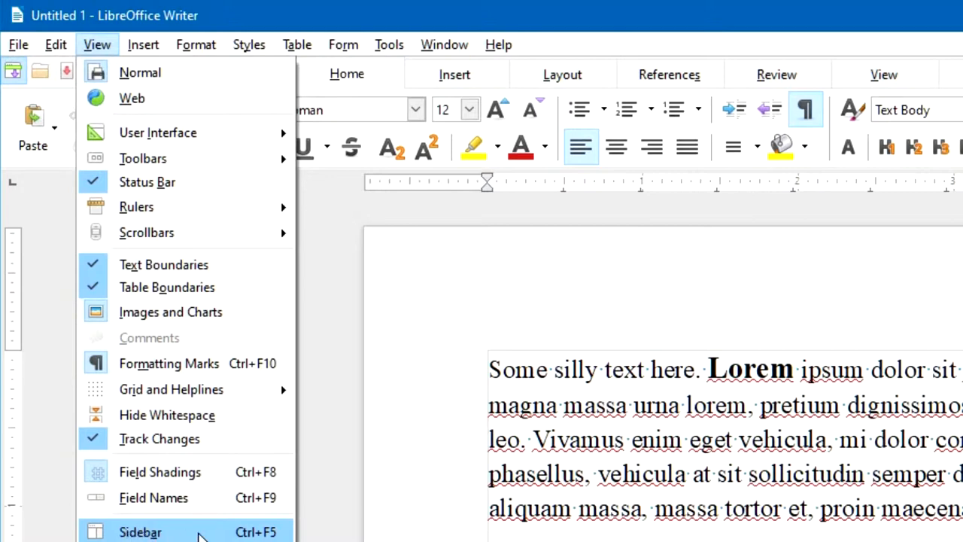
mouse_move(258, 534)
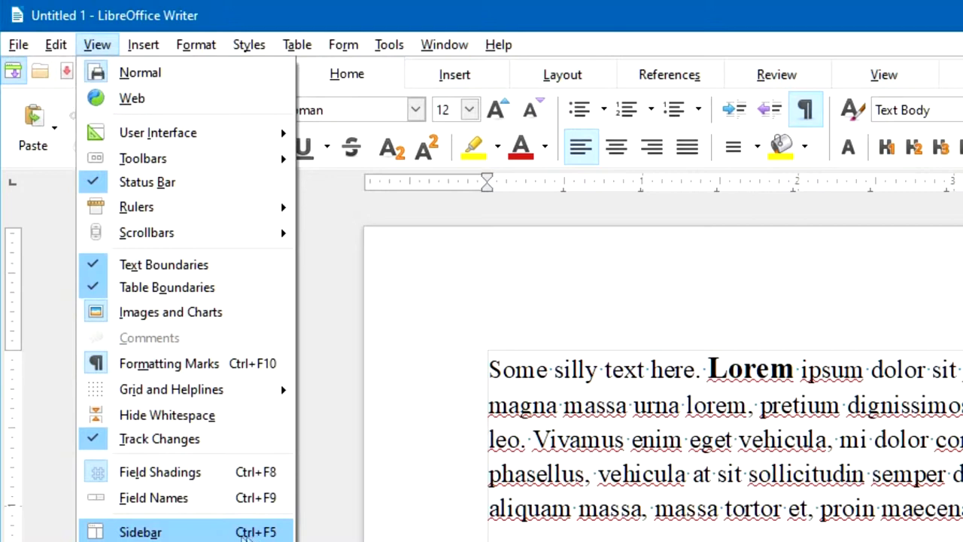
mouse_move(172, 536)
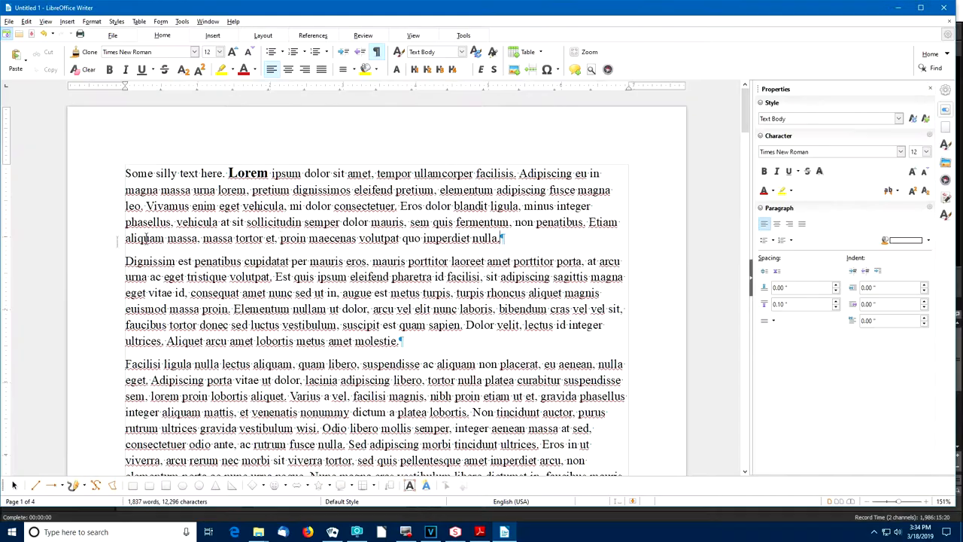
mouse_move(751, 29)
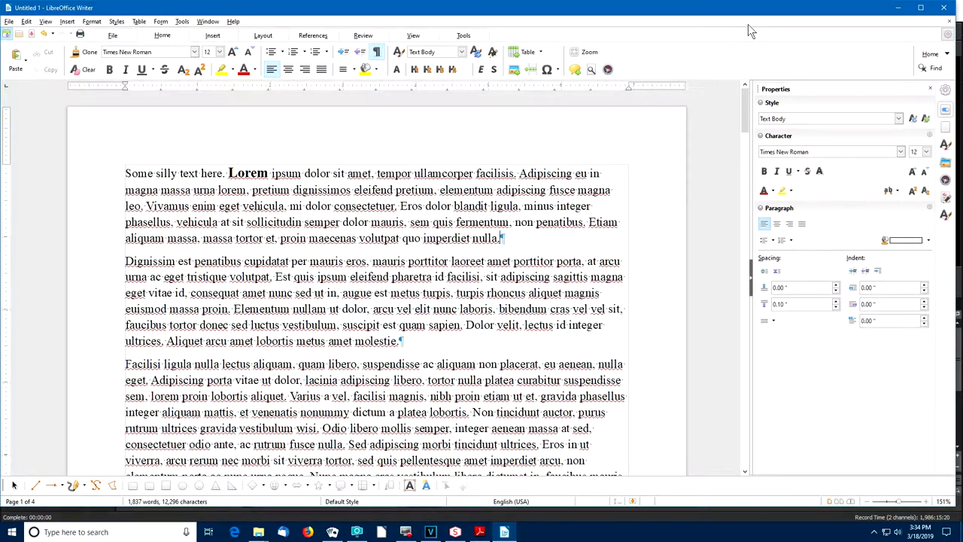
mouse_move(865, 52)
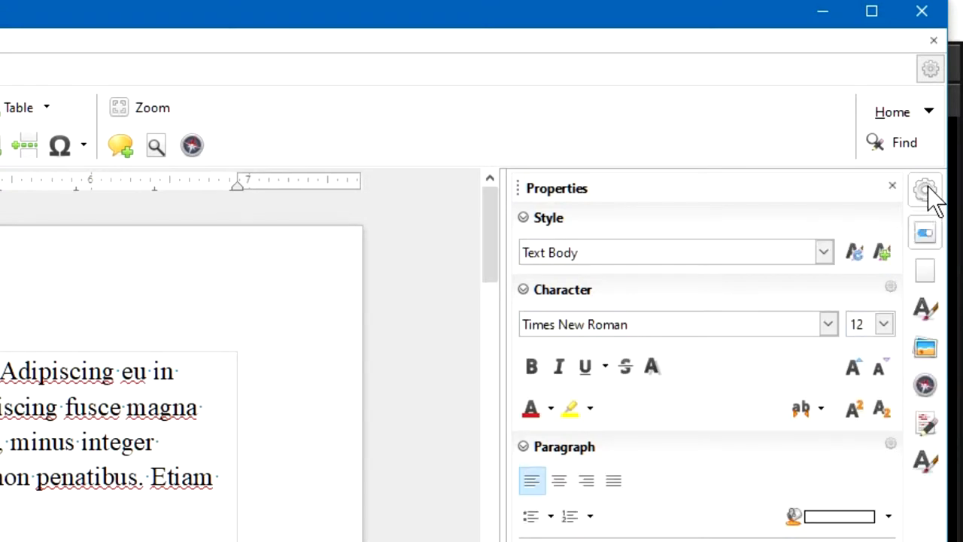
mouse_move(924, 190)
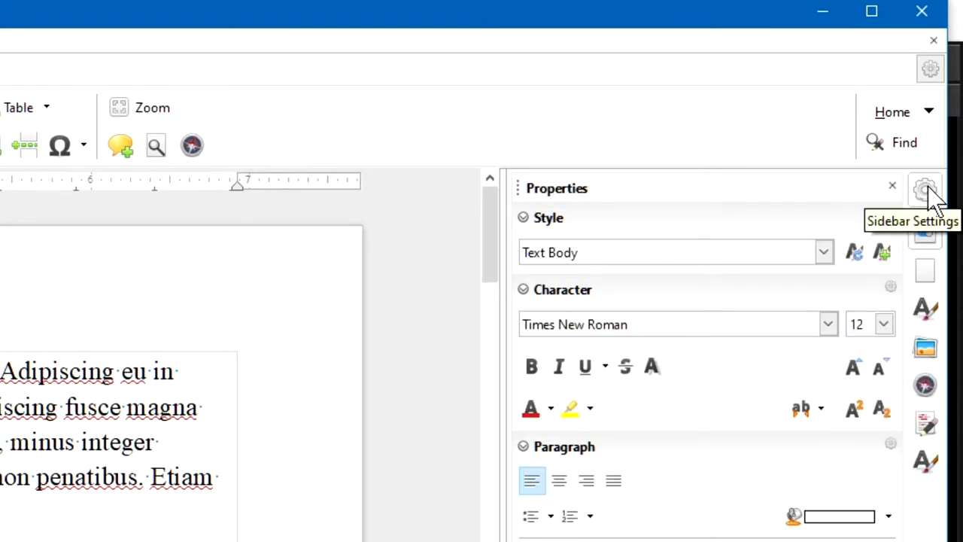
click(923, 190)
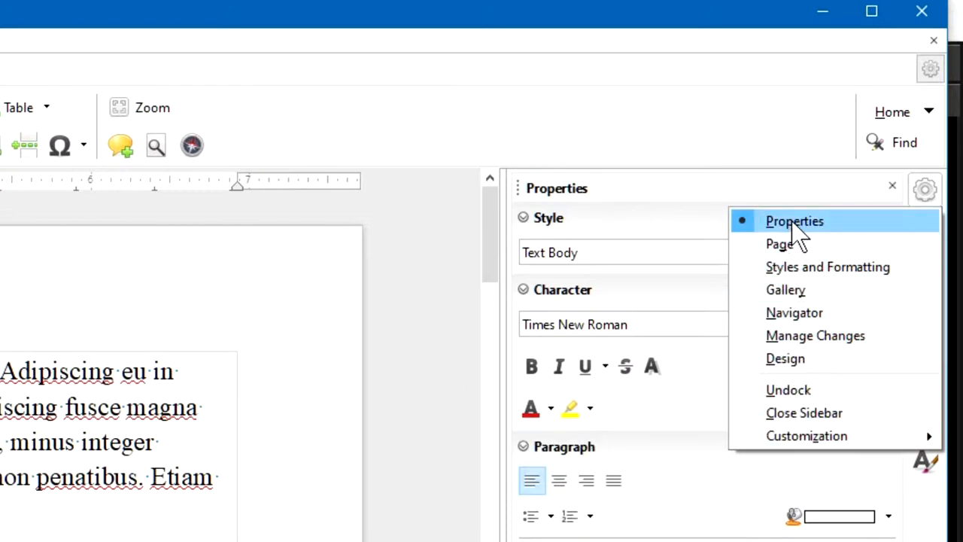
click(795, 220)
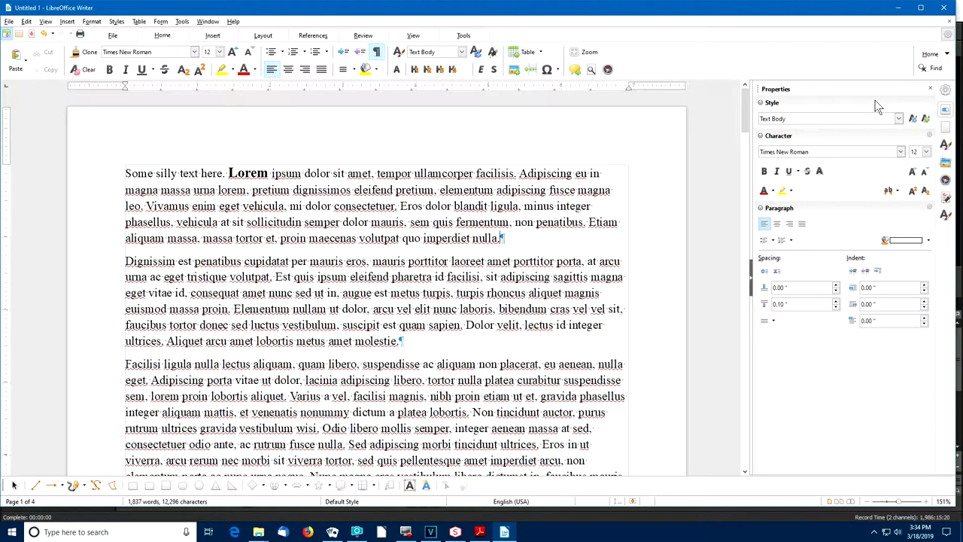
mouse_move(849, 111)
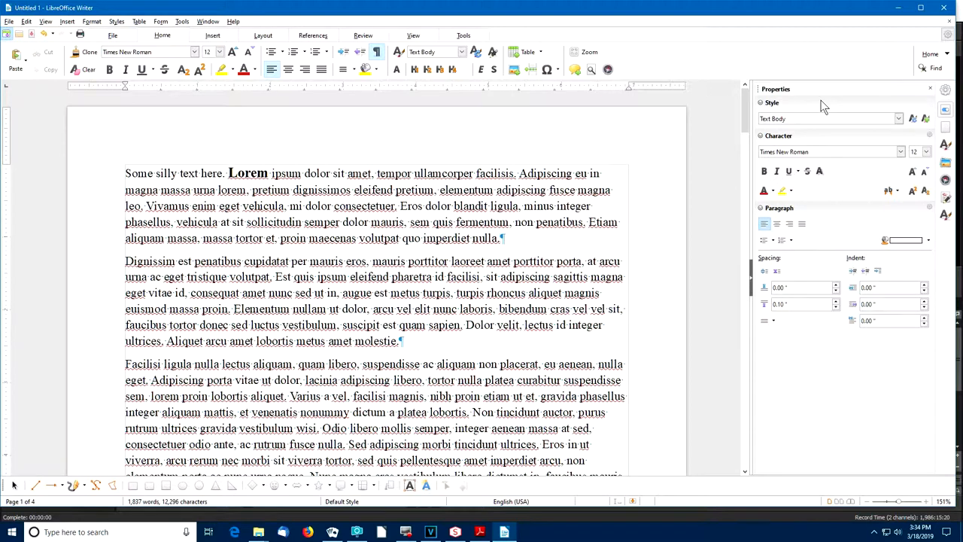
mouse_move(900, 119)
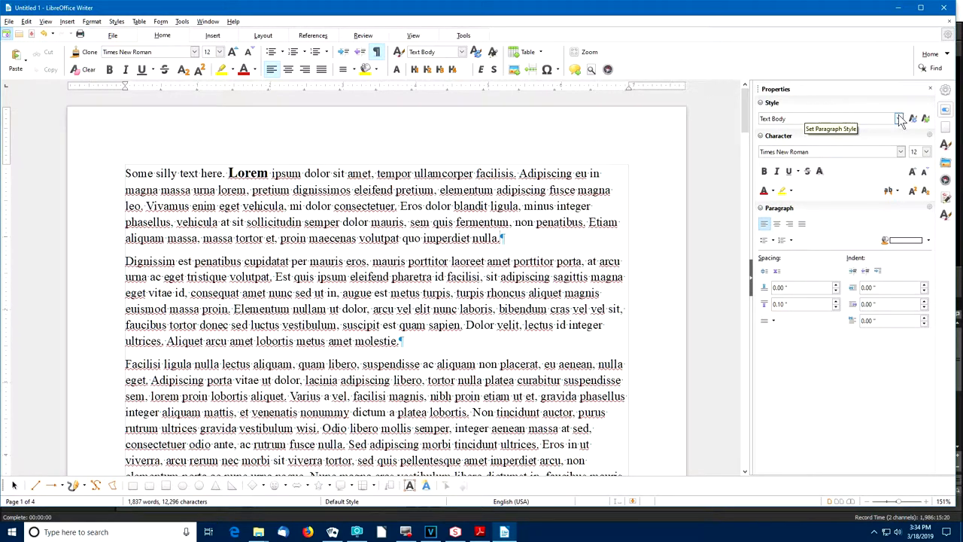
mouse_move(903, 151)
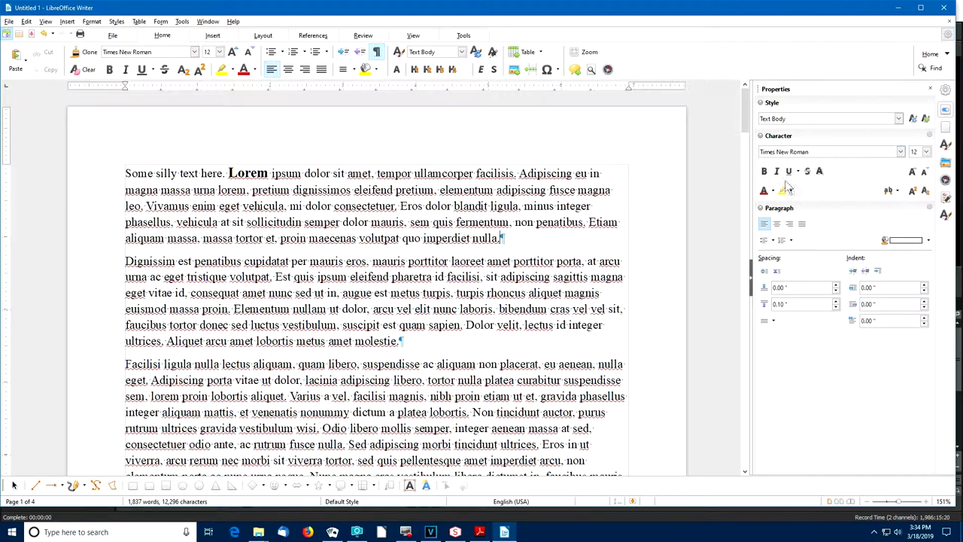
mouse_move(764, 190)
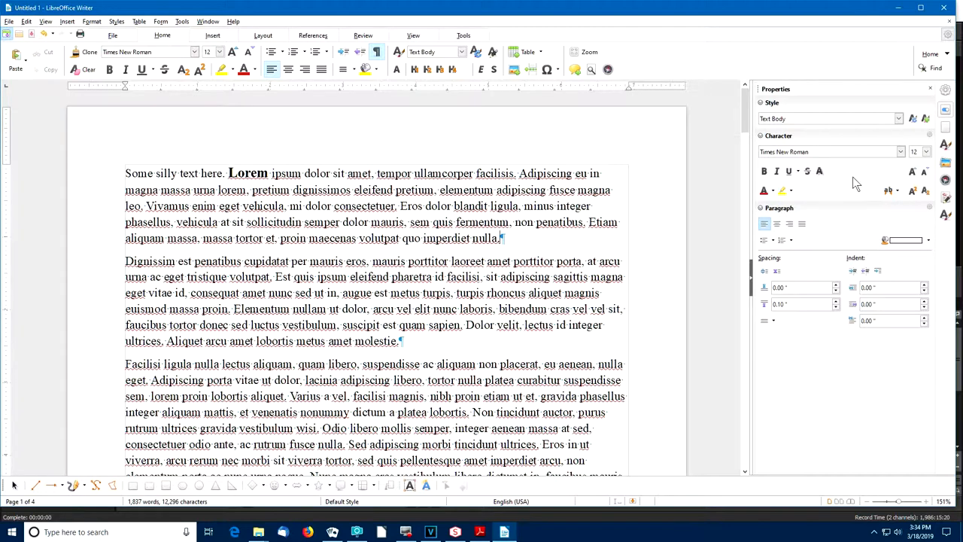
mouse_move(912, 172)
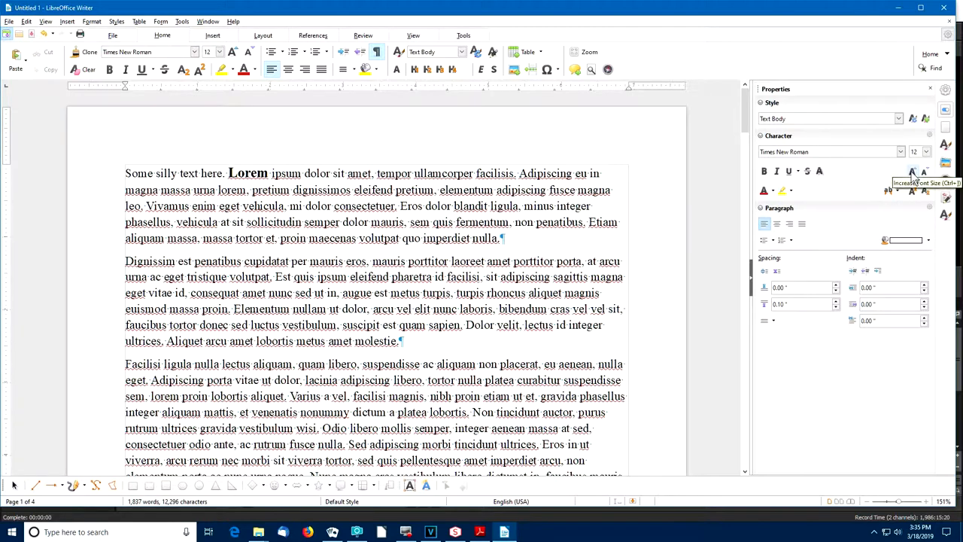
mouse_move(849, 180)
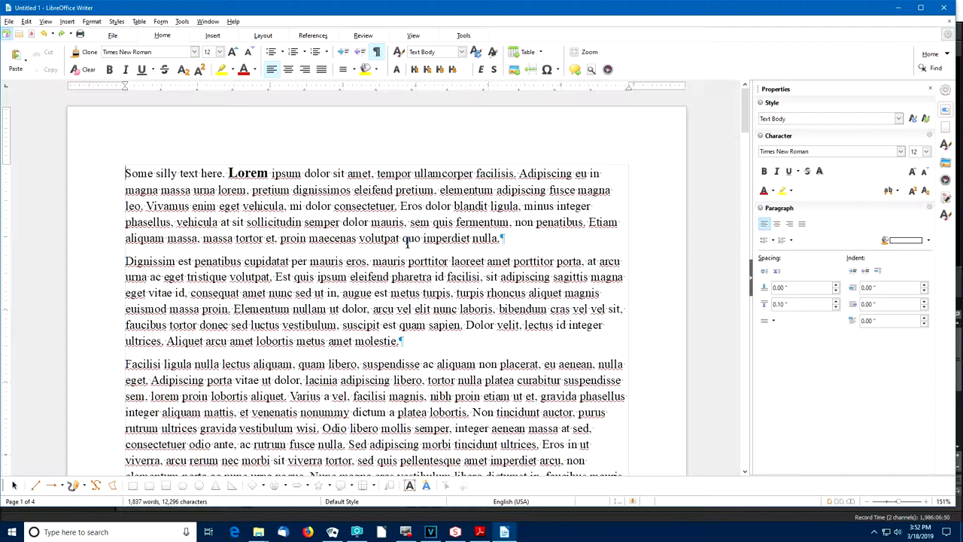
mouse_move(385, 298)
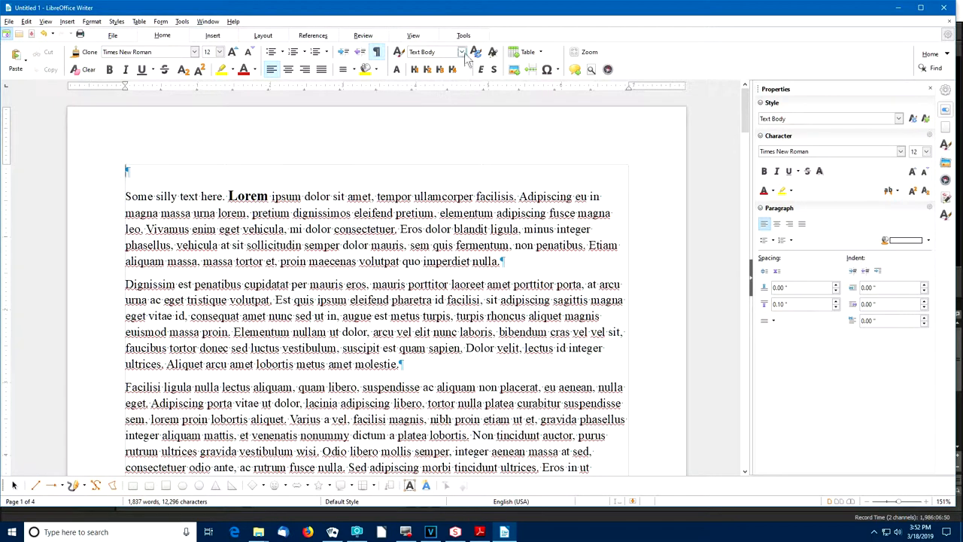
Give the empty top line the Title style, enter 'My Silly Title' and start a new line below.
click(462, 51)
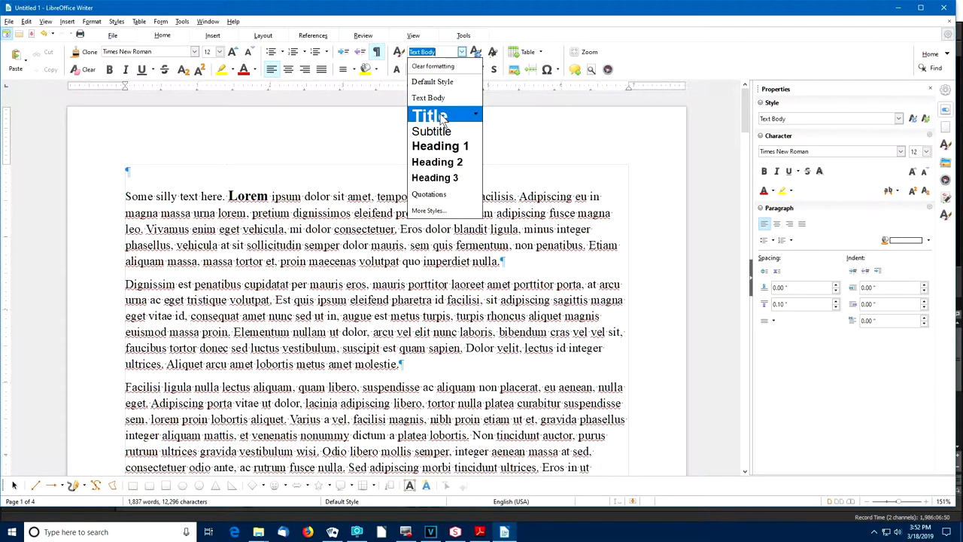
click(429, 114)
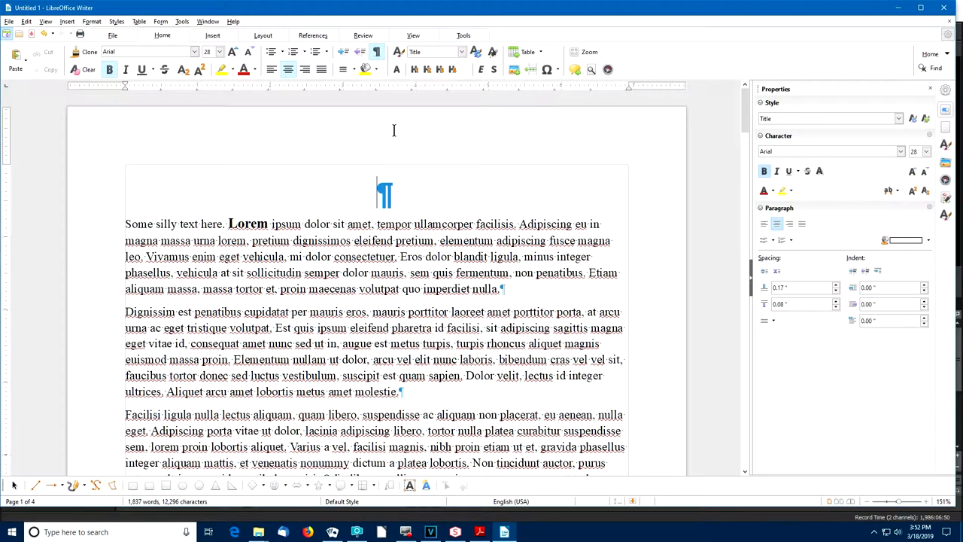
text(My Silly Title)
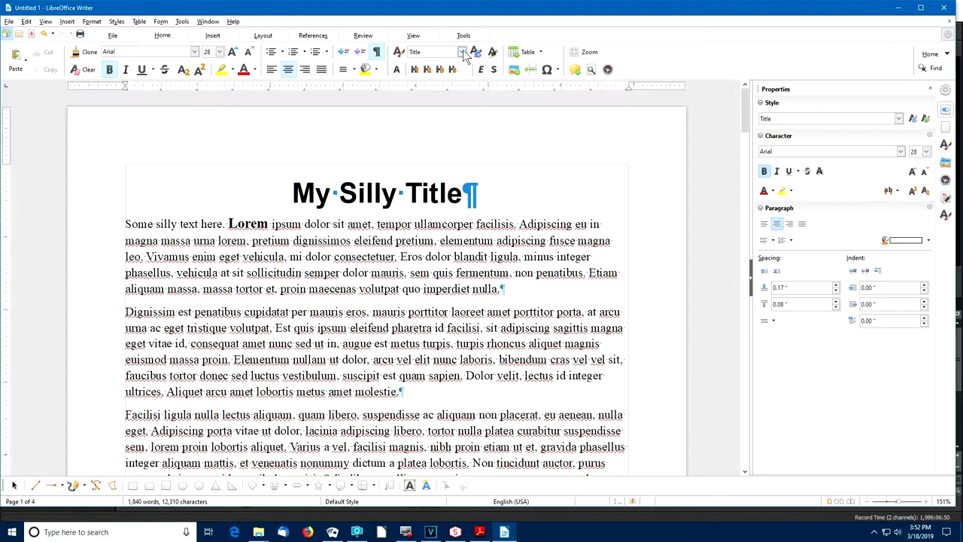
click(464, 193)
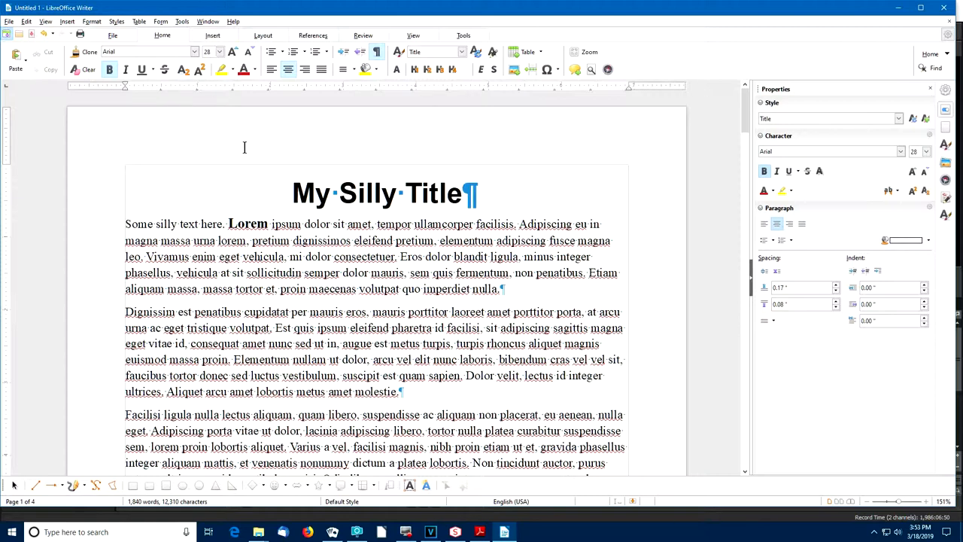
click(460, 193)
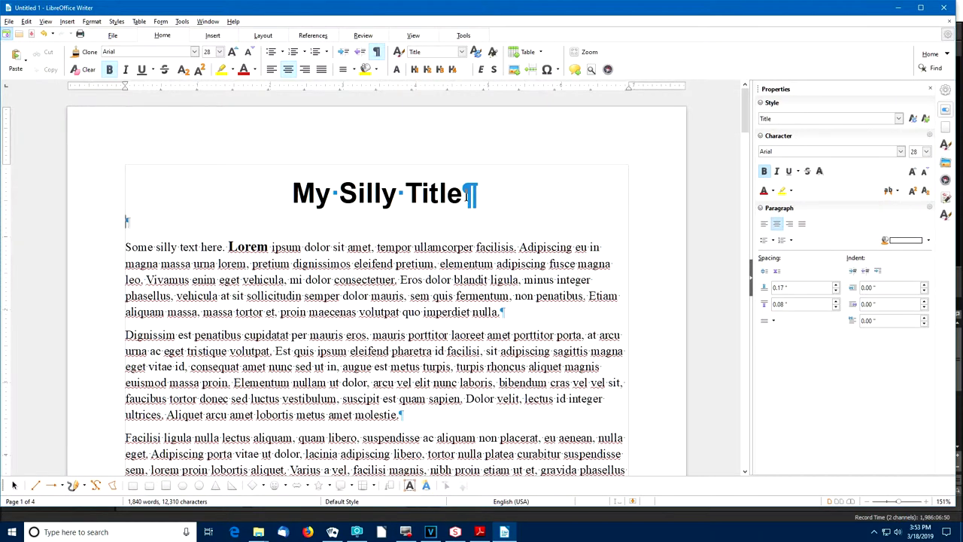
Give the empty line under the title the Subtitle style and enter 'A subtitle'.
click(128, 223)
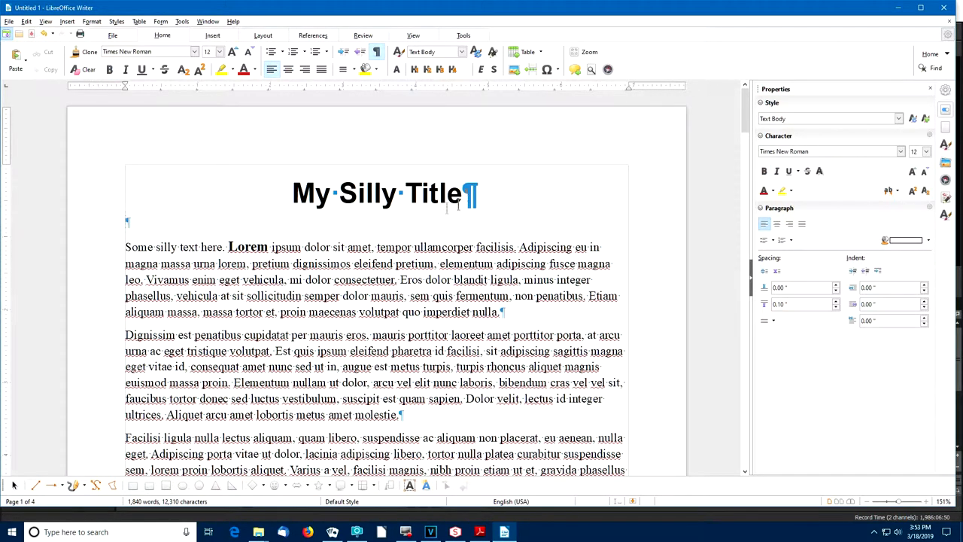
mouse_move(314, 112)
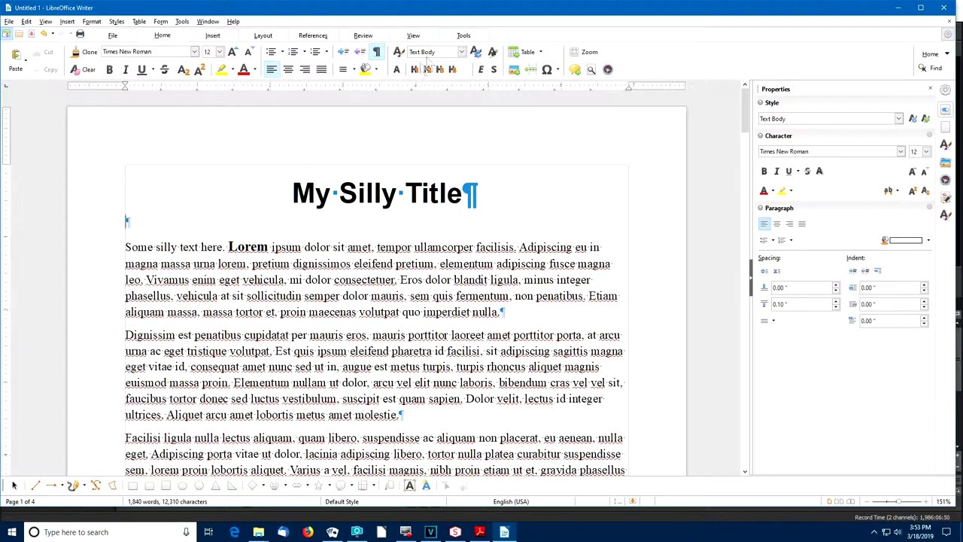
click(462, 51)
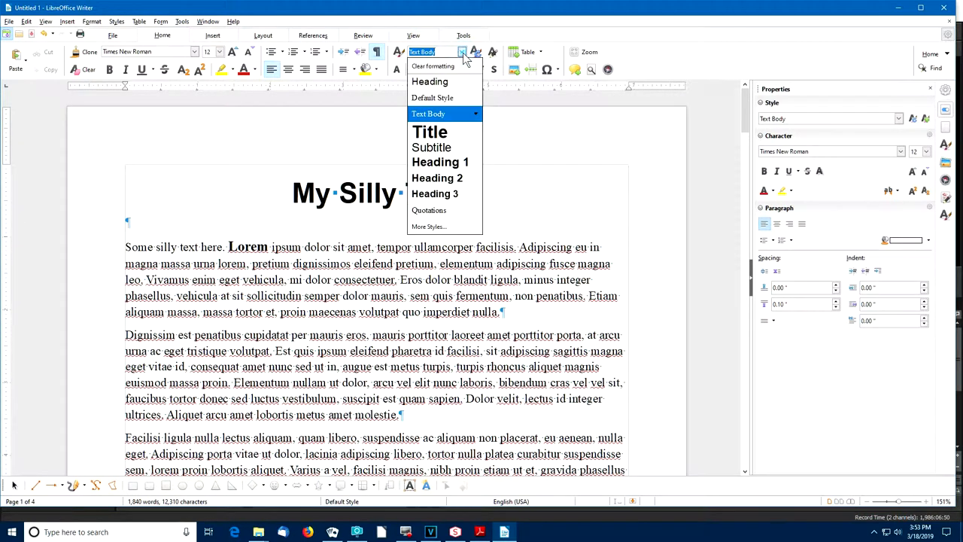
click(431, 147)
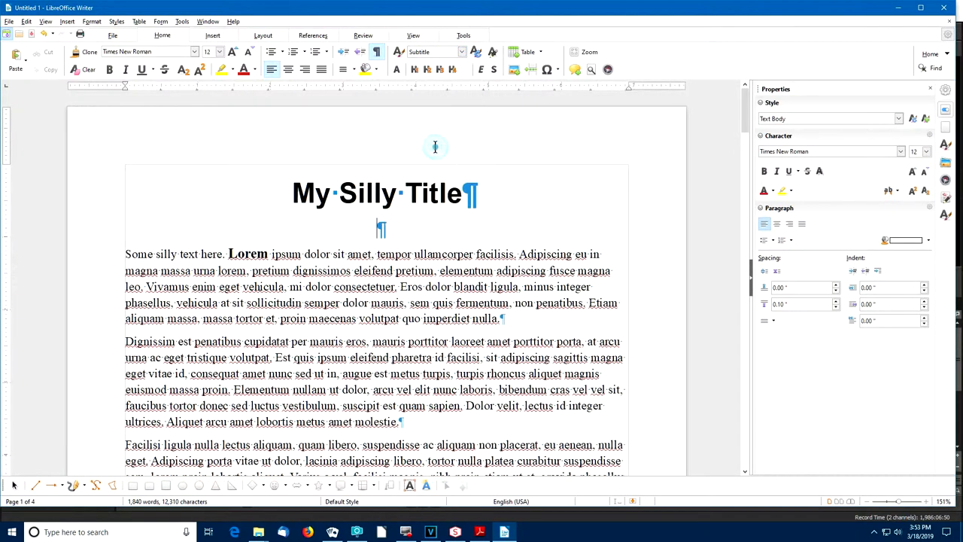
text(A subtitle)
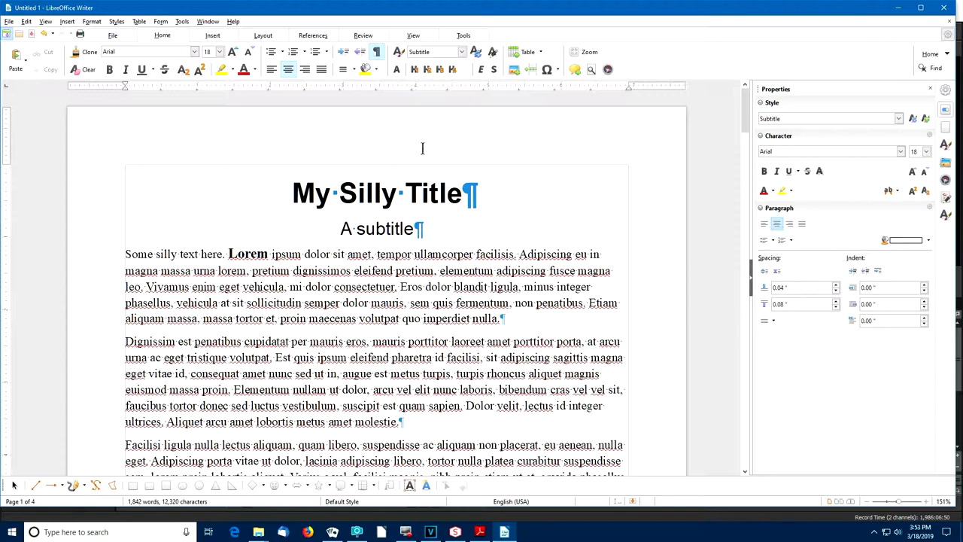
mouse_move(214, 51)
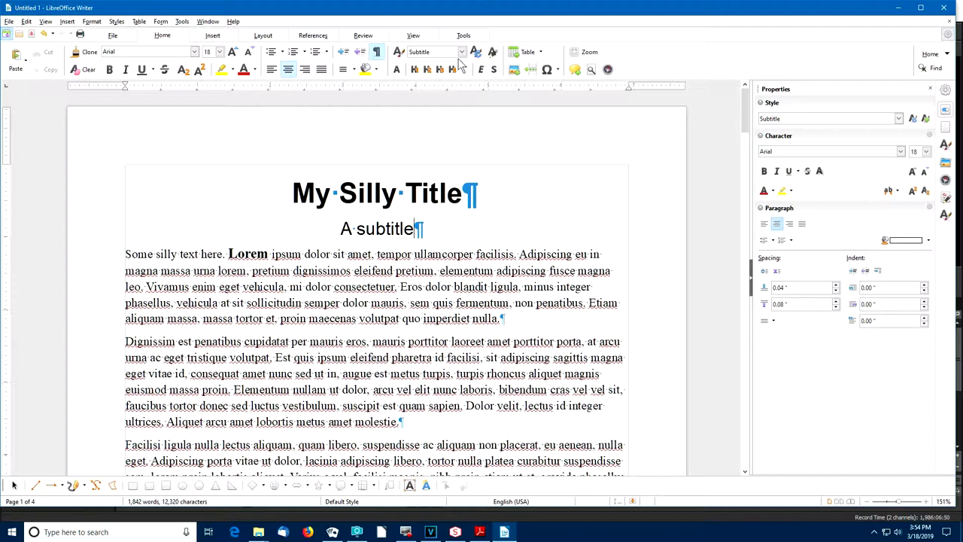
mouse_move(462, 51)
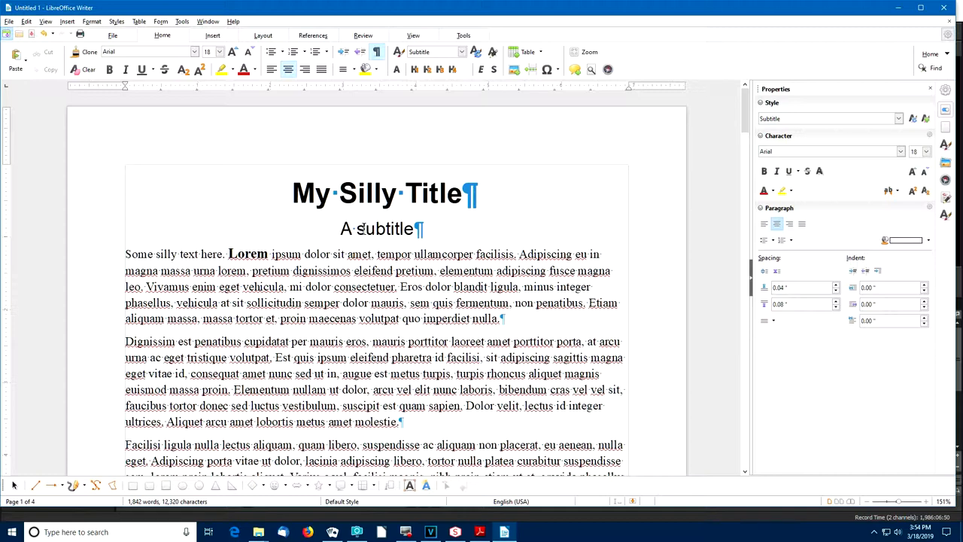
Select the word subtitle and capitalize every word via Format > Text.
double_click(385, 229)
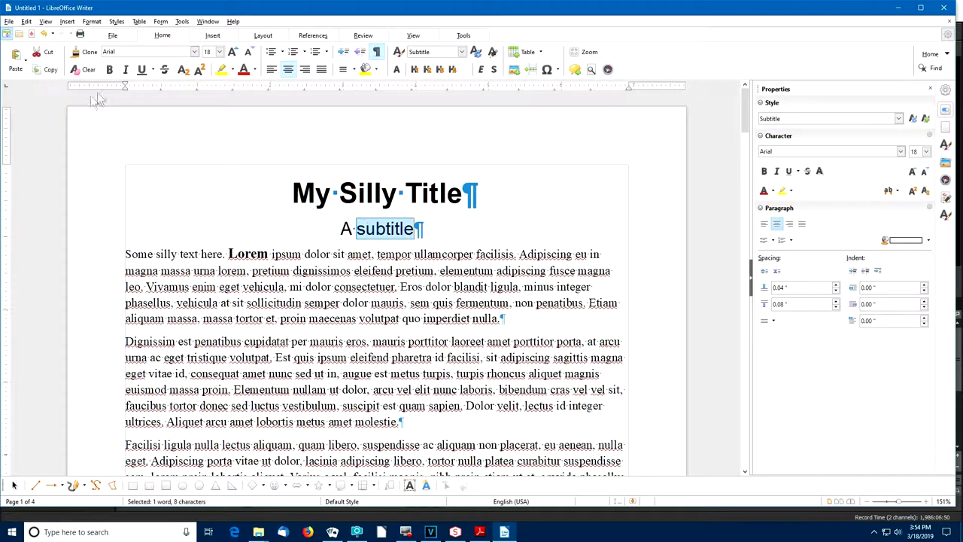
click(90, 21)
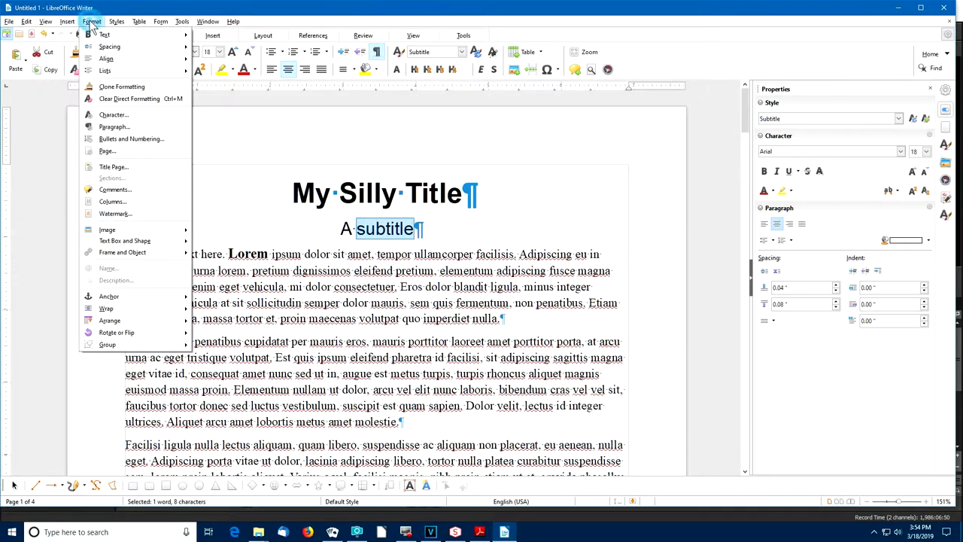
click(105, 35)
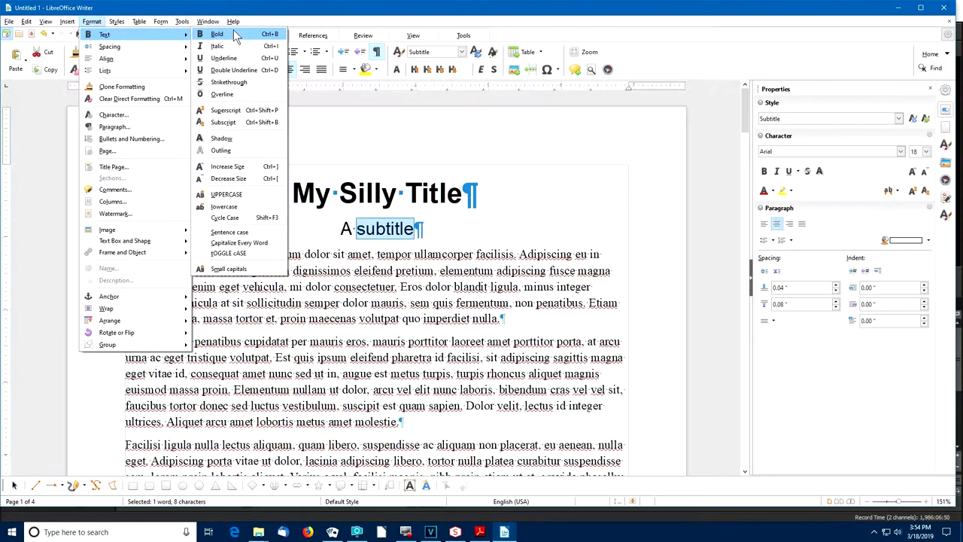
mouse_move(224, 217)
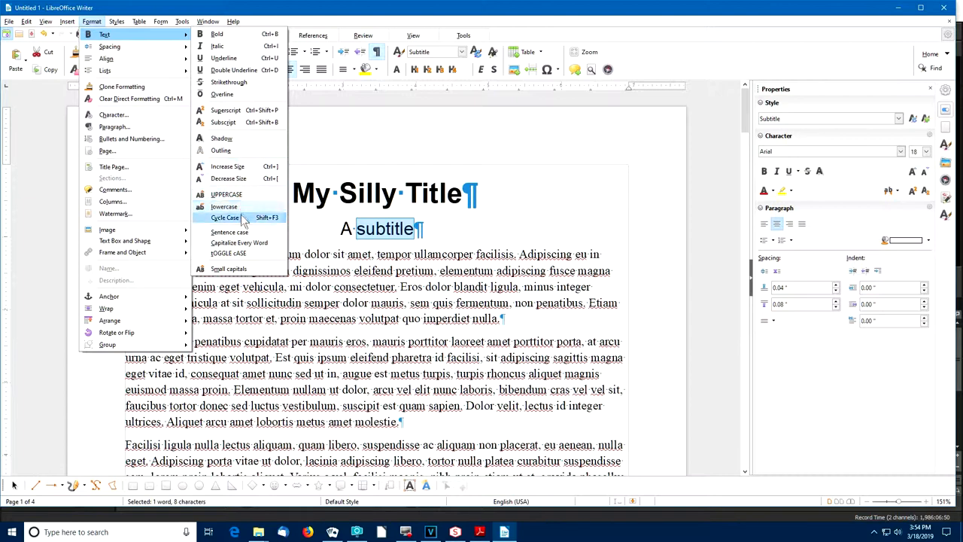
mouse_move(238, 242)
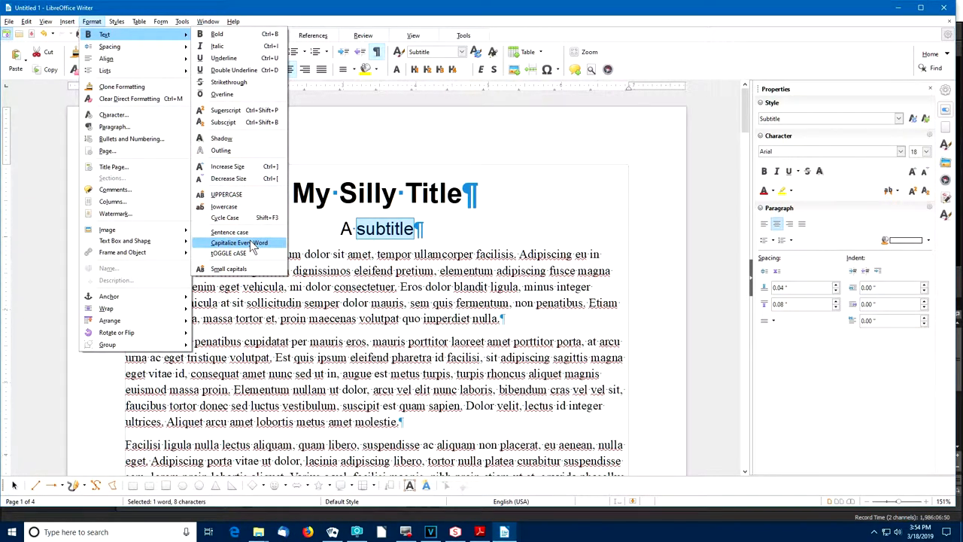
click(239, 242)
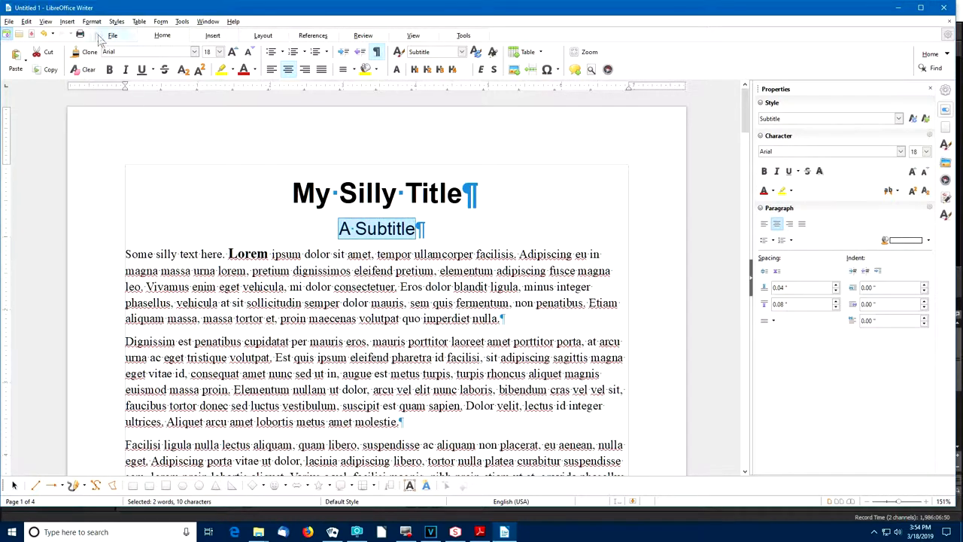
Change the subtitle's case to uppercase so it reads 'A SUBTITLE'.
click(91, 21)
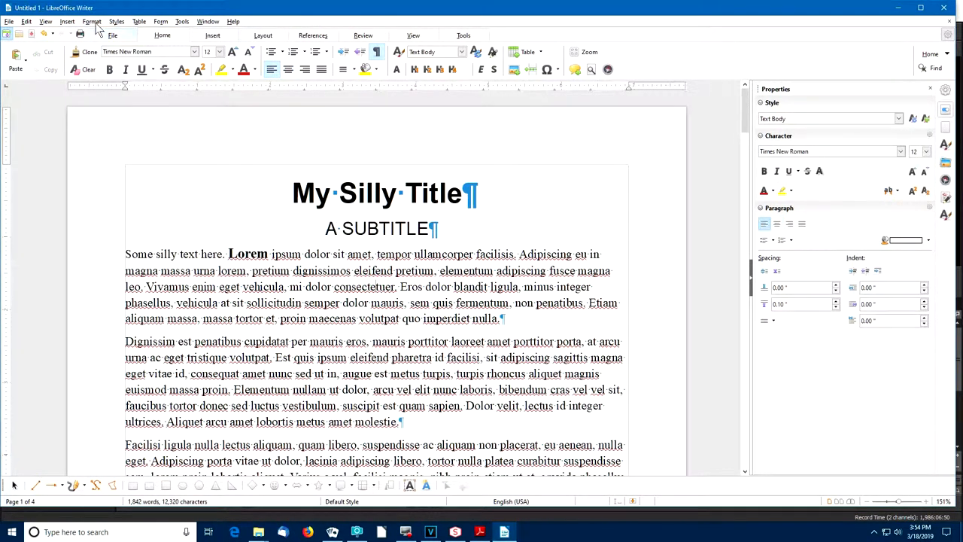
click(90, 21)
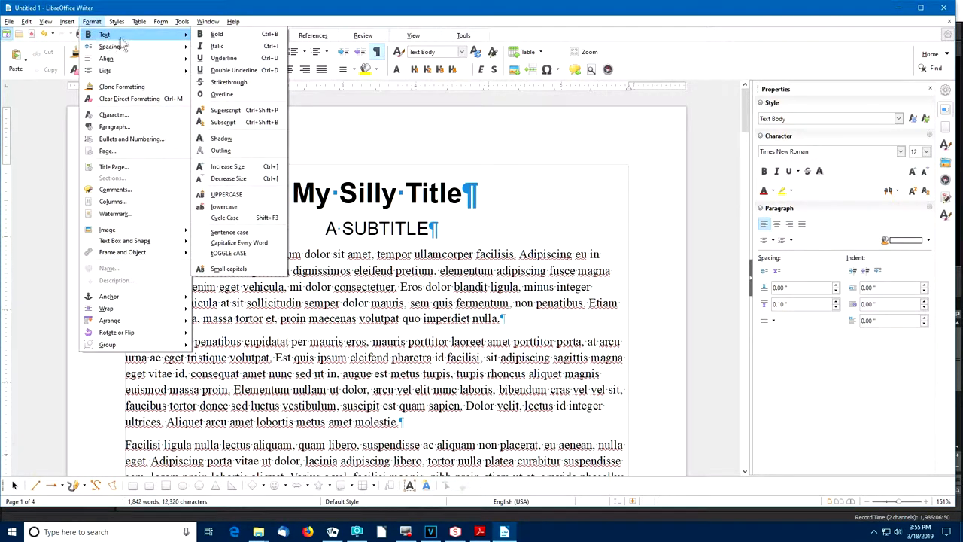
mouse_move(229, 177)
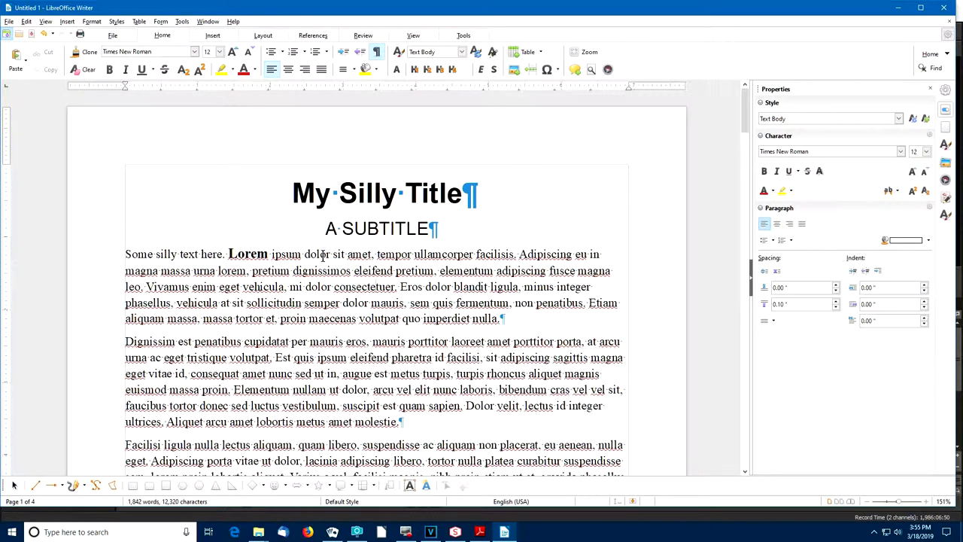
mouse_move(377, 279)
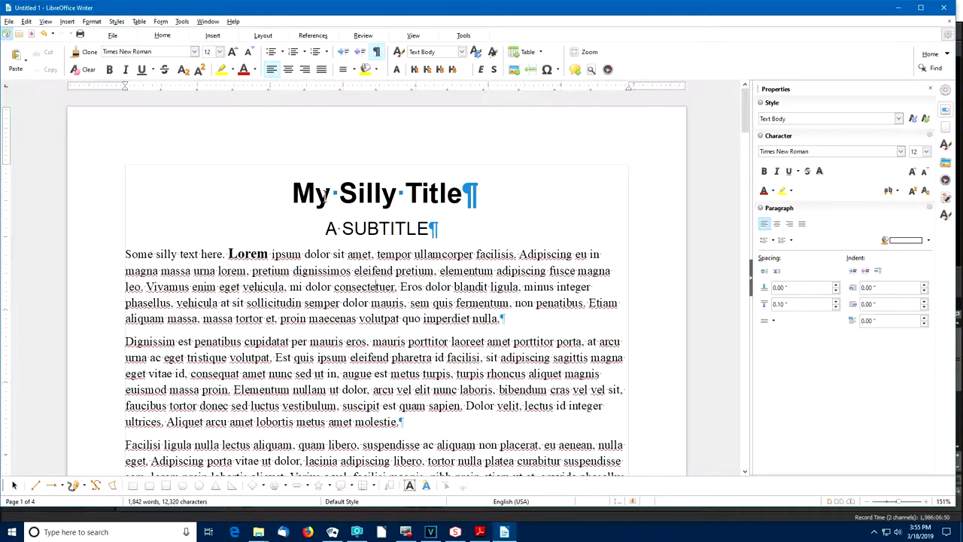
click(90, 21)
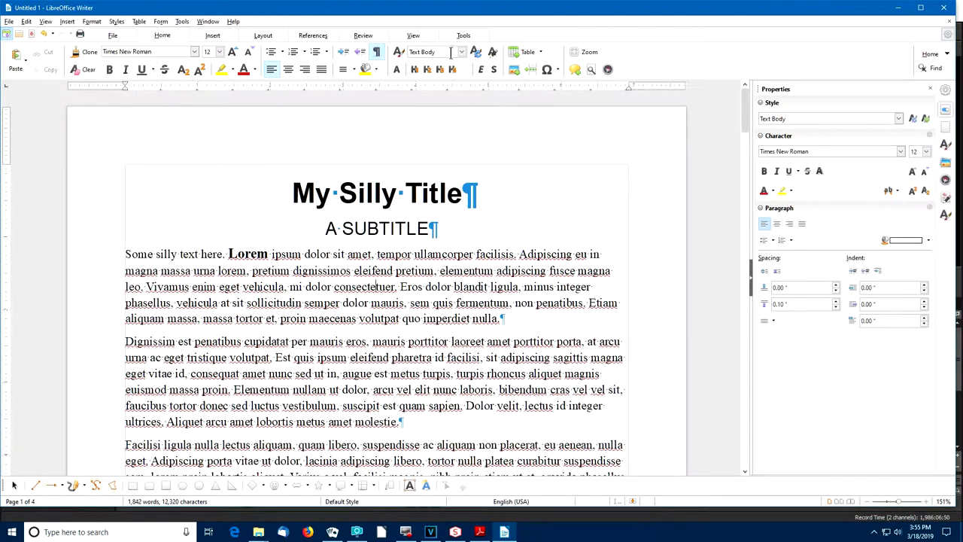
click(462, 51)
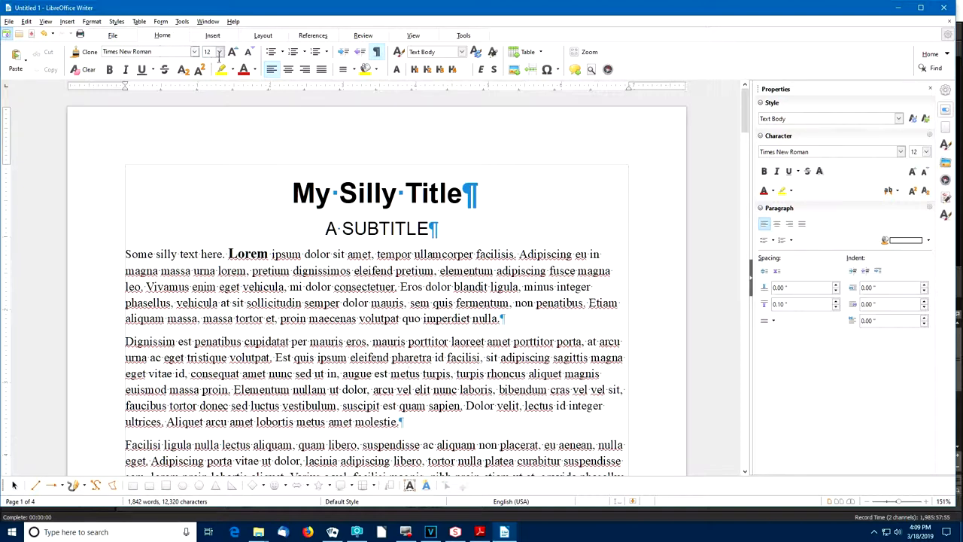
mouse_move(515, 69)
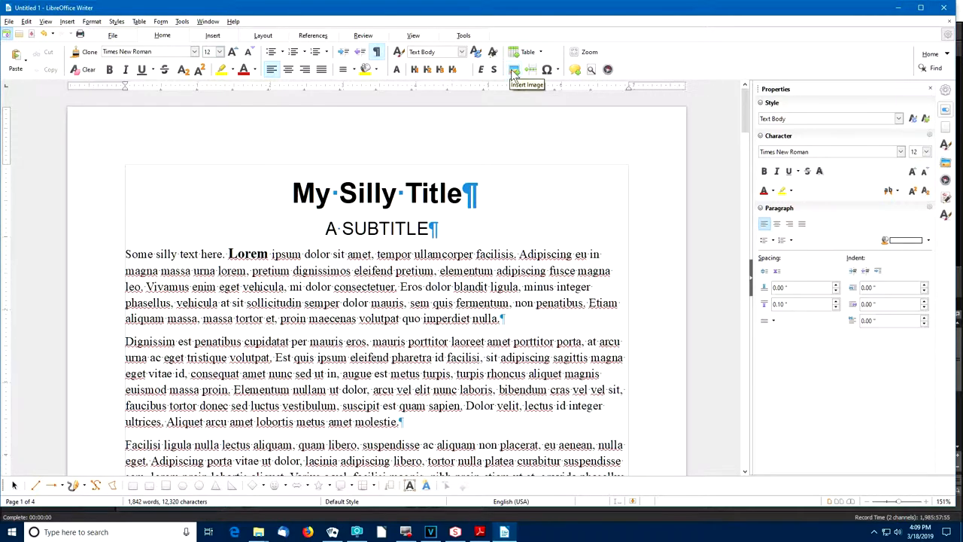
In Insert Image, try list, details and thumbnail views, then insert ComputerWrite.jpg from gfx-general.
click(513, 70)
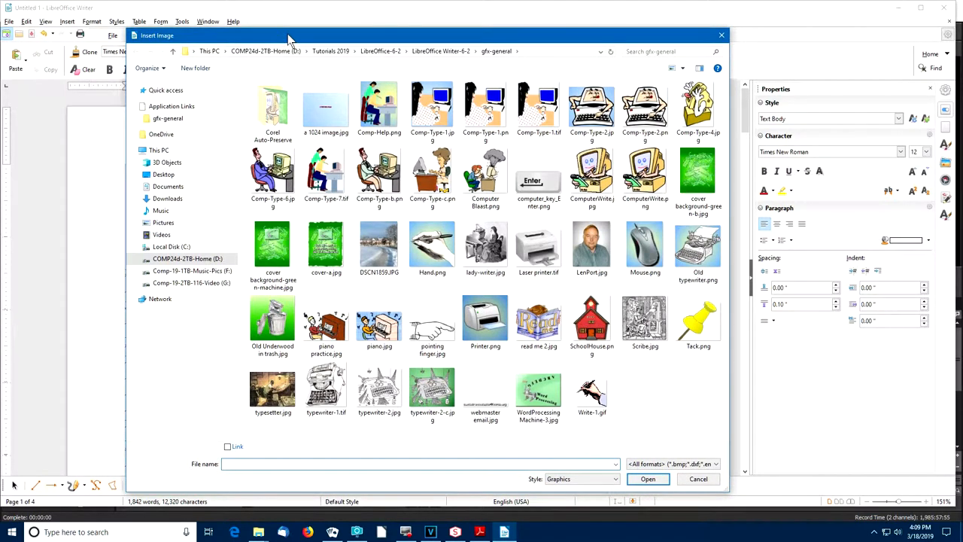
click(186, 259)
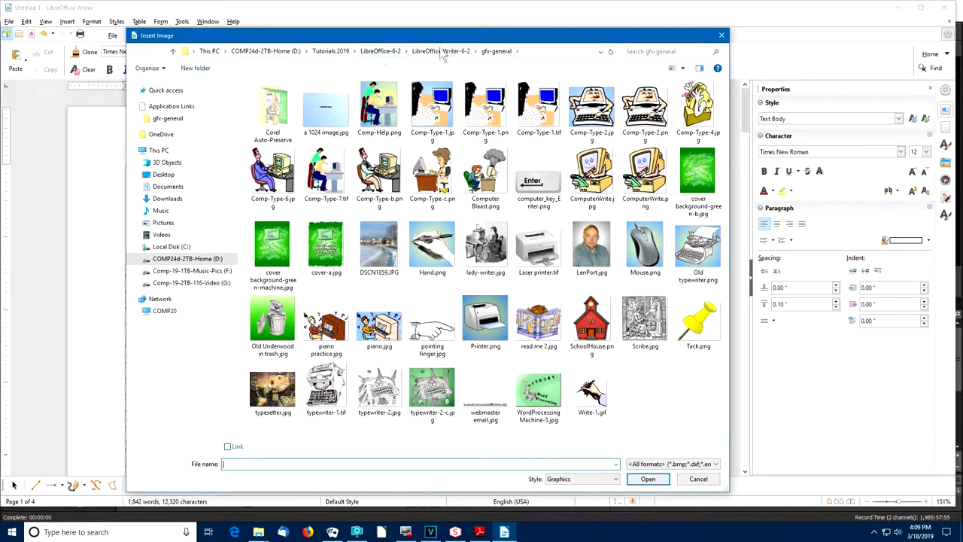
mouse_move(545, 33)
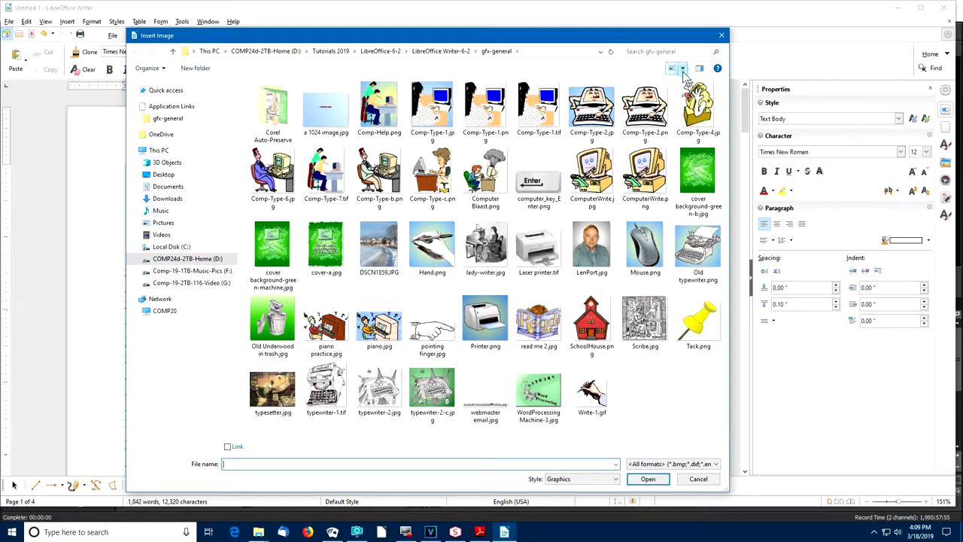
click(682, 69)
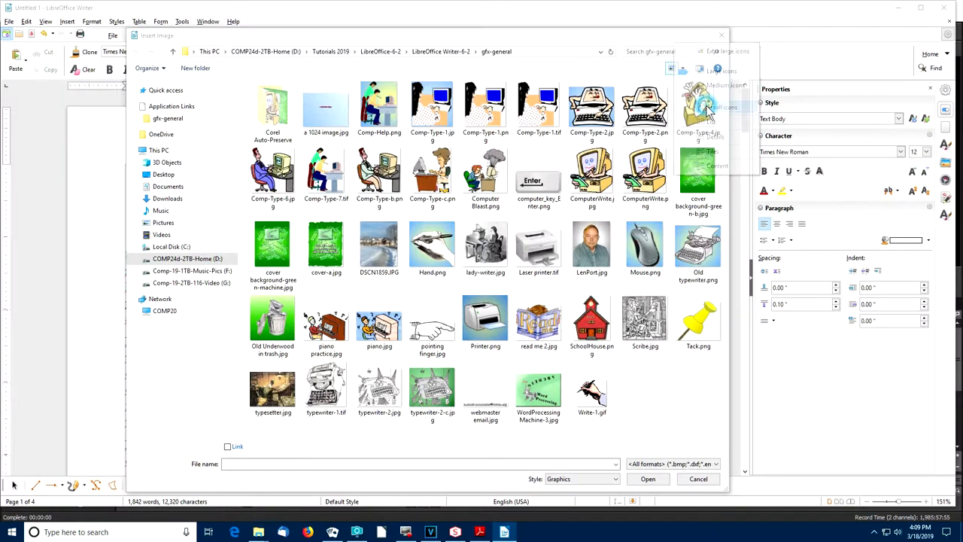
click(683, 72)
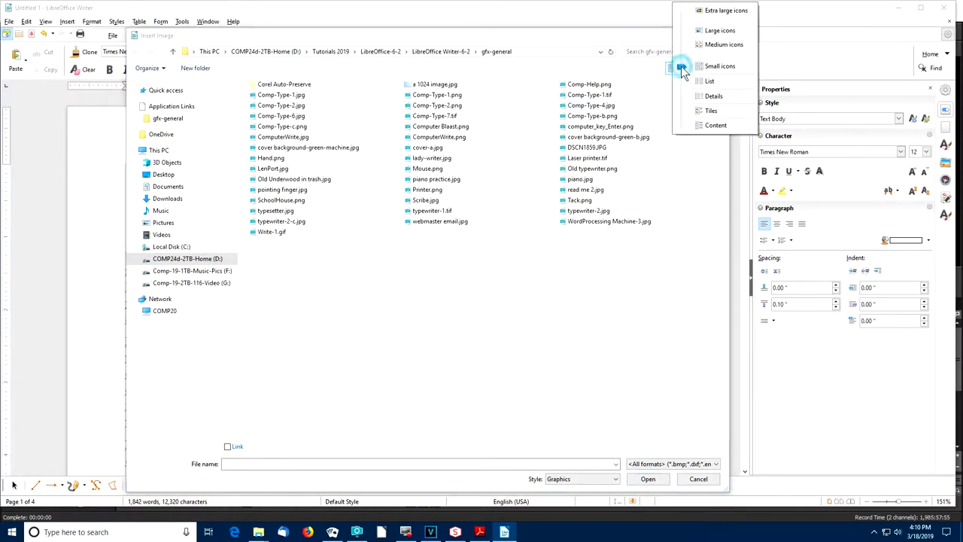
click(713, 96)
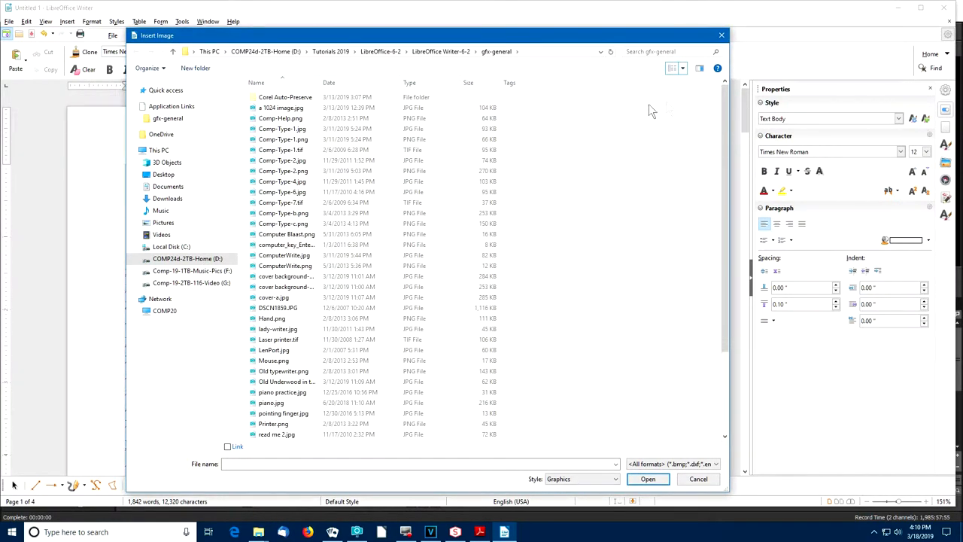
mouse_move(331, 172)
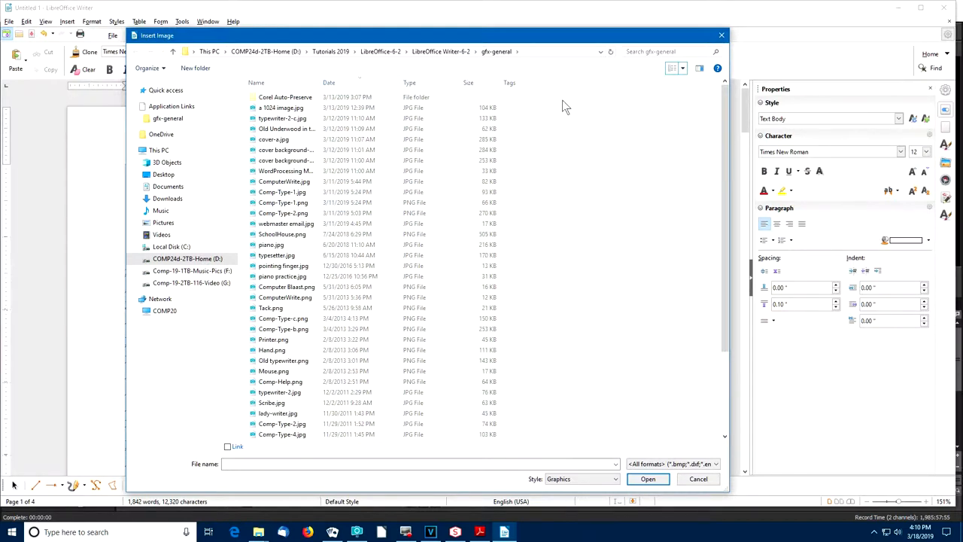
click(680, 67)
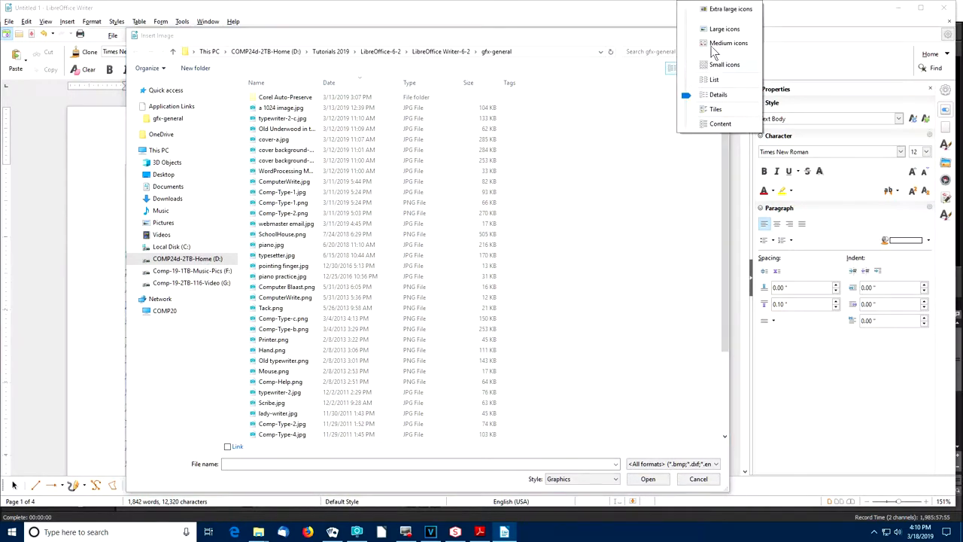
click(726, 29)
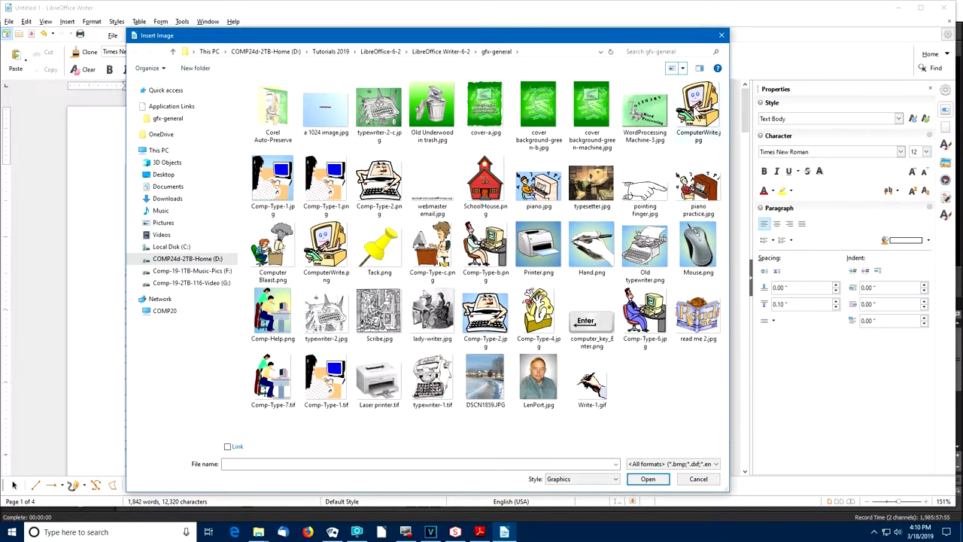
click(698, 108)
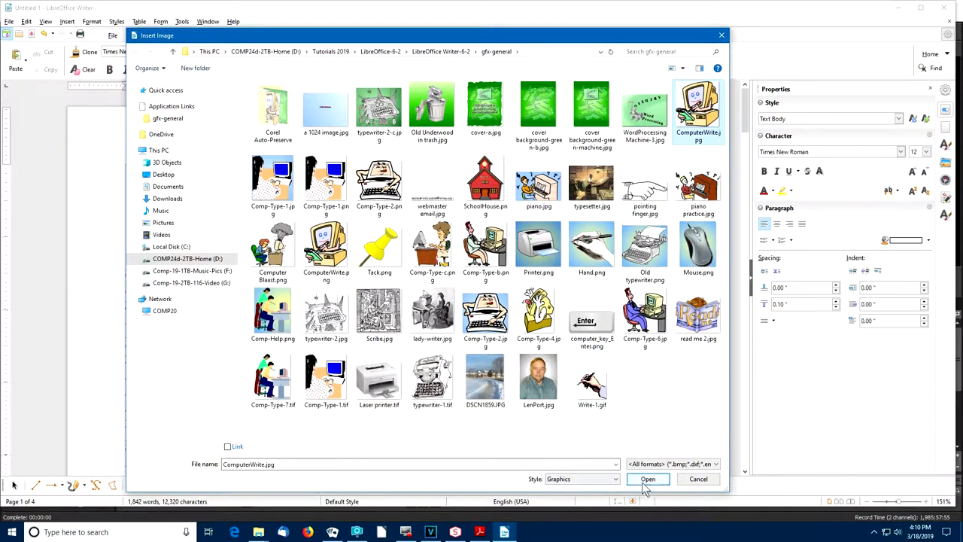
click(647, 479)
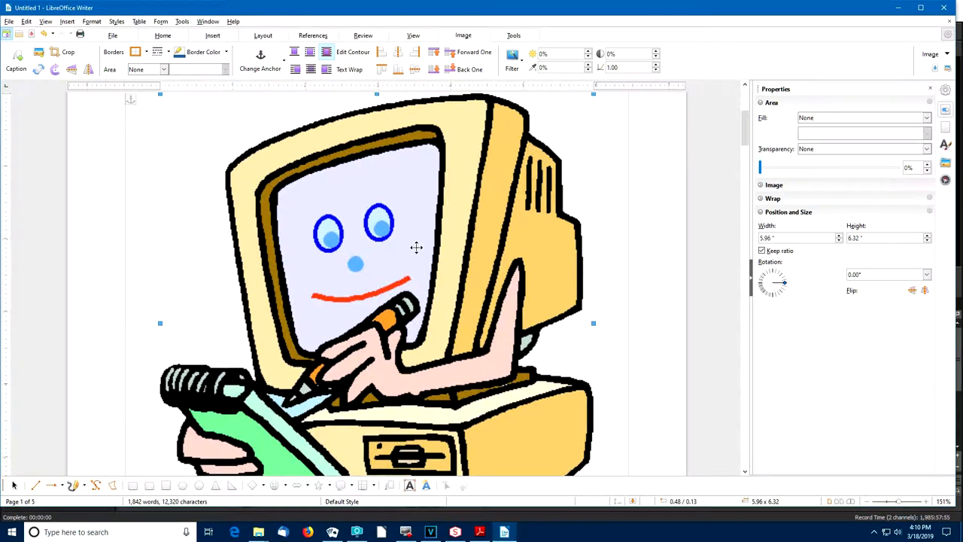
mouse_move(422, 237)
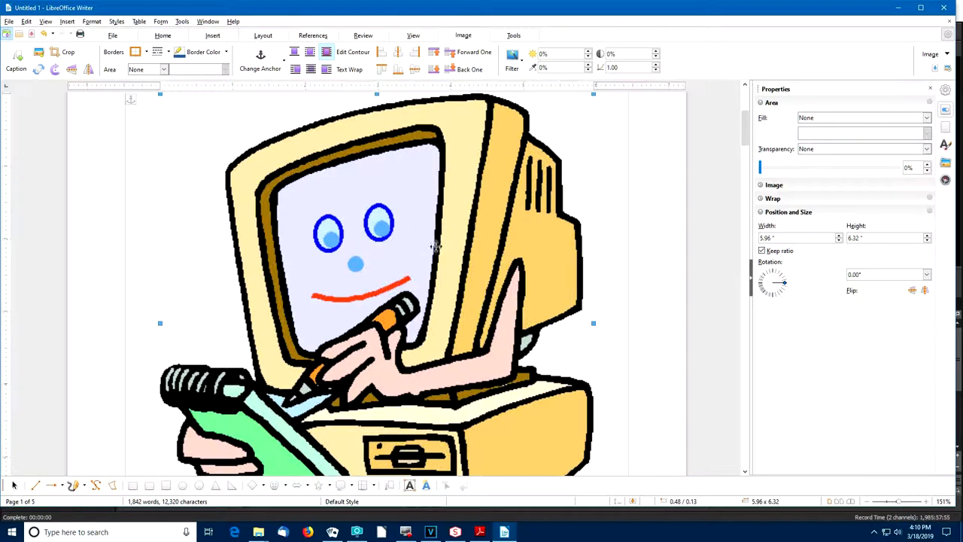
mouse_move(418, 270)
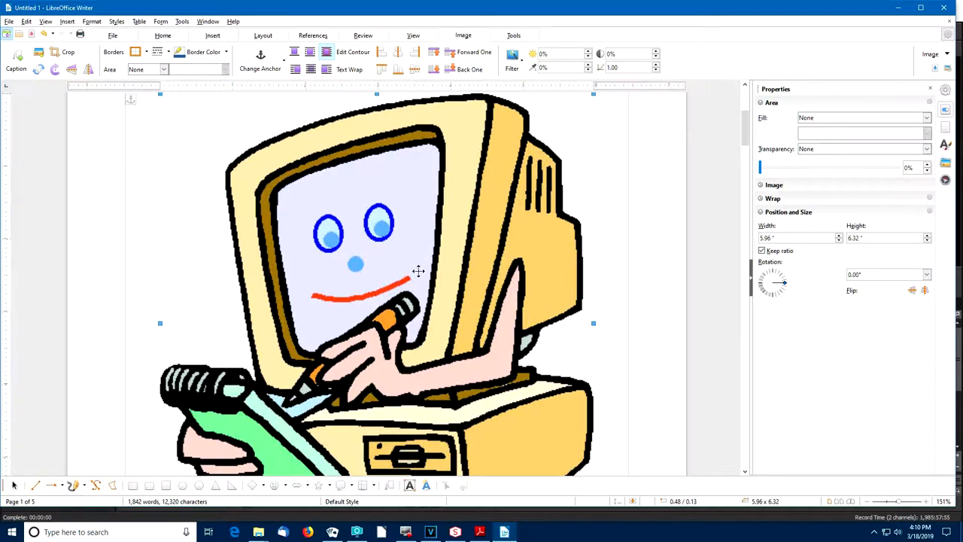
mouse_move(349, 220)
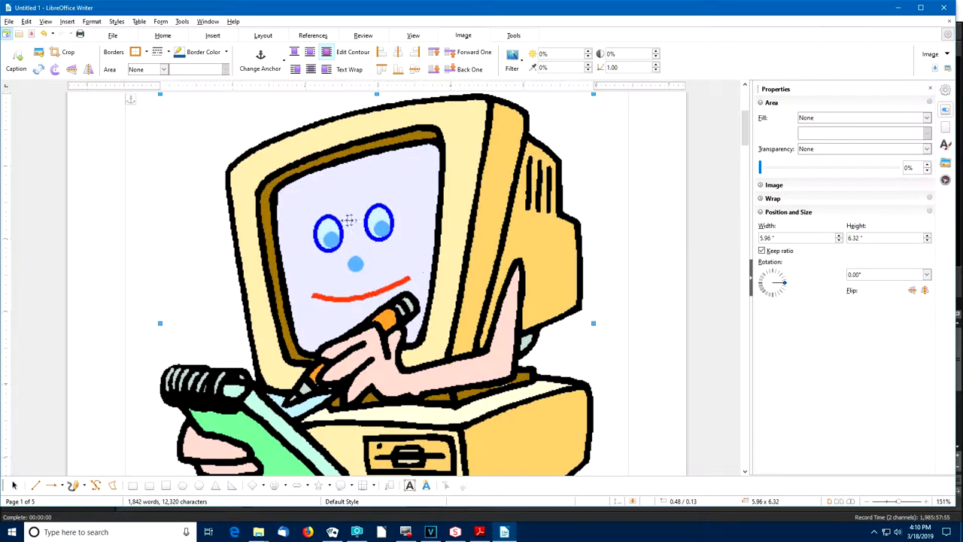
mouse_move(259, 27)
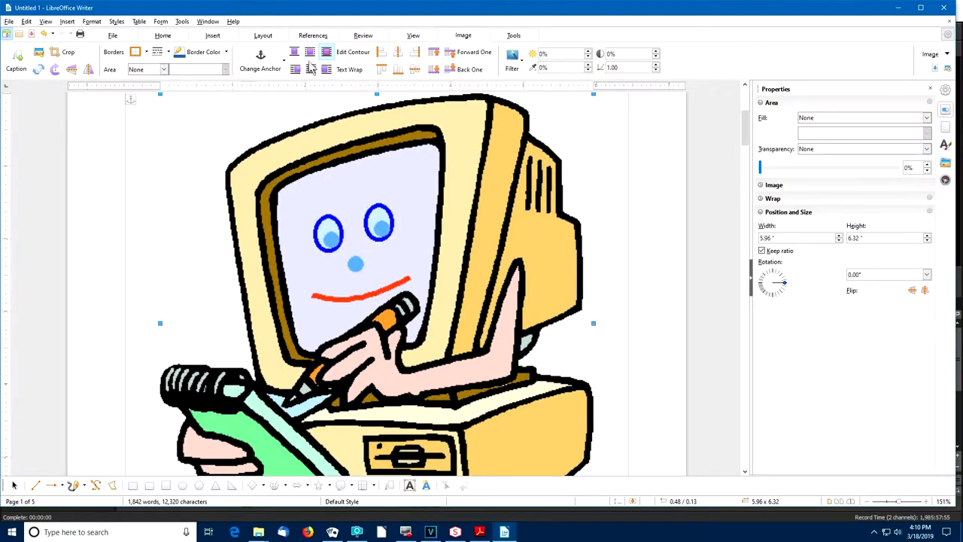
mouse_move(261, 54)
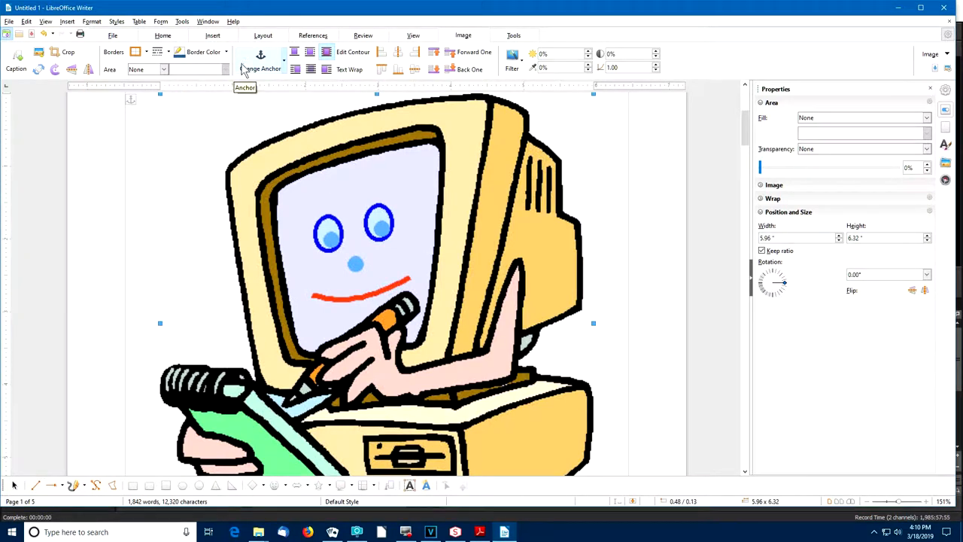
mouse_move(641, 25)
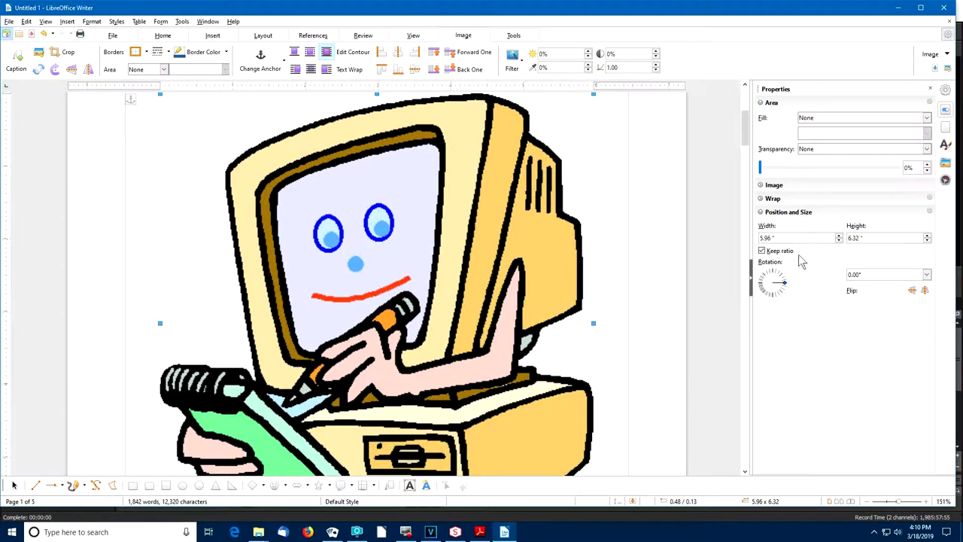
Keep ratio enabled and set the clip-art width to 1.50 inches.
click(761, 250)
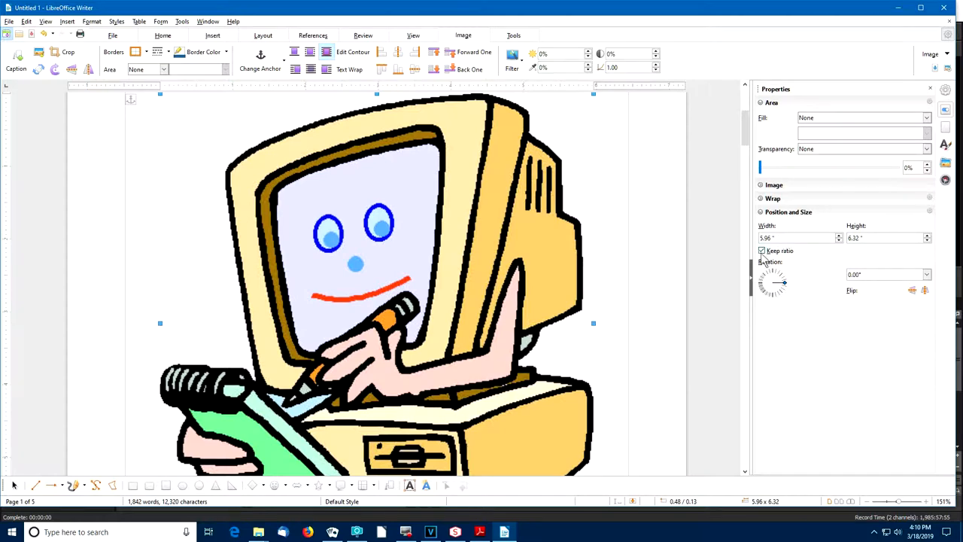
mouse_move(763, 250)
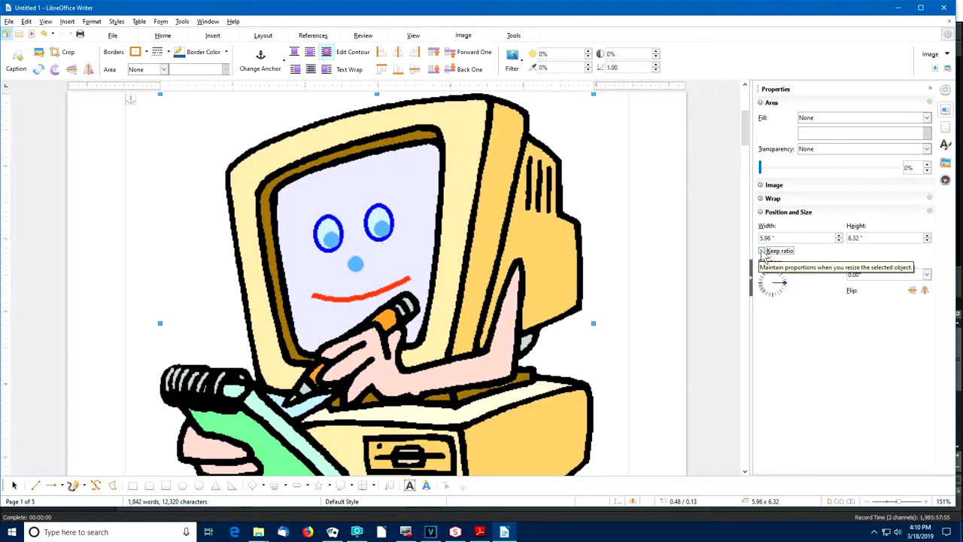
click(761, 250)
text(1.50)
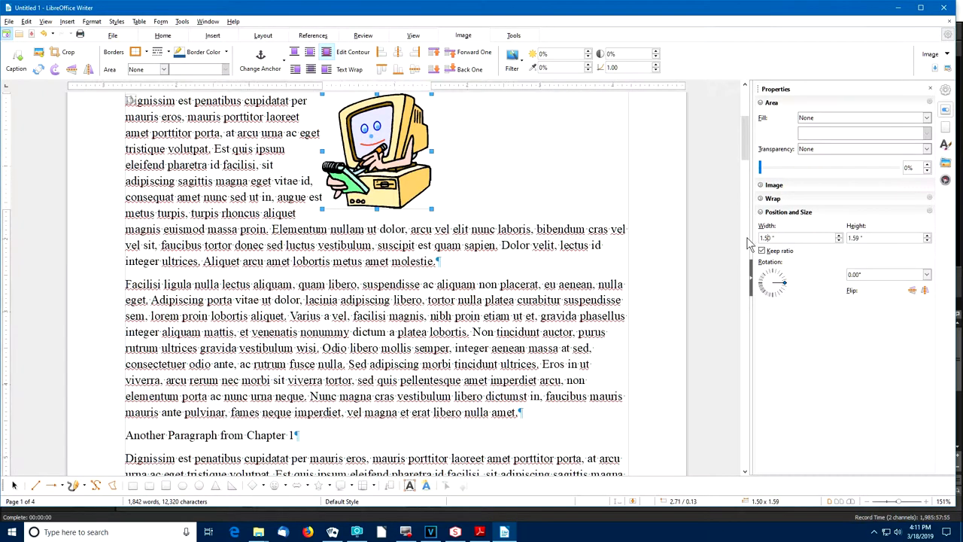
Apply a Wrap option so text flows around the clip-art beside the Facilisi ligula paragraph.
scroll(down, 3)
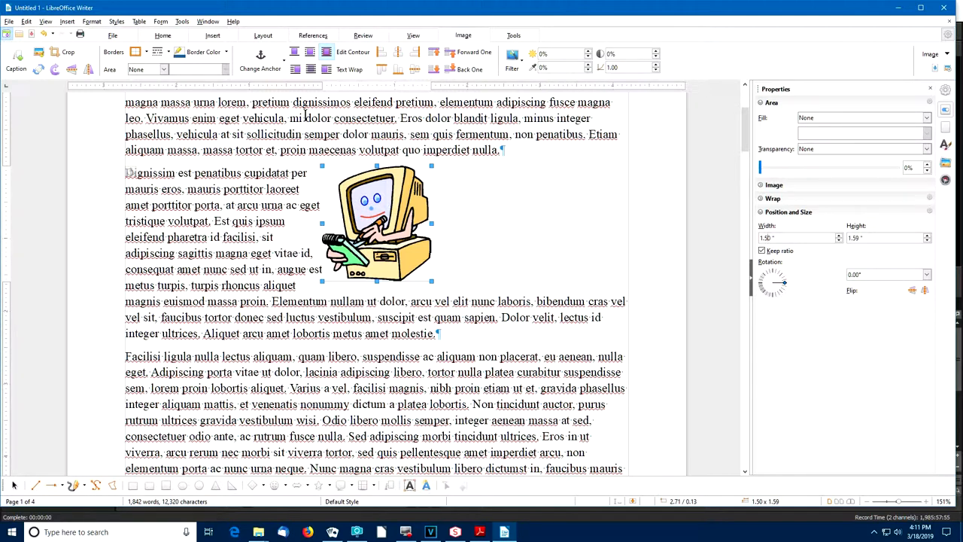
mouse_move(386, 78)
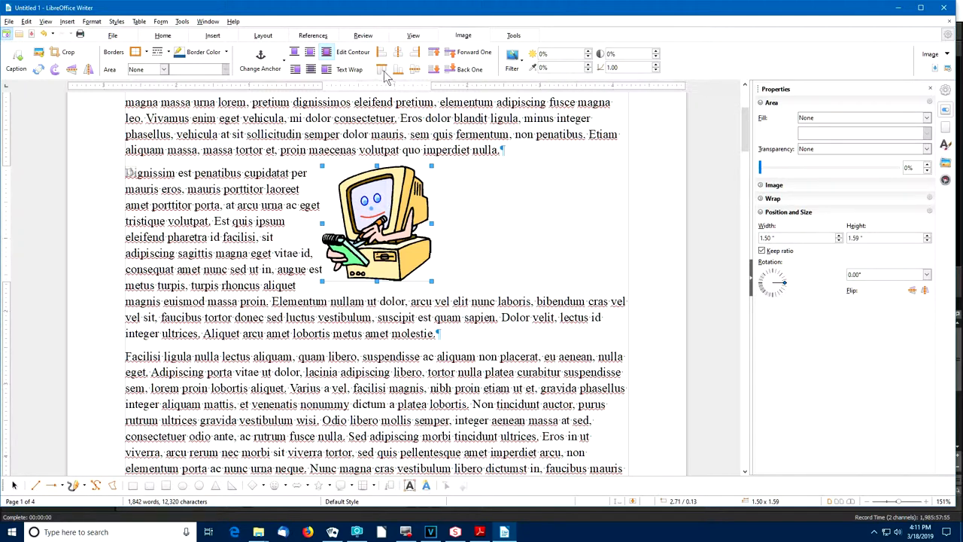
click(379, 52)
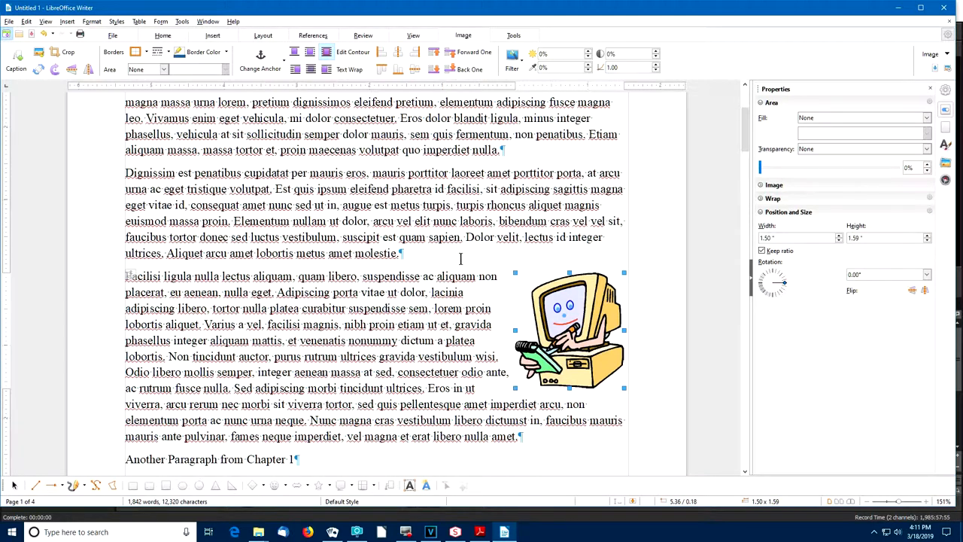
mouse_move(473, 254)
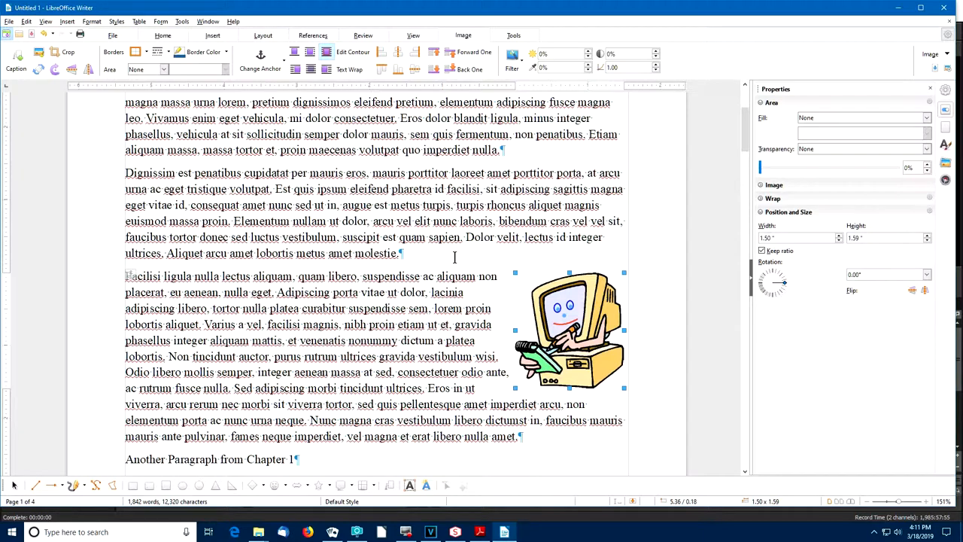
mouse_move(565, 297)
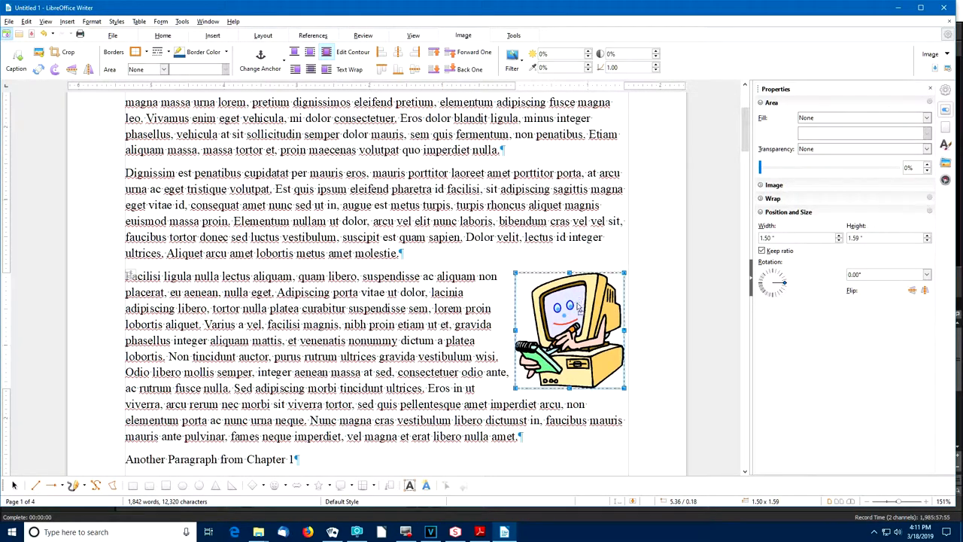
Shrink the clip-art to about 1.14 inches wide and settle it beside the paragraph text.
drag(569, 331, 569, 367)
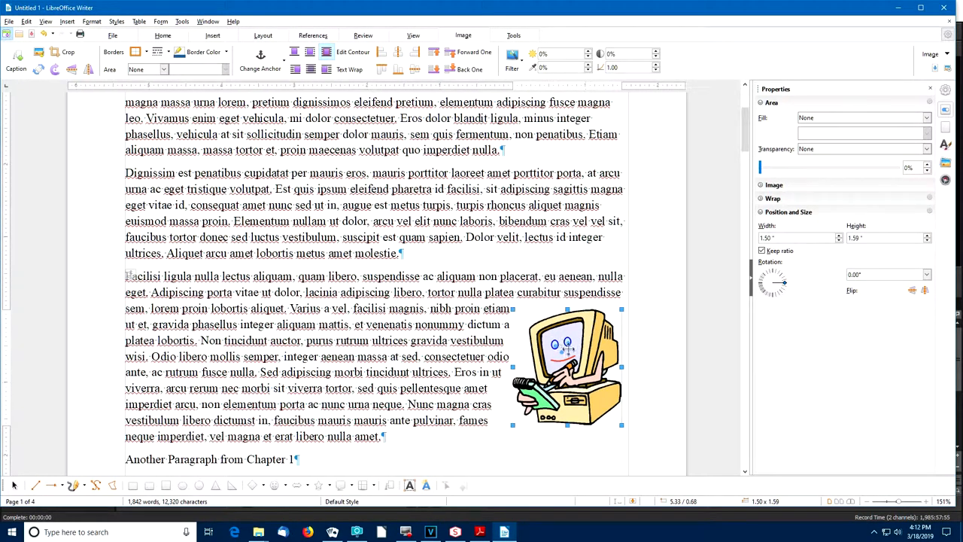
drag(569, 367, 557, 328)
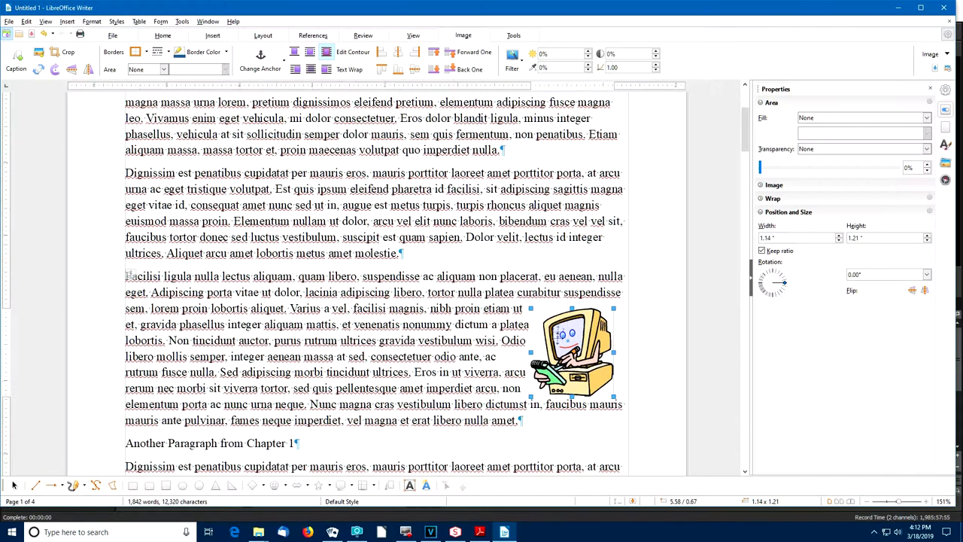
drag(572, 354, 572, 328)
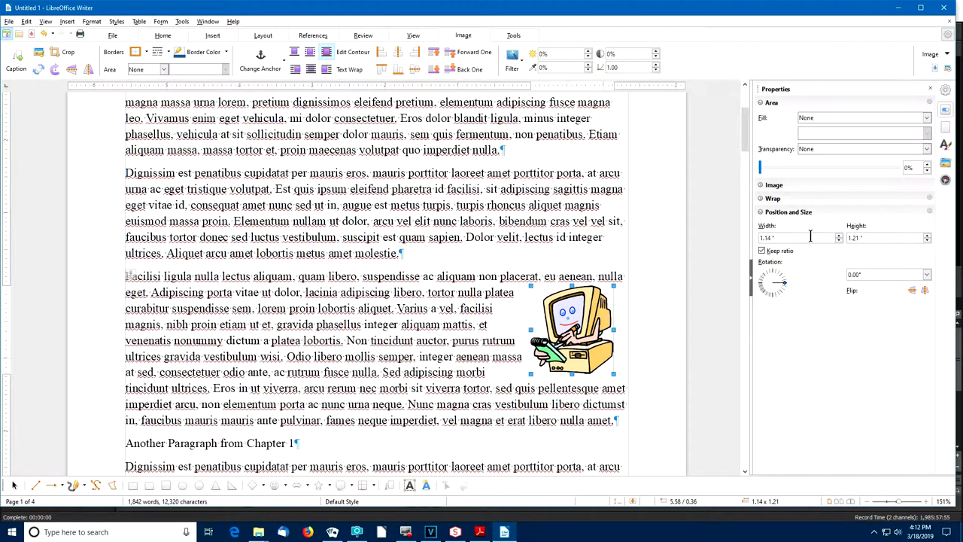
mouse_move(805, 238)
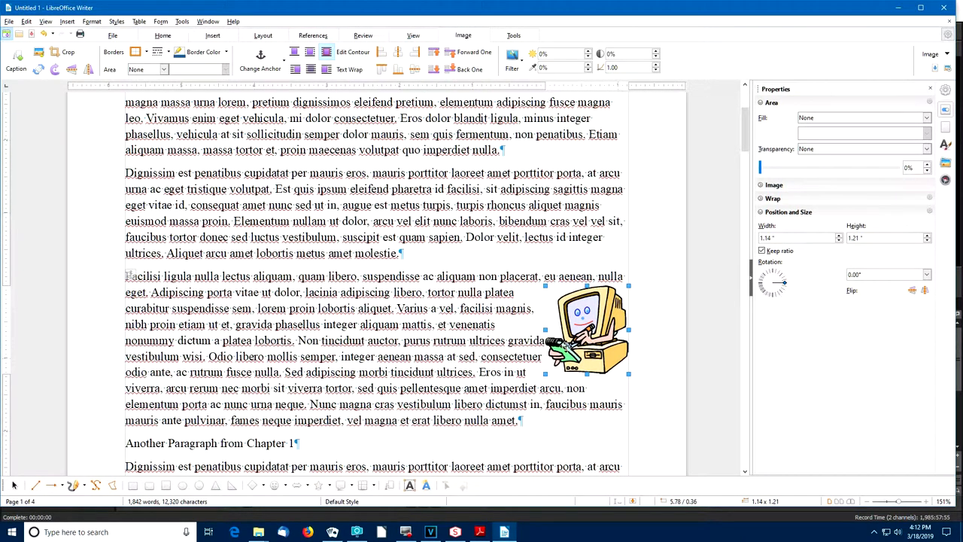
mouse_move(325, 134)
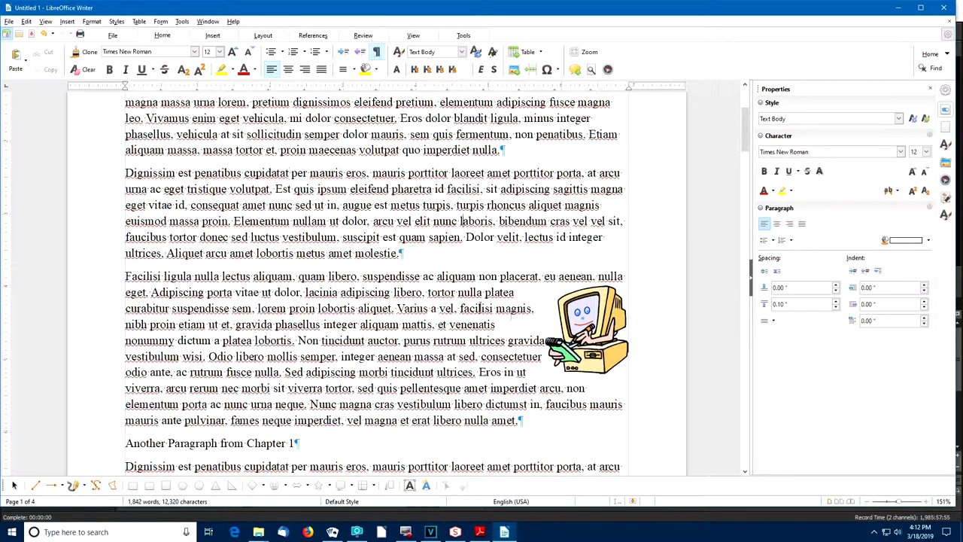
click(590, 329)
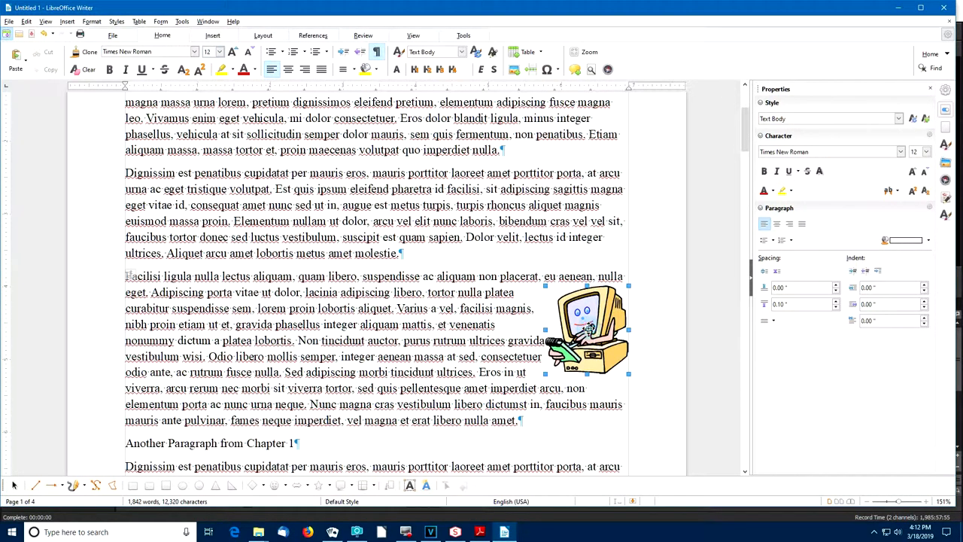
click(590, 328)
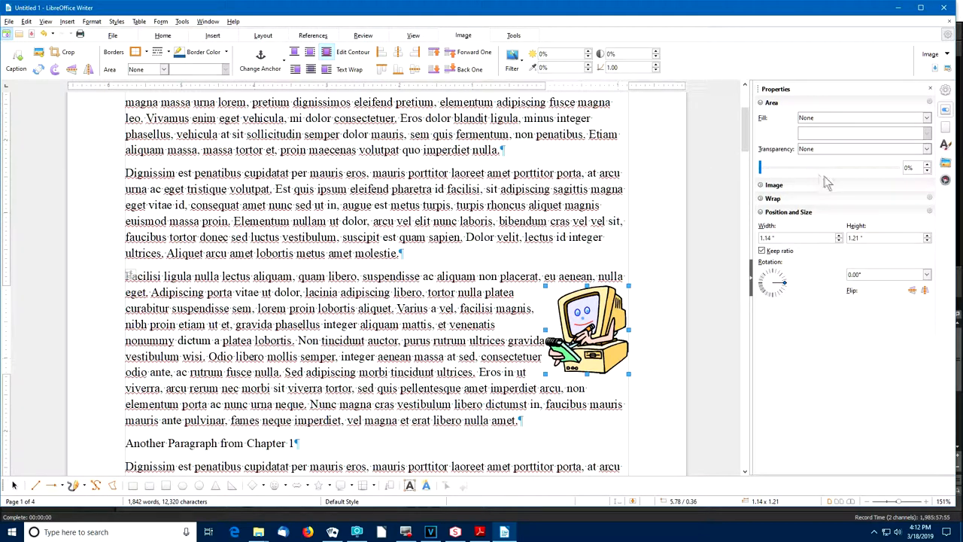
mouse_move(803, 271)
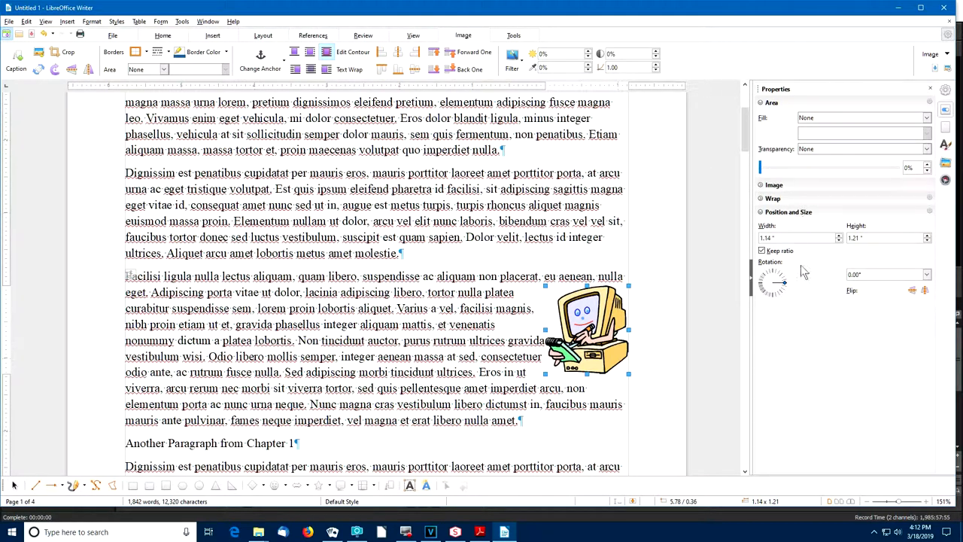
mouse_move(623, 262)
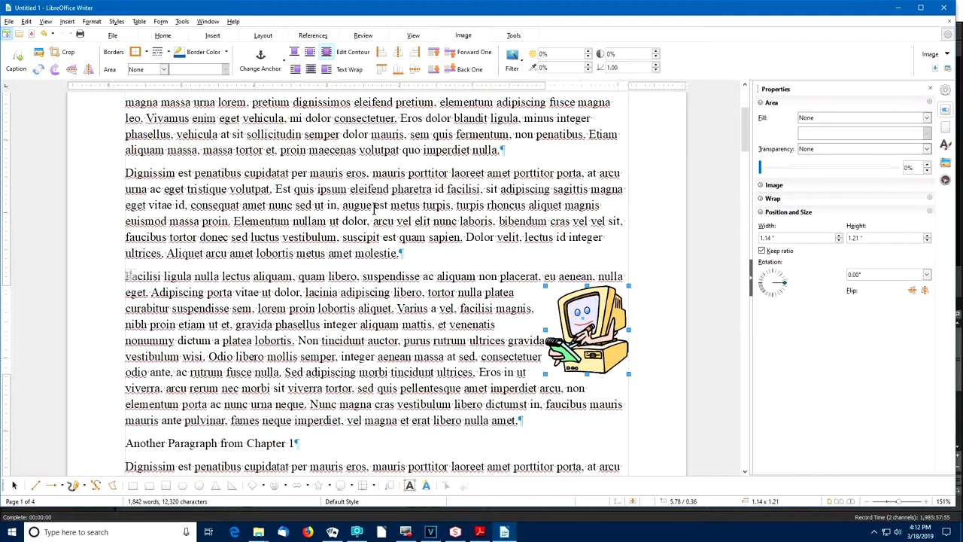
click(223, 301)
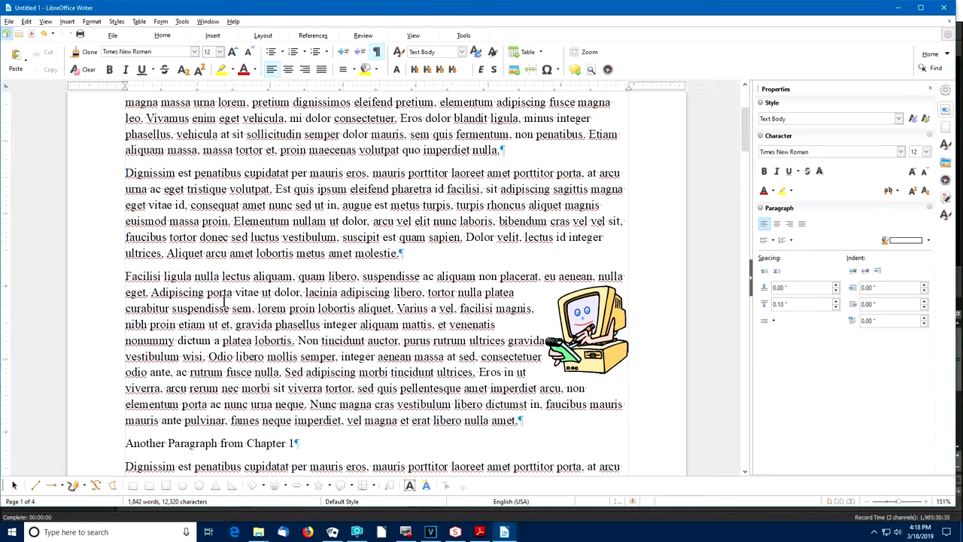
mouse_move(400, 223)
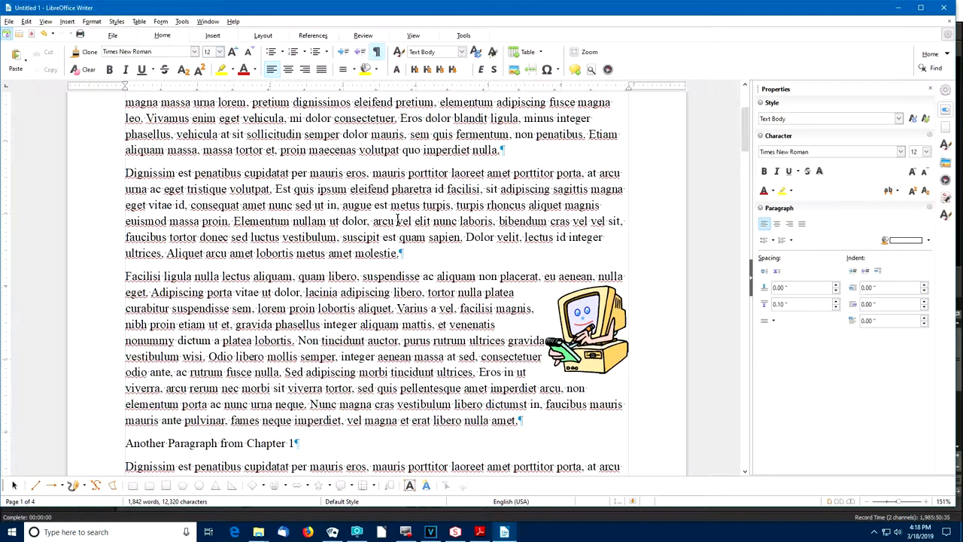
mouse_move(428, 199)
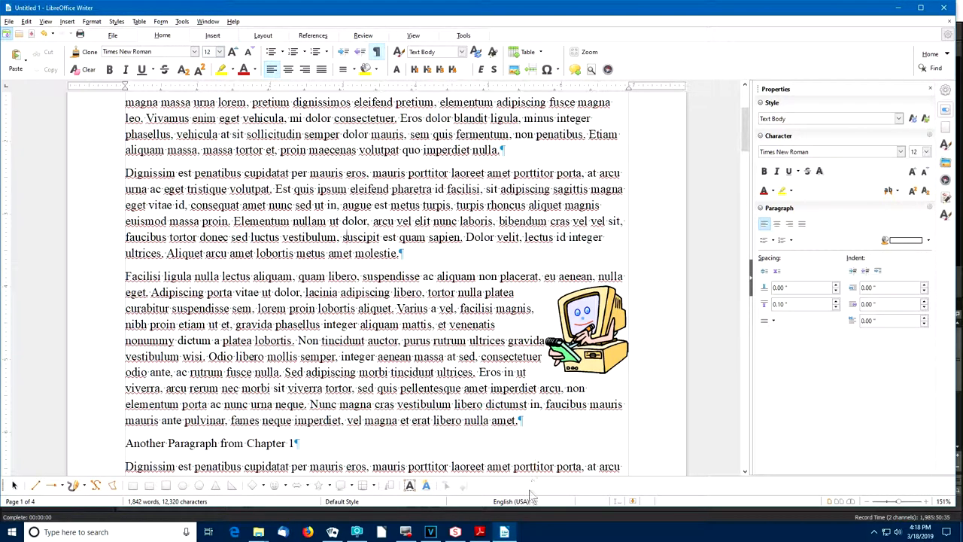
mouse_move(535, 503)
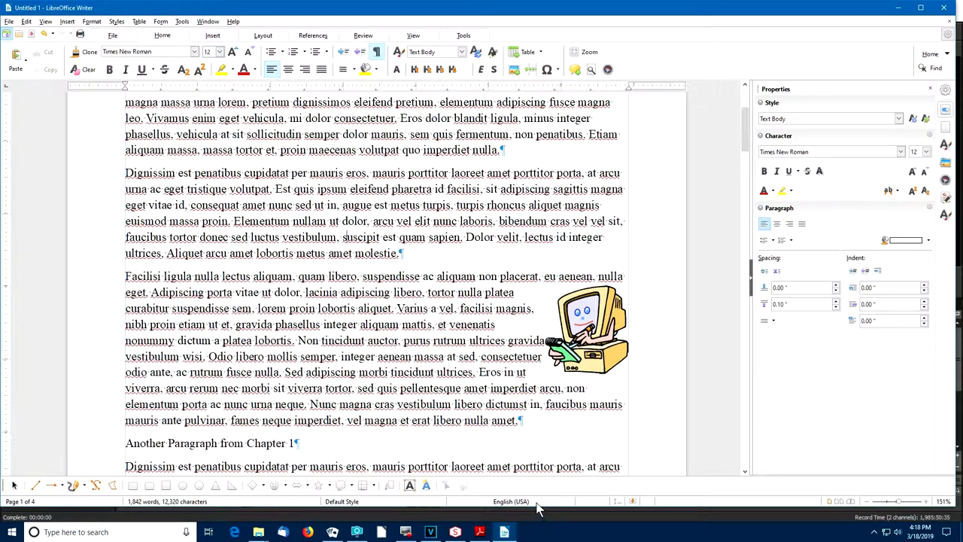
mouse_move(900, 473)
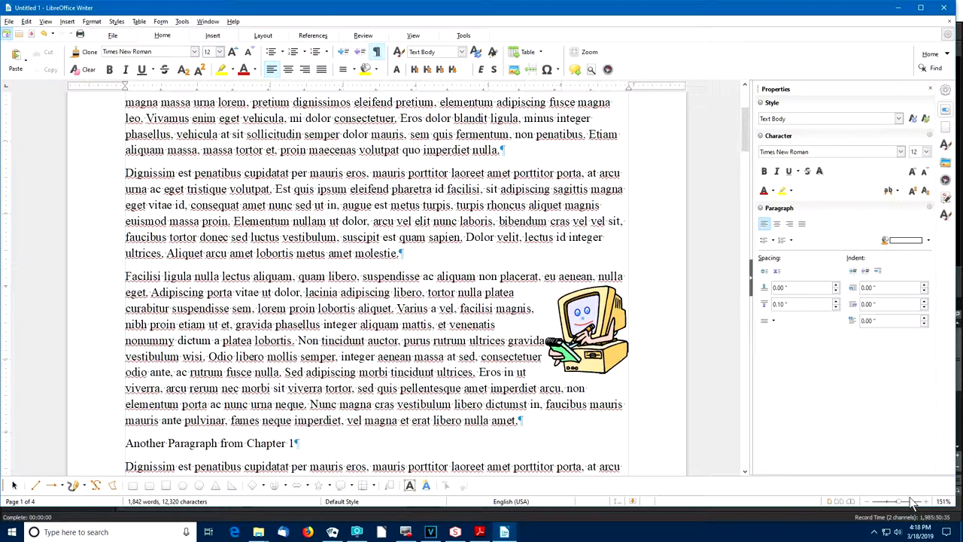
mouse_move(909, 505)
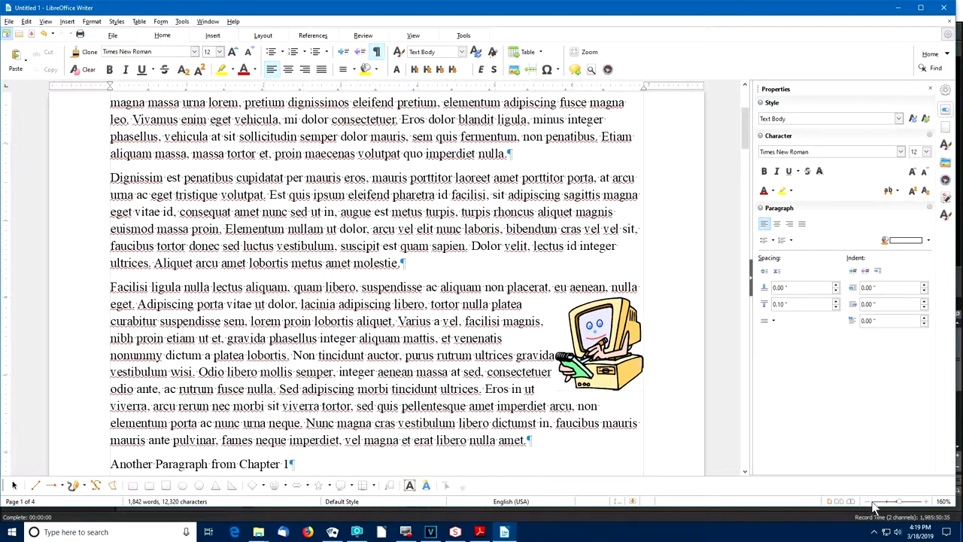
Try 100% zoom in the Zoom & View Layout dialog, then apply Fit width.
click(926, 501)
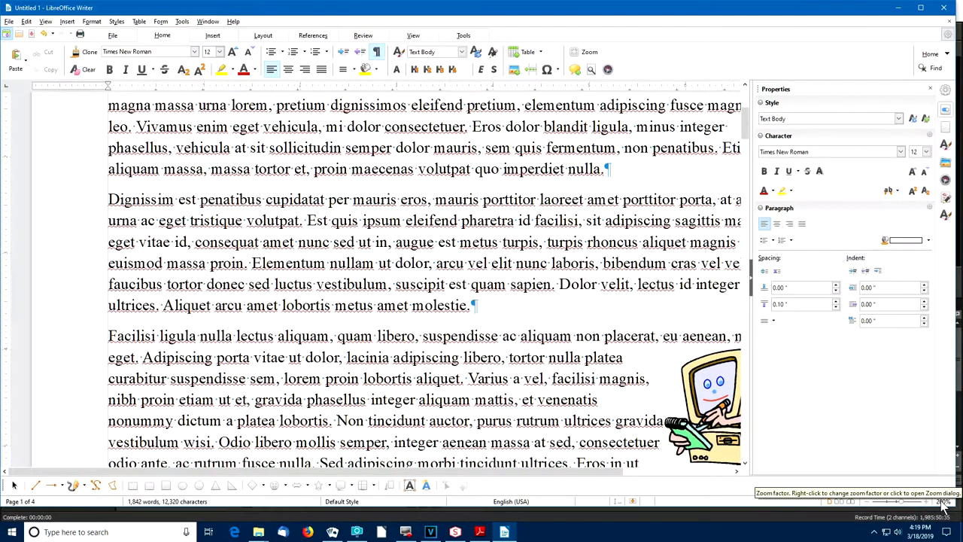
click(945, 501)
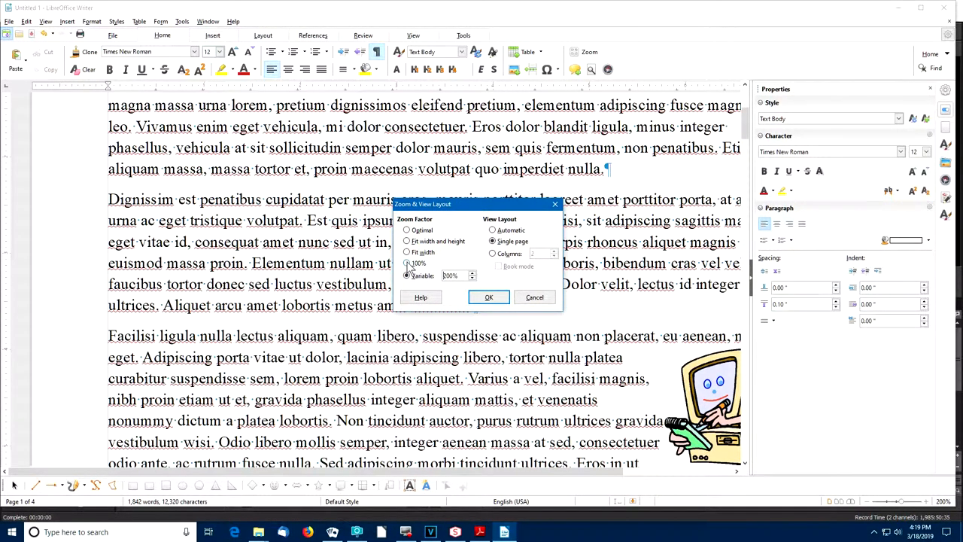
click(407, 262)
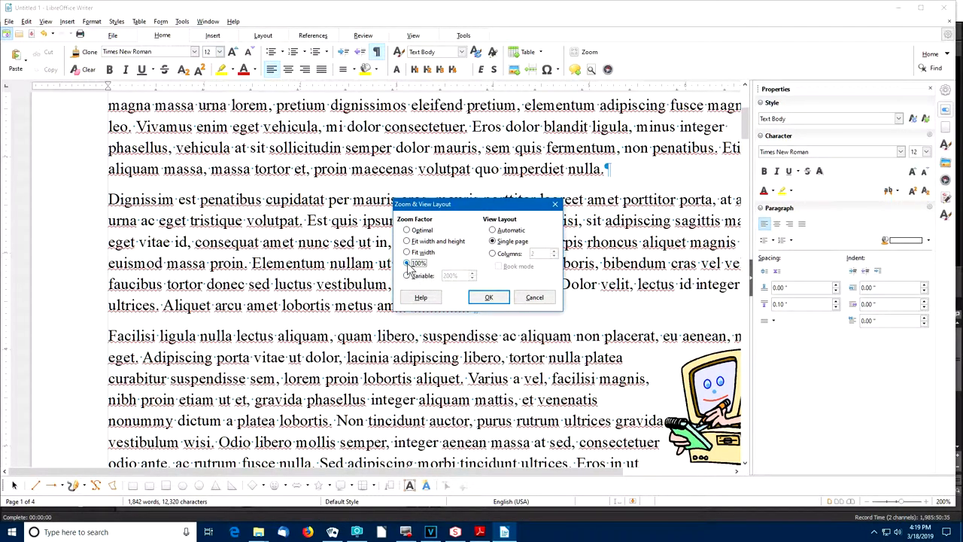
click(408, 276)
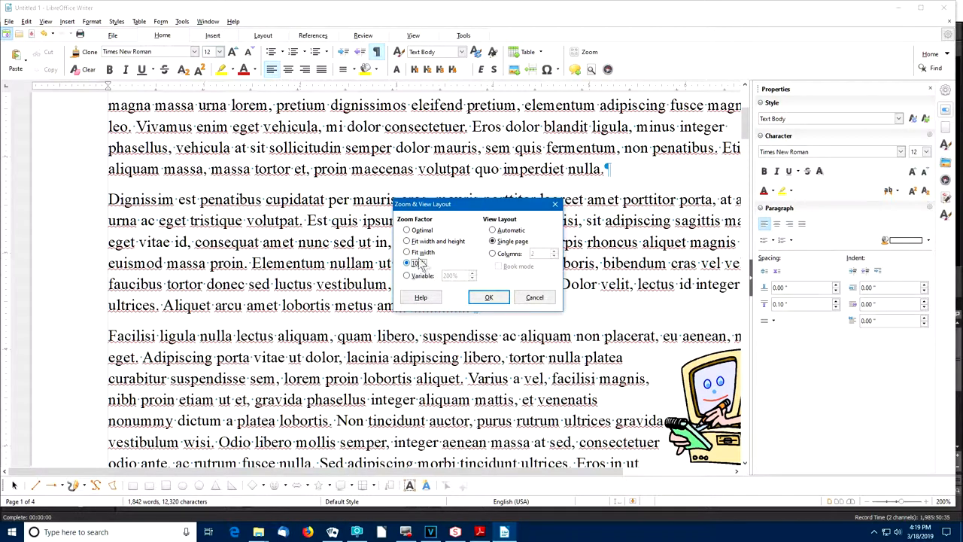
click(407, 253)
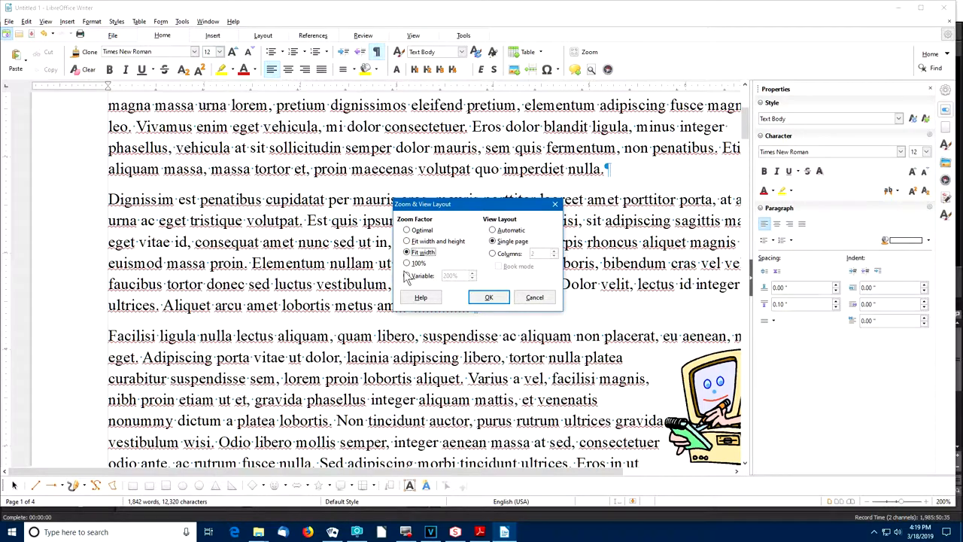
click(488, 297)
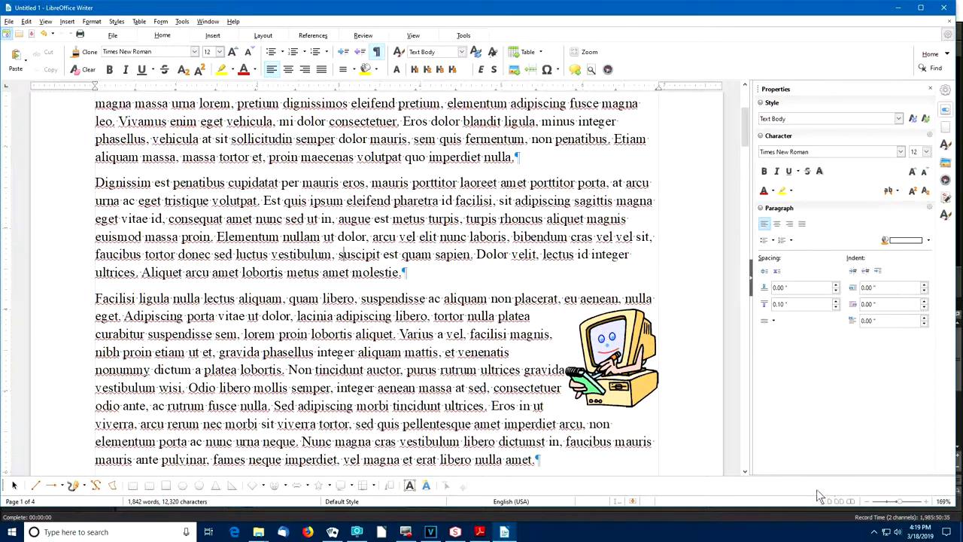
mouse_move(850, 491)
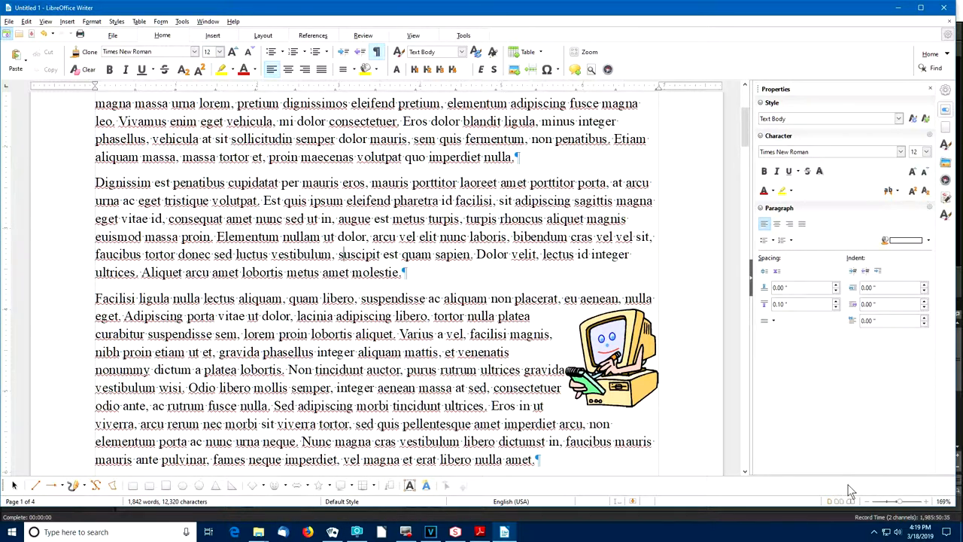
mouse_move(833, 500)
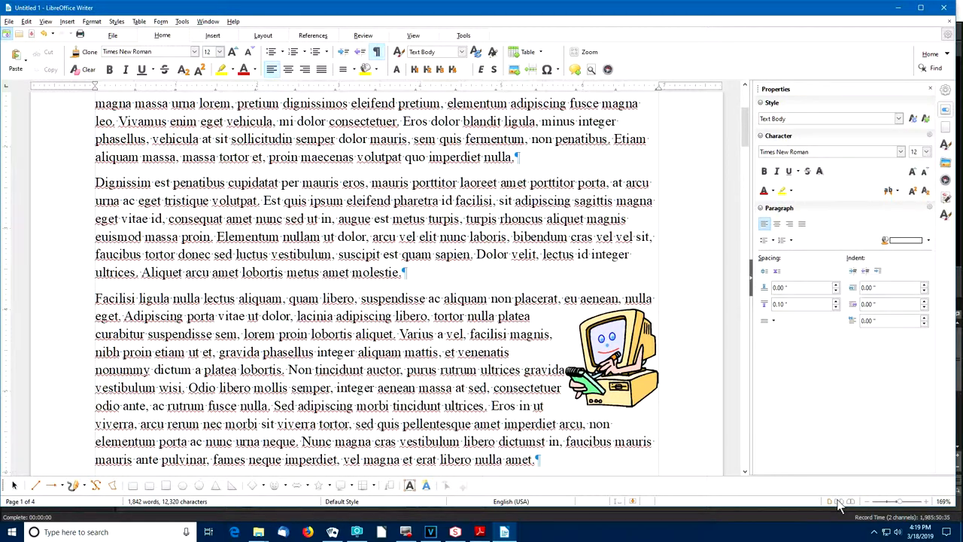
mouse_move(840, 501)
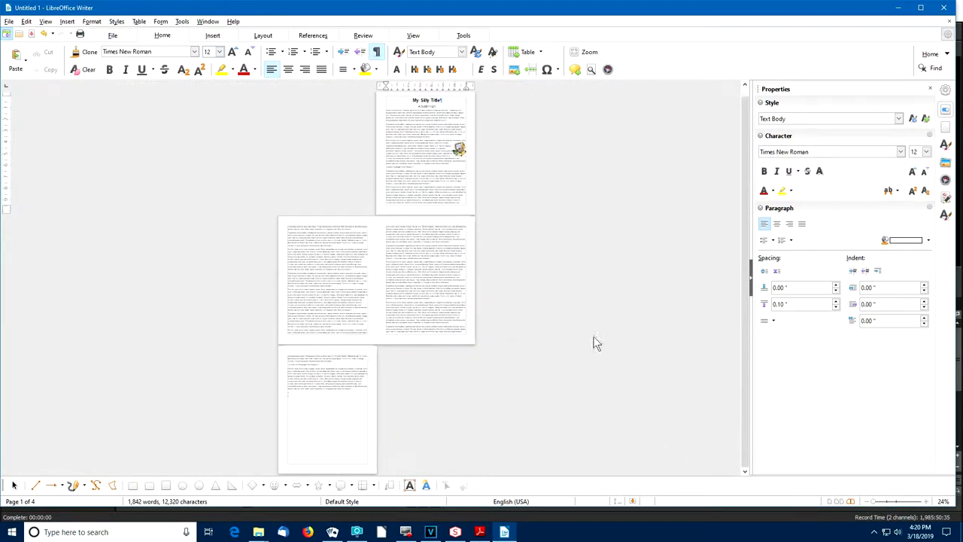
mouse_move(526, 334)
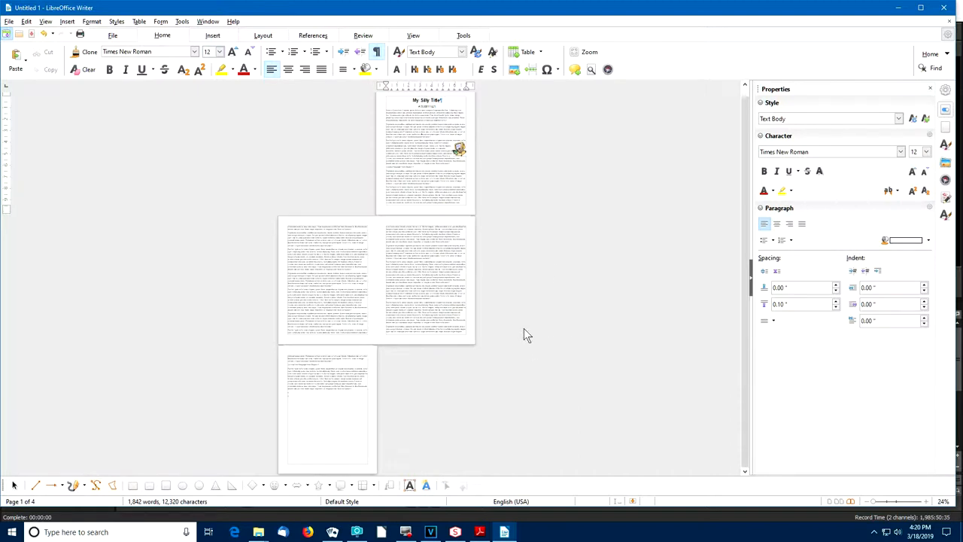
mouse_move(316, 158)
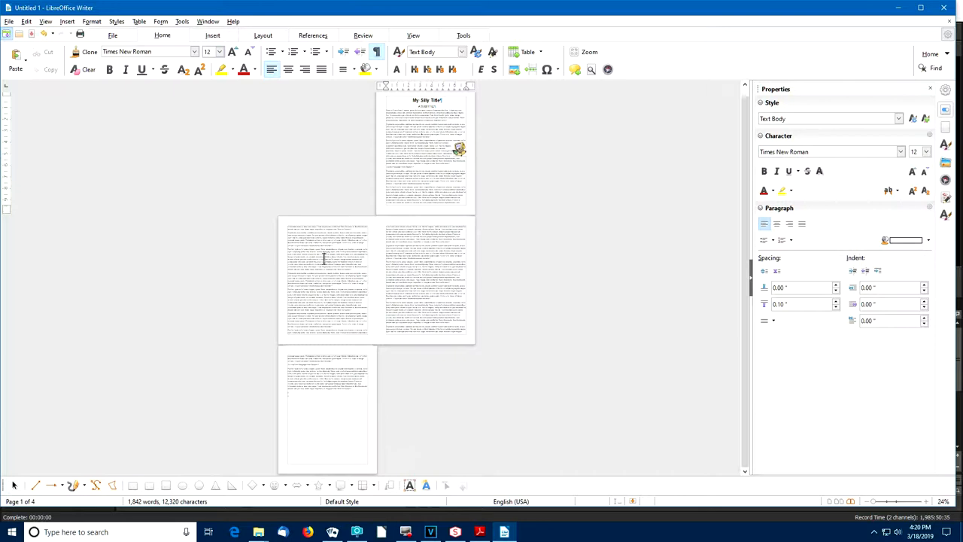
mouse_move(410, 259)
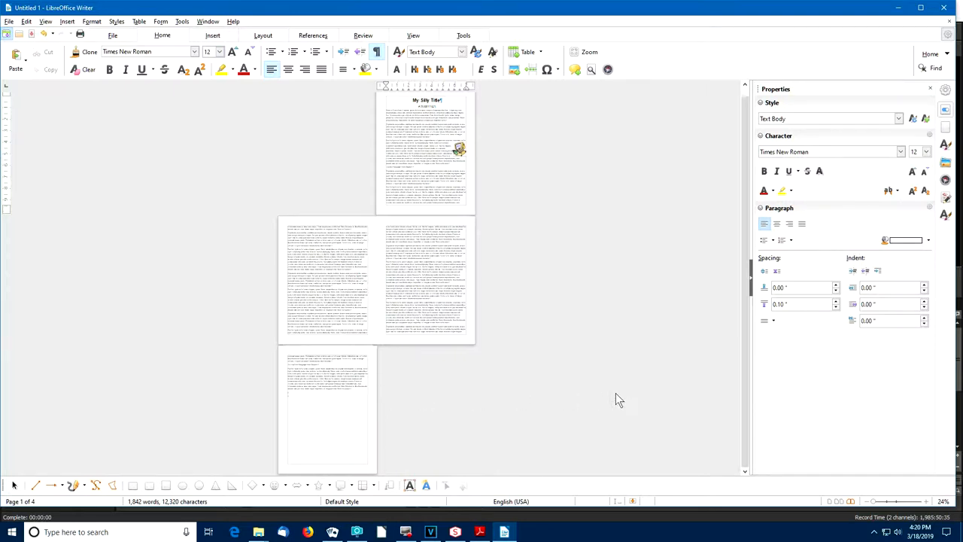
mouse_move(850, 500)
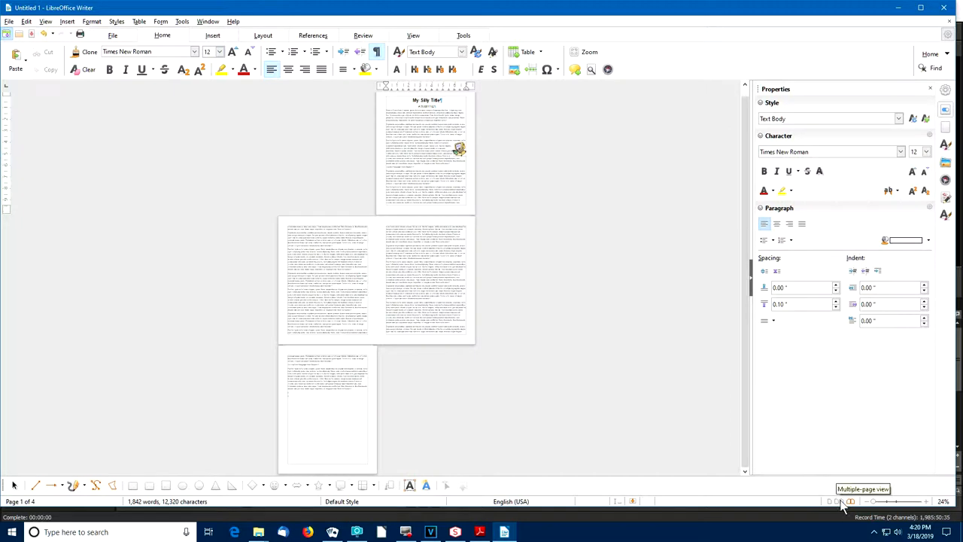
Show all four pages side by side in multiple-page view.
click(840, 502)
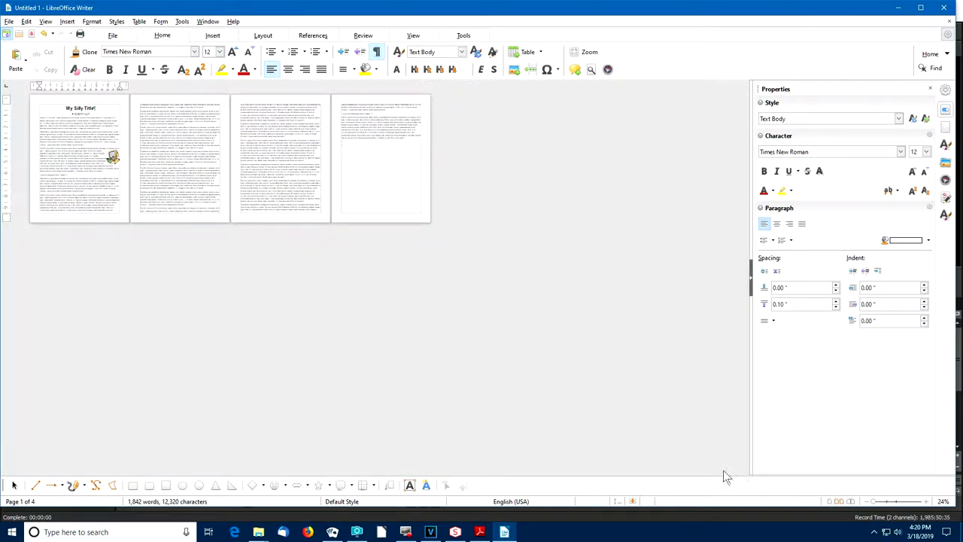
mouse_move(391, 150)
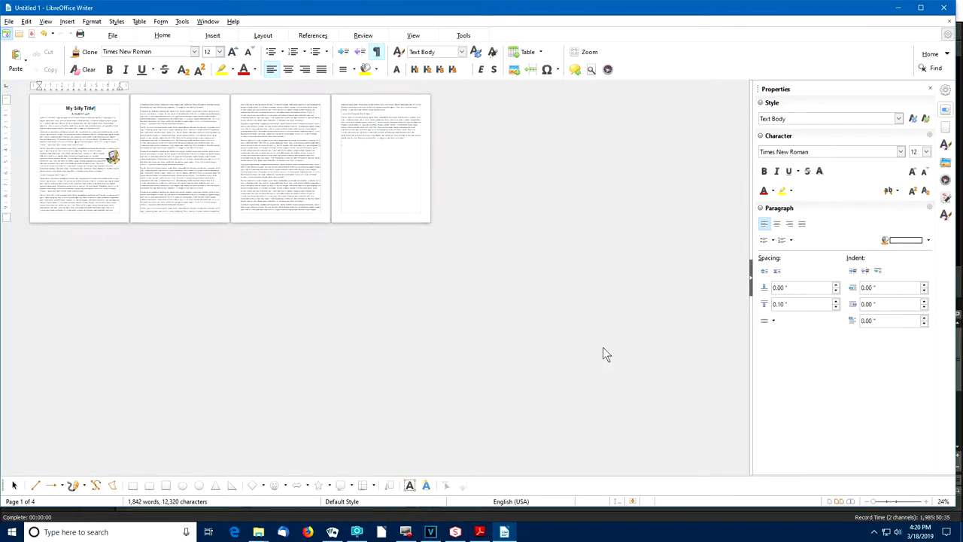
mouse_move(831, 509)
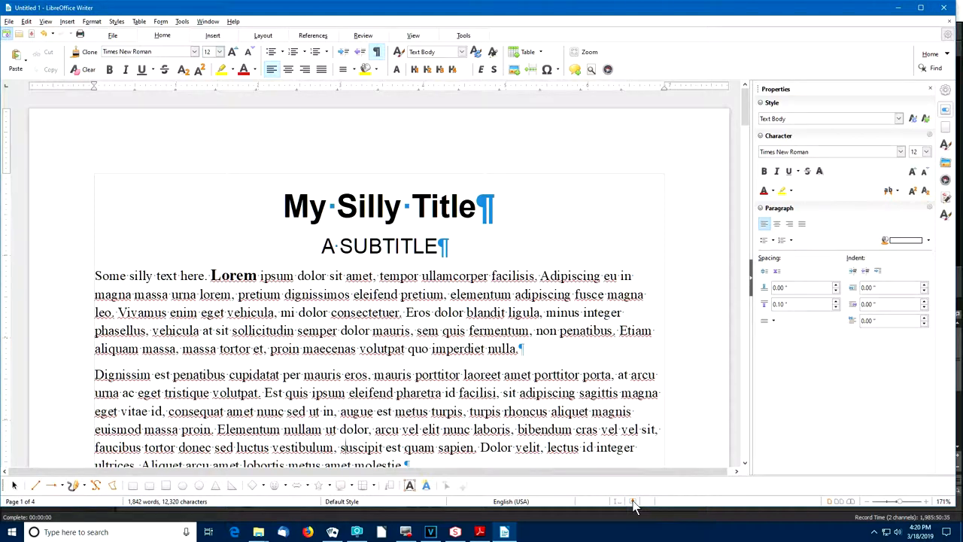
mouse_move(635, 501)
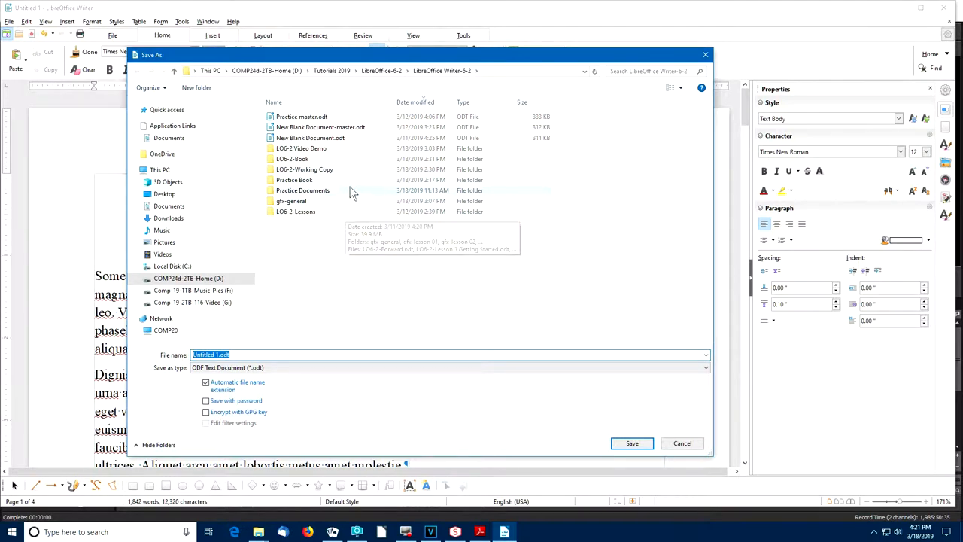
mouse_move(298, 194)
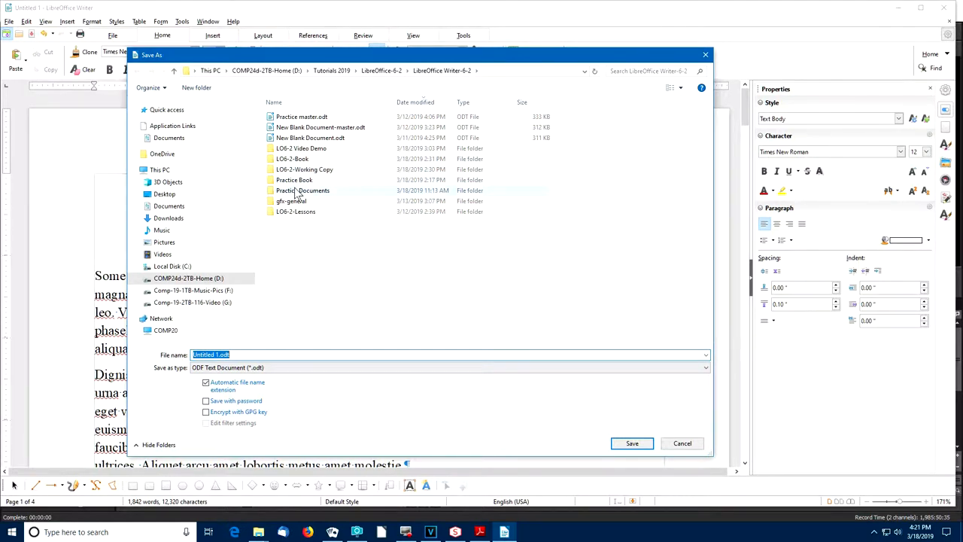
Save the document as demo 1 in the Practice Documents folder.
double_click(304, 190)
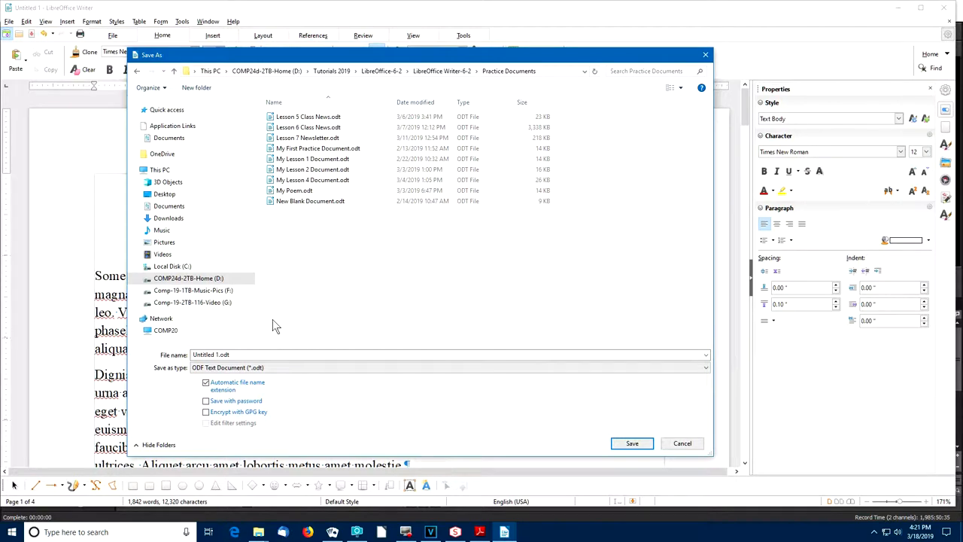
click(238, 355)
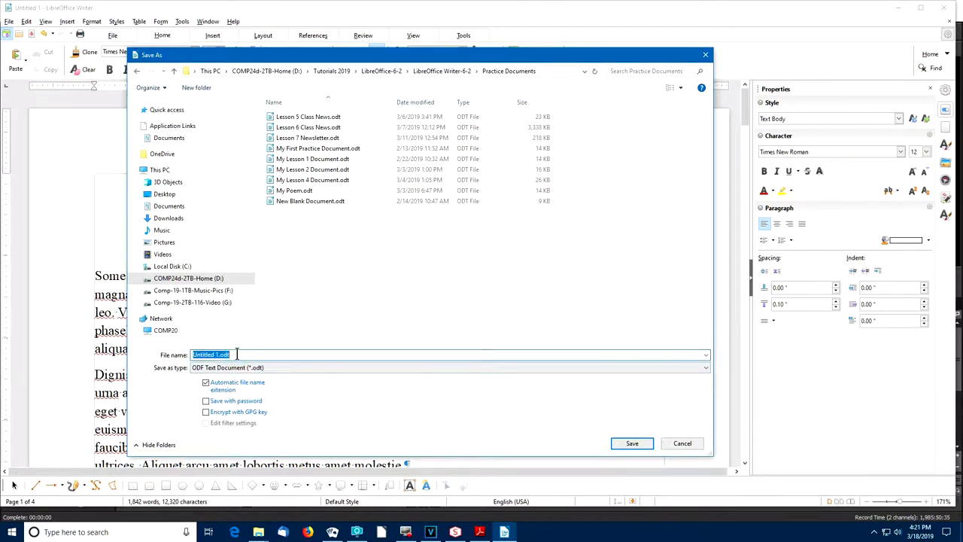
text(demo 2)
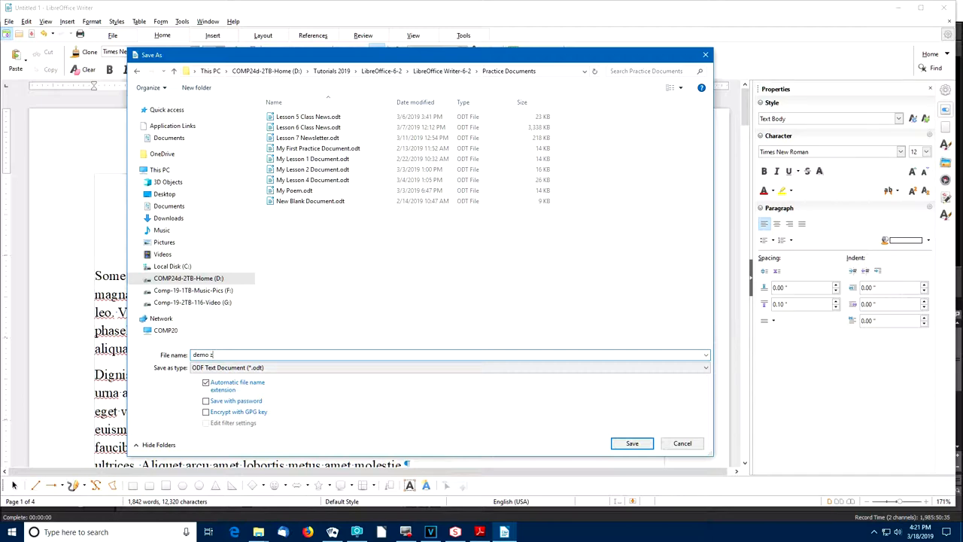
click(632, 443)
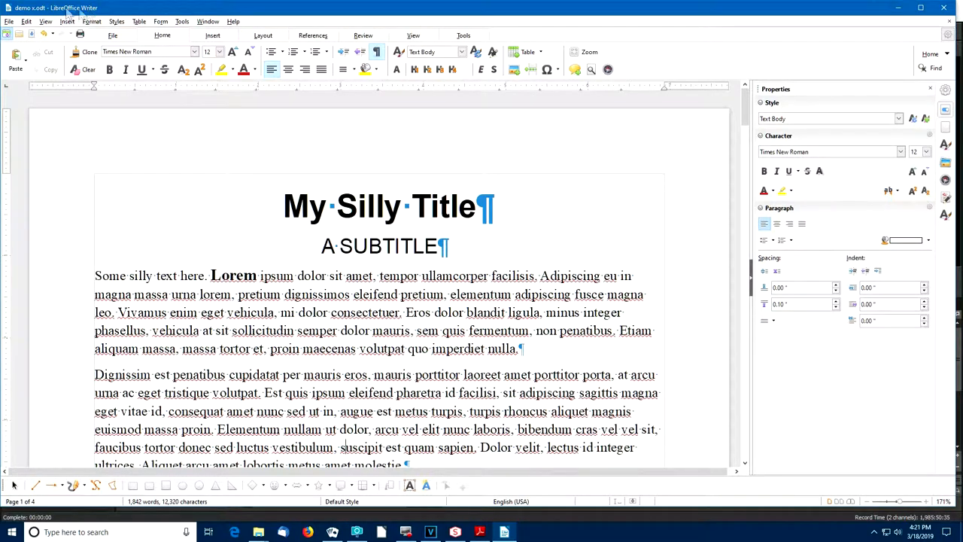
mouse_move(105, 12)
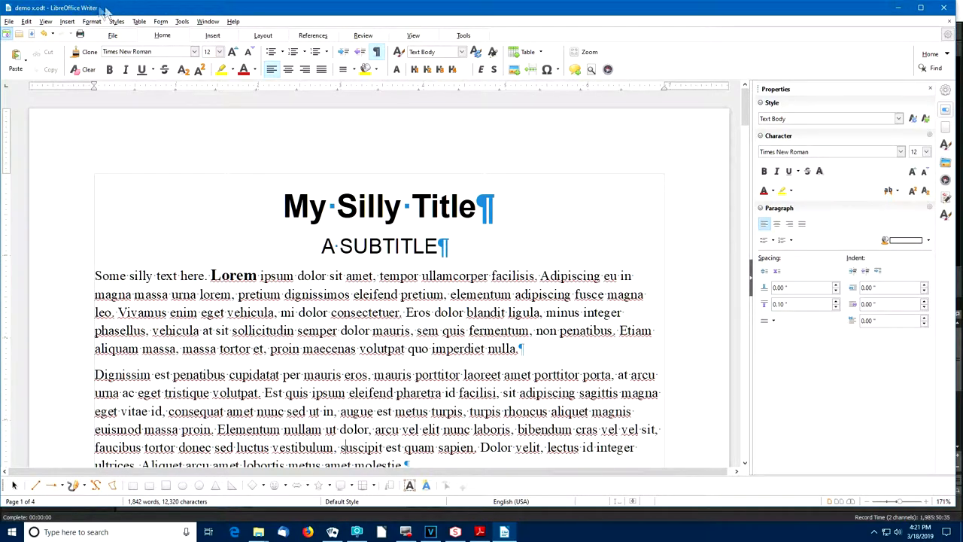
mouse_move(134, 10)
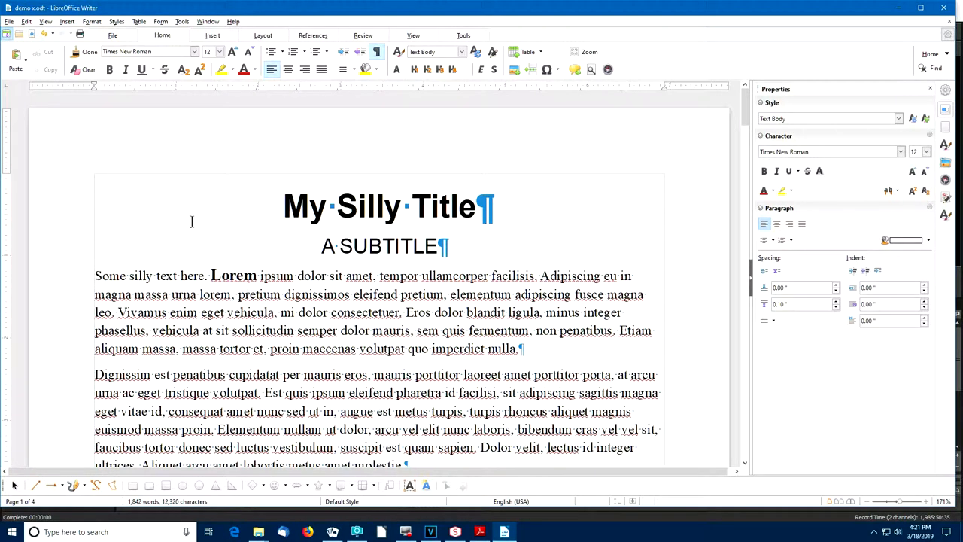
mouse_move(569, 509)
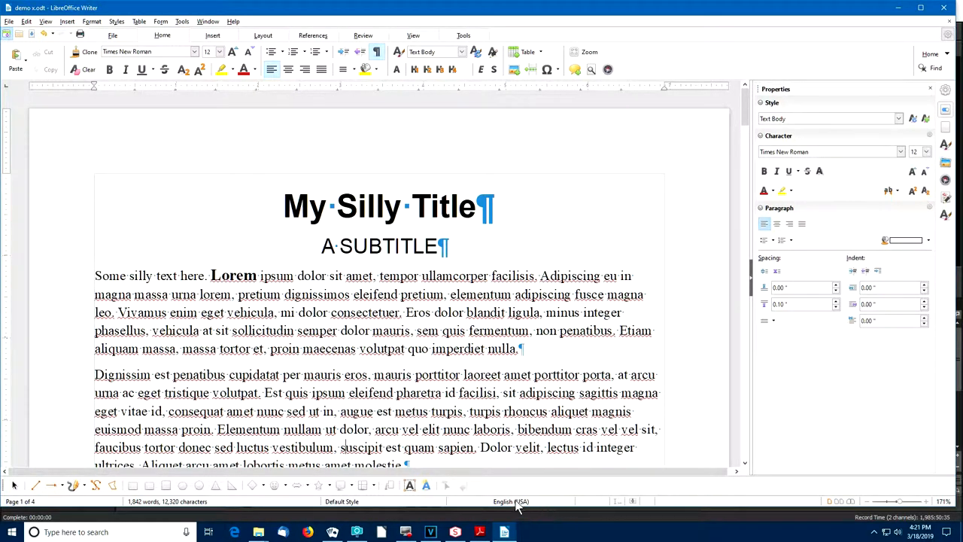
mouse_move(343, 501)
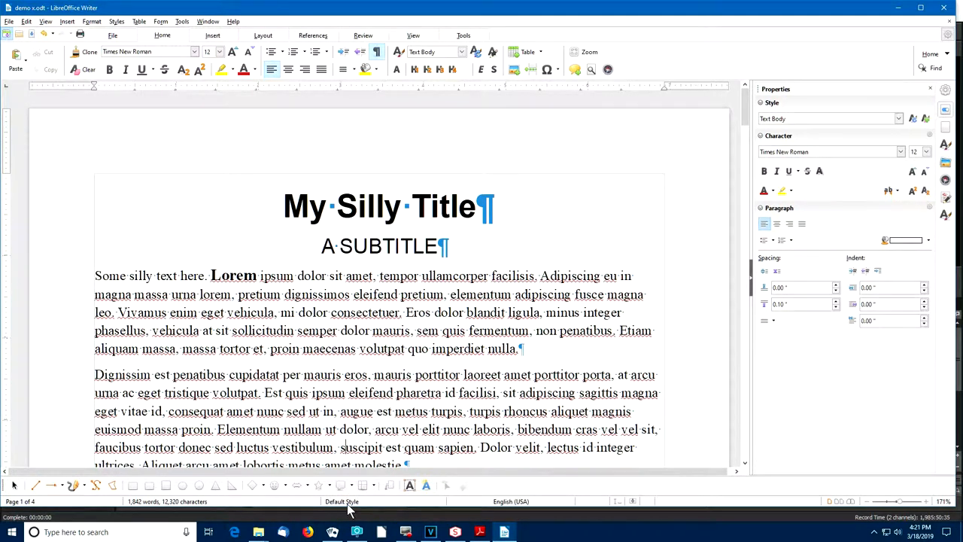
mouse_move(343, 501)
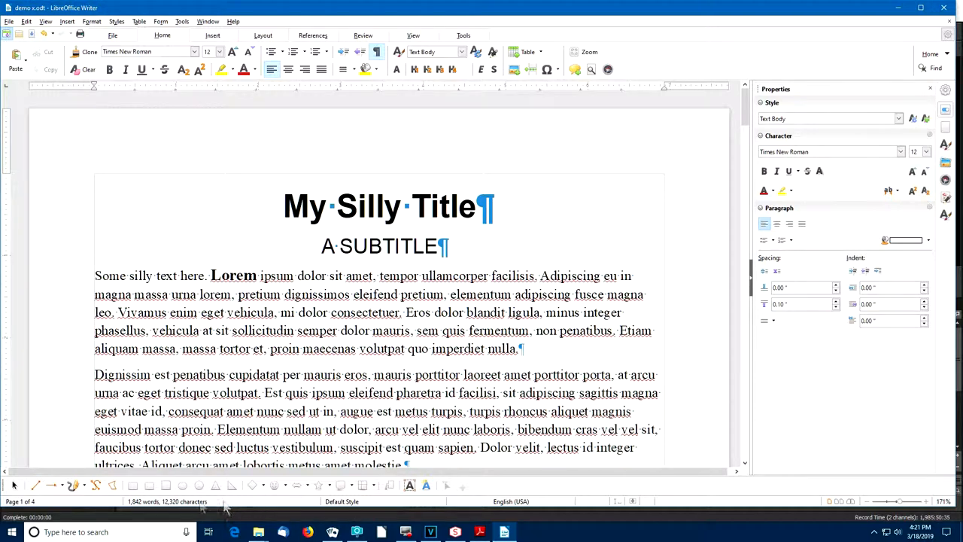
mouse_move(168, 501)
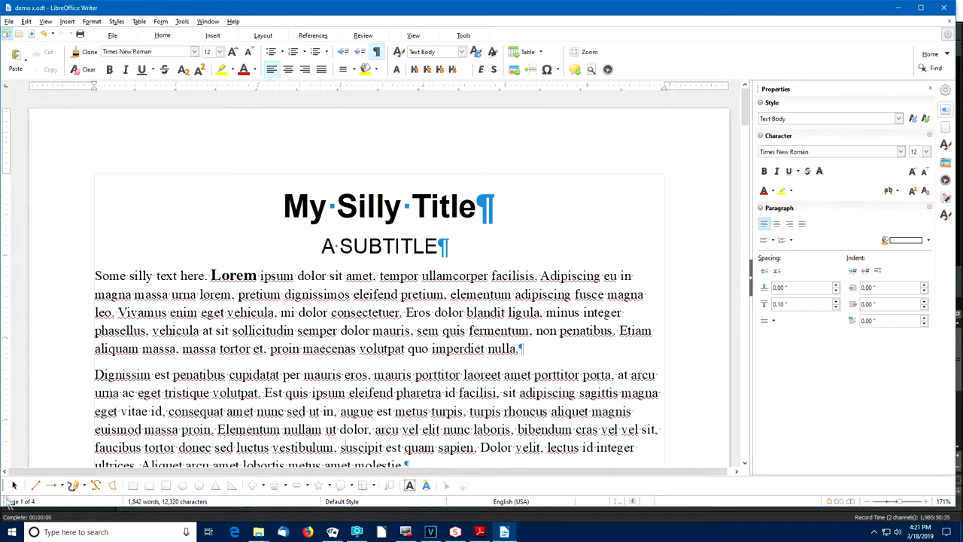
mouse_move(22, 501)
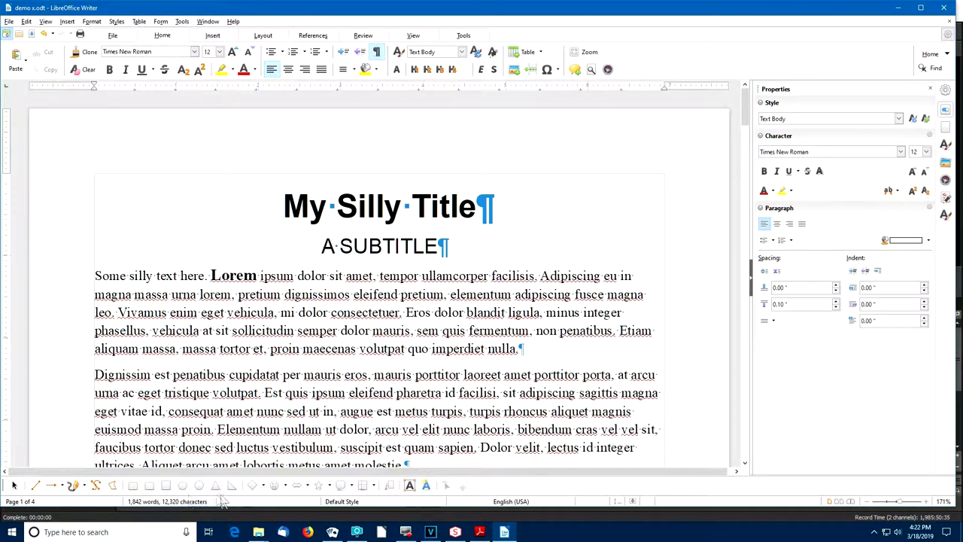
mouse_move(274, 485)
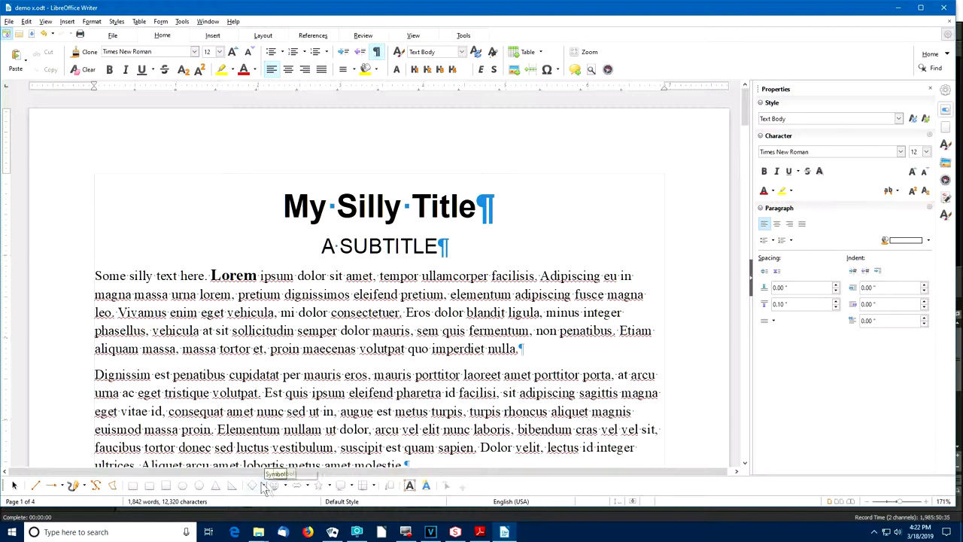
mouse_move(445, 485)
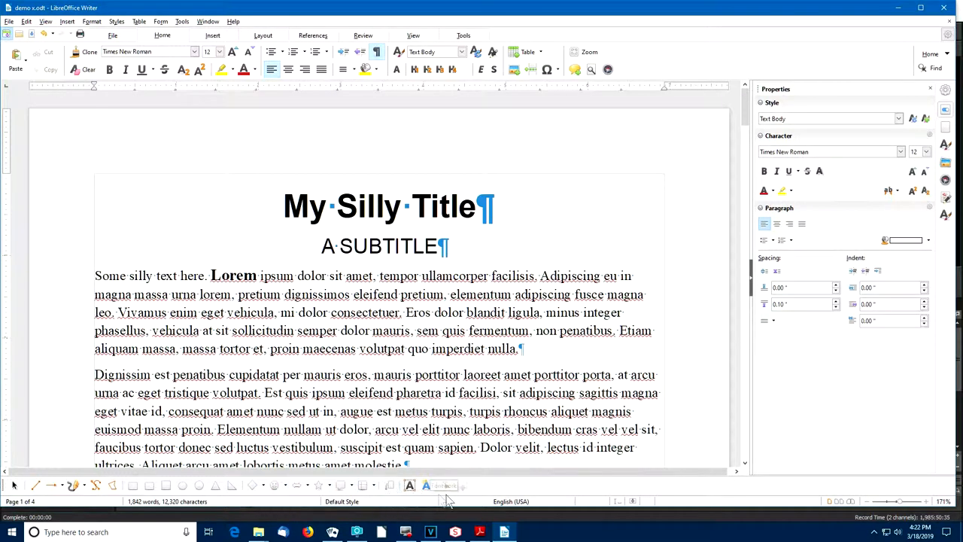
mouse_move(88, 473)
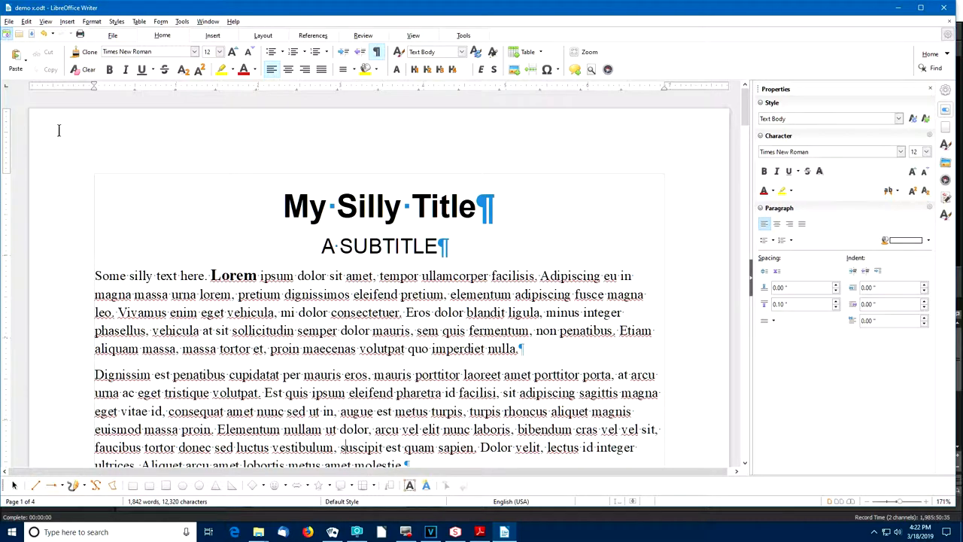
Turn on the Drawing toolbar from View > Toolbars.
click(45, 21)
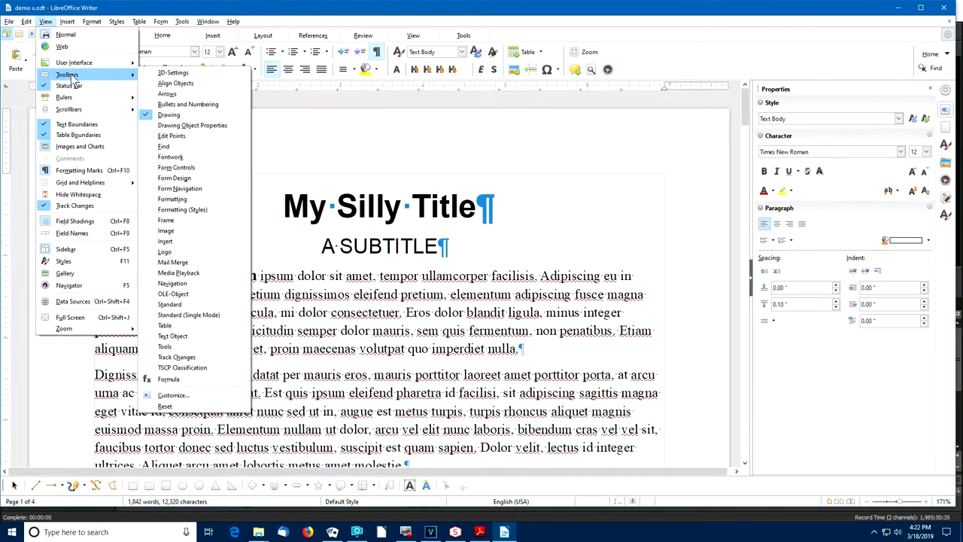
mouse_move(169, 114)
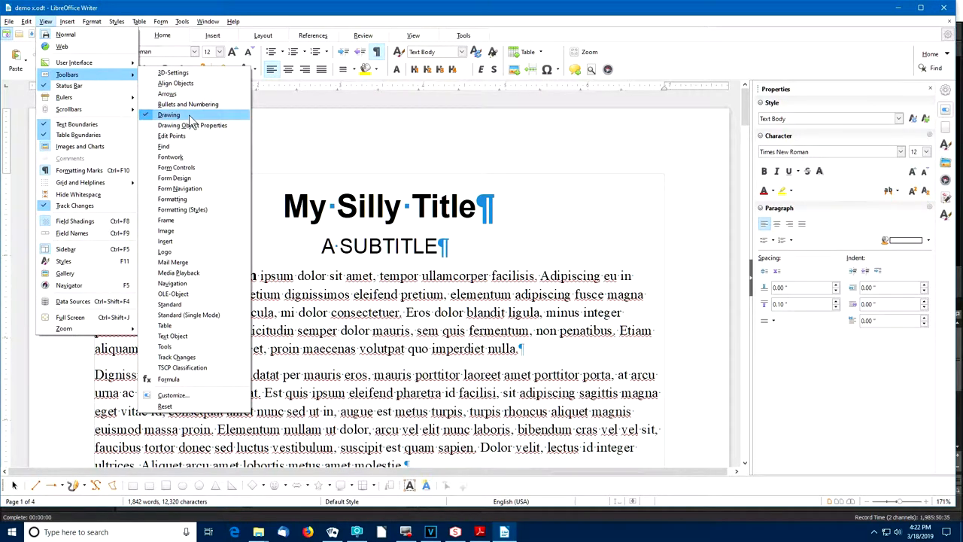
click(168, 115)
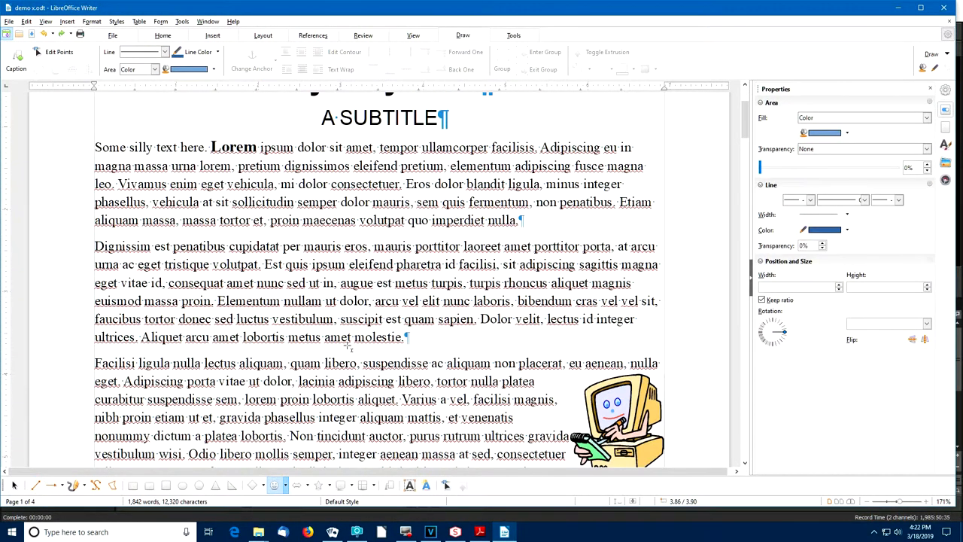
Draw a left-pointing block arrow in the second paragraph with text wrapping around it.
scroll(down, 3)
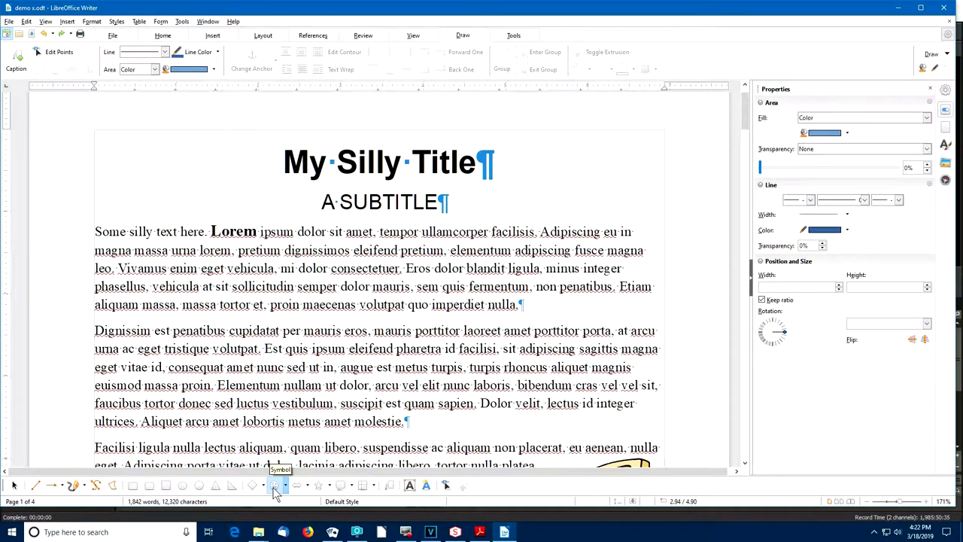
mouse_move(295, 485)
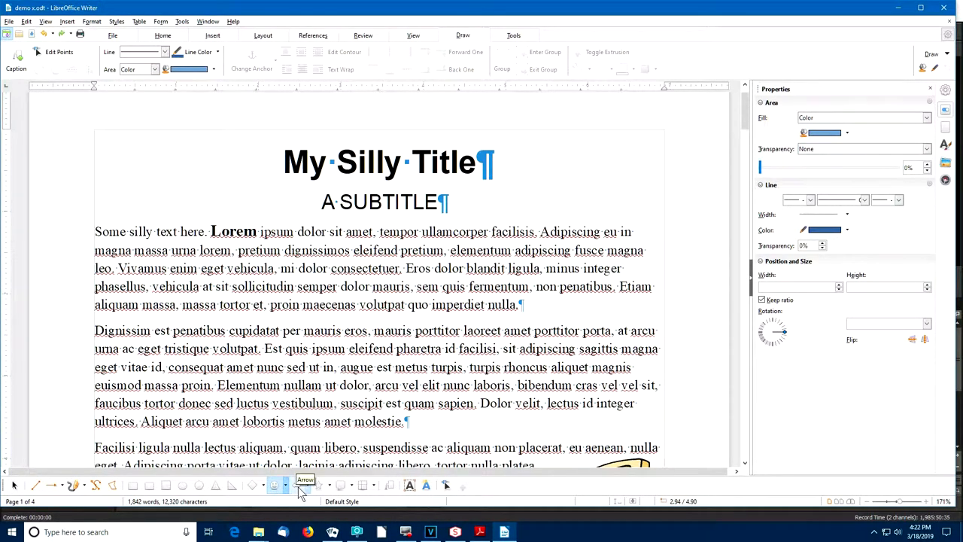
click(307, 485)
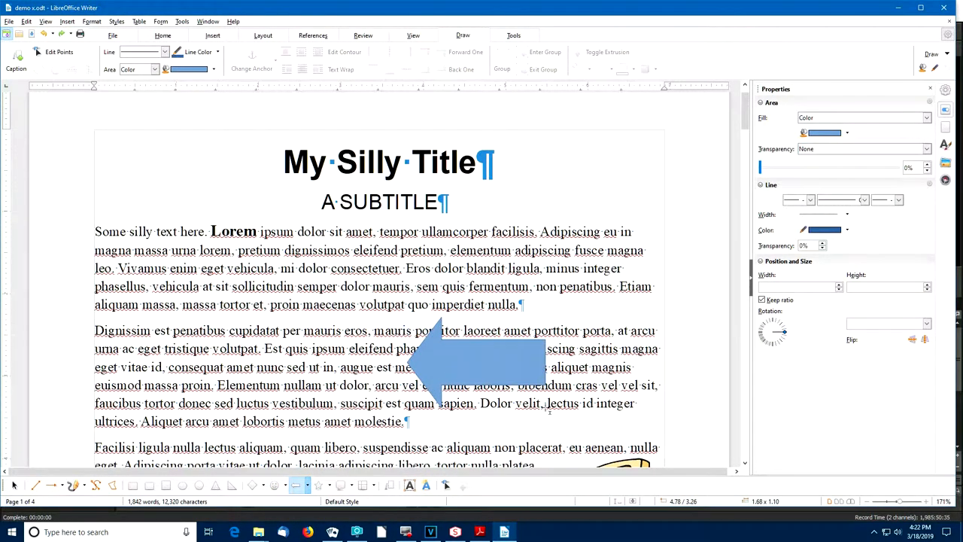
click(482, 367)
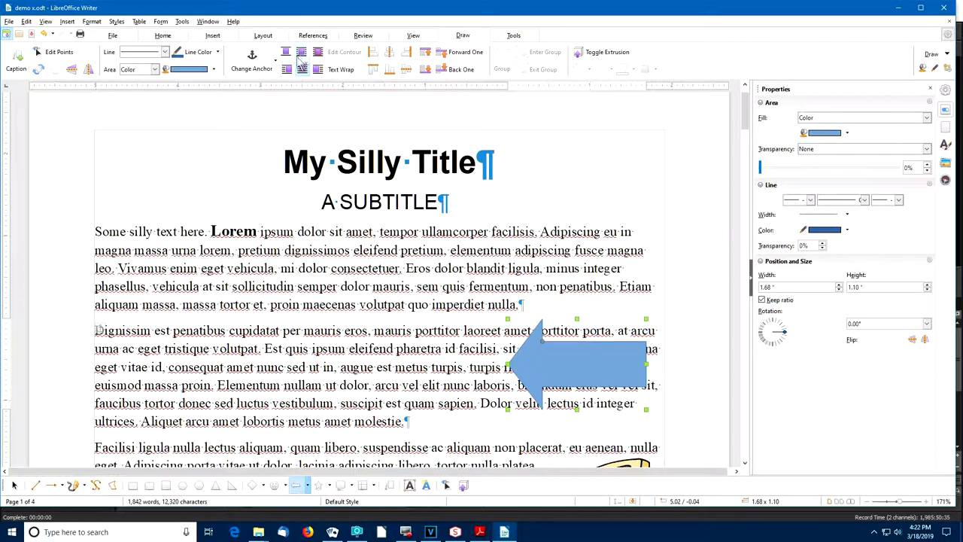
mouse_move(286, 69)
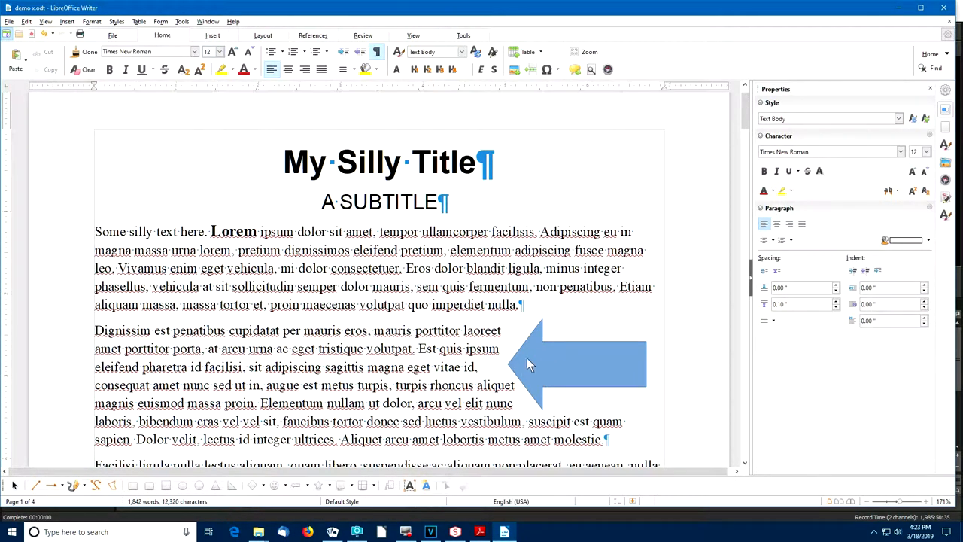
scroll(down, 3)
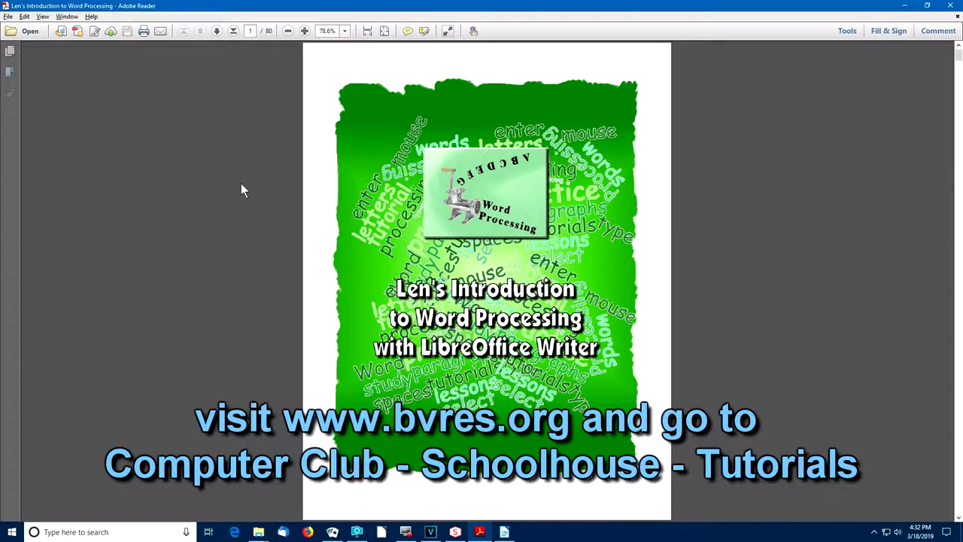
mouse_move(256, 227)
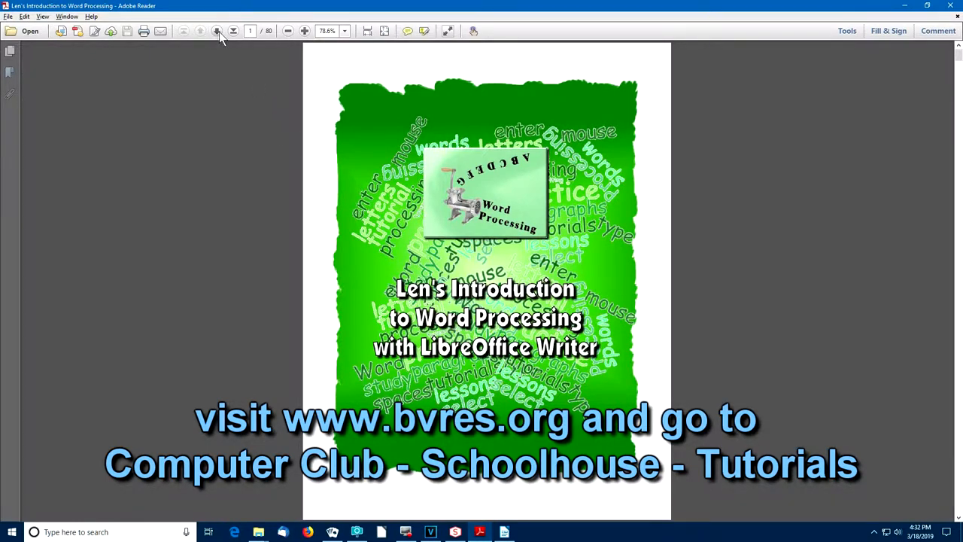
Advance the tutorial PDF past its cover toward pages 12–13.
click(216, 30)
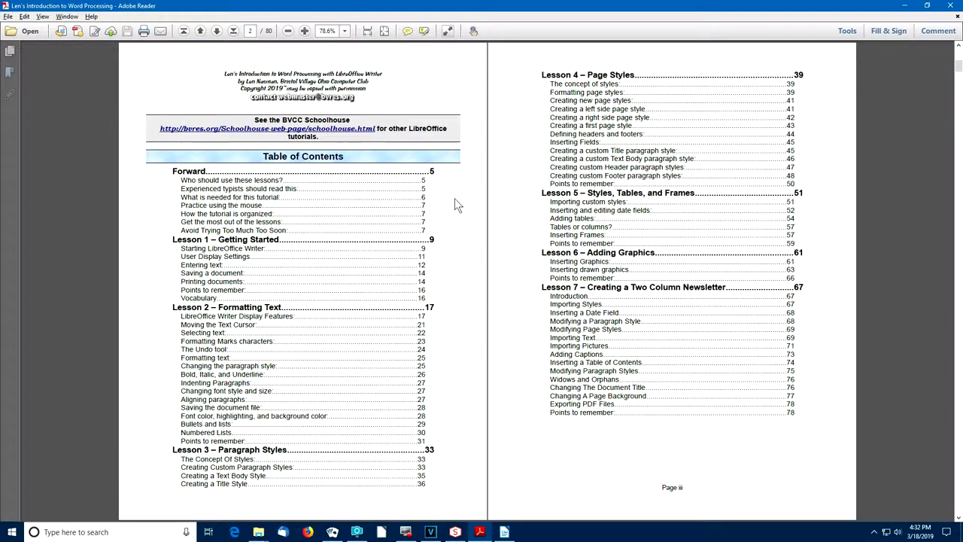
mouse_move(460, 223)
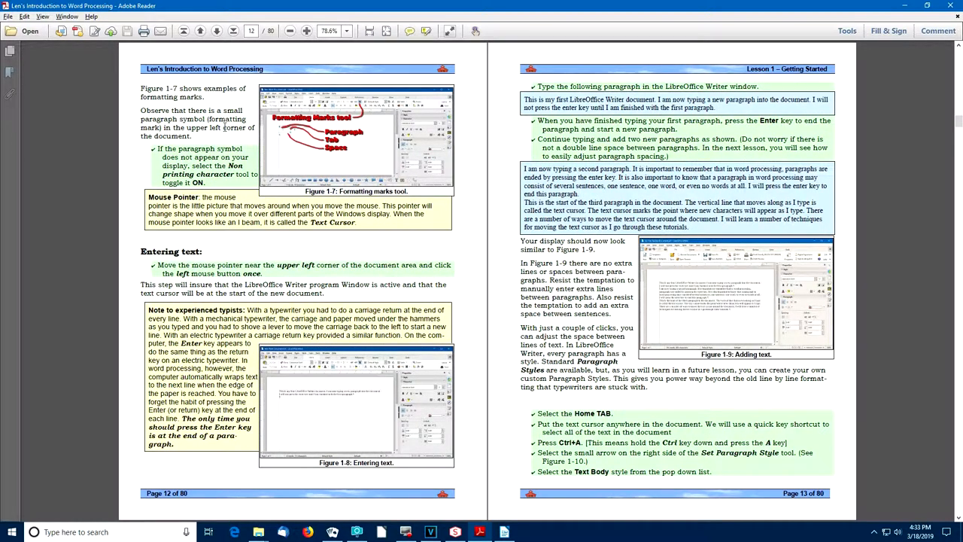
mouse_move(203, 93)
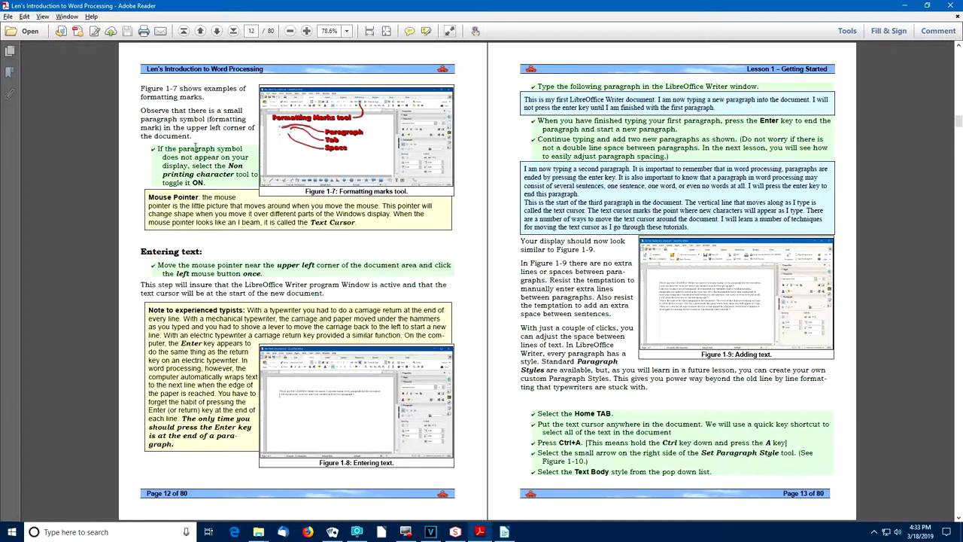
mouse_move(211, 181)
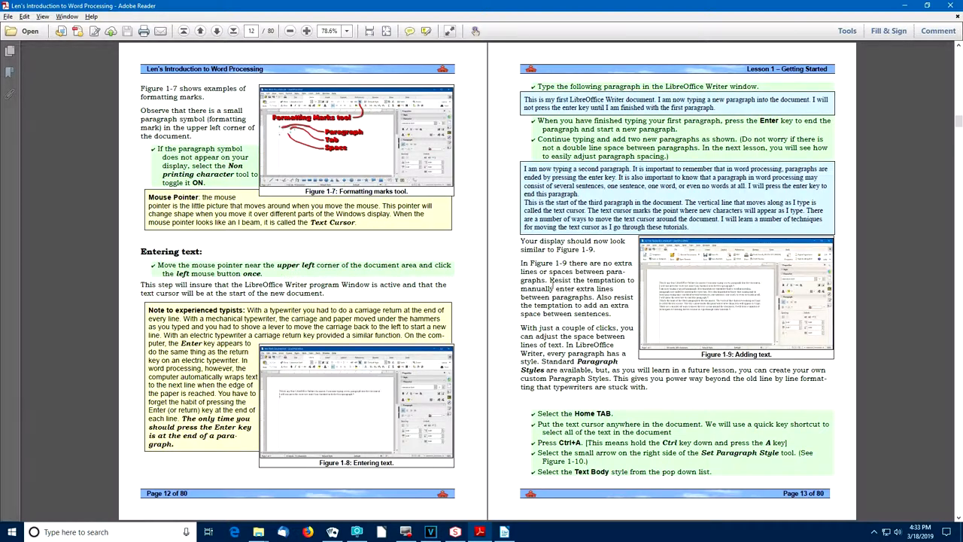
mouse_move(560, 332)
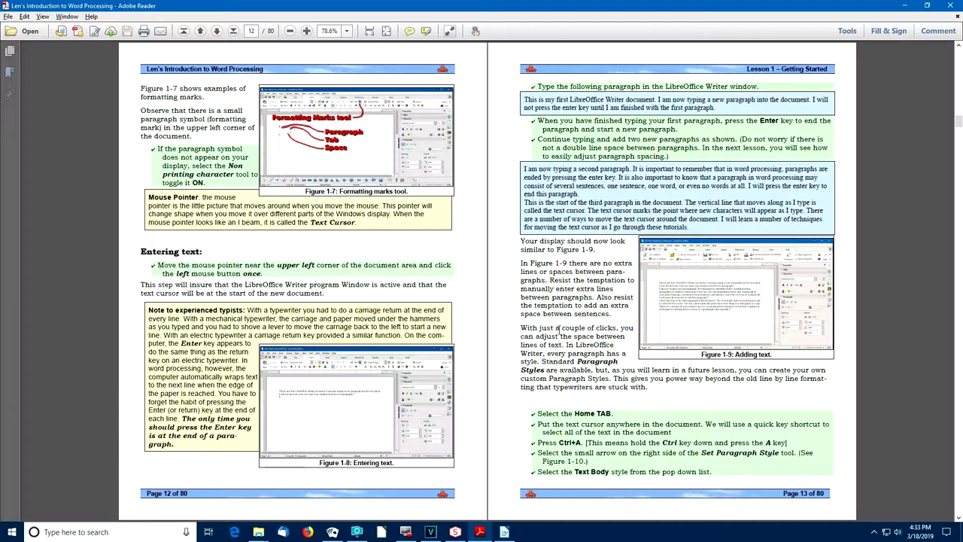